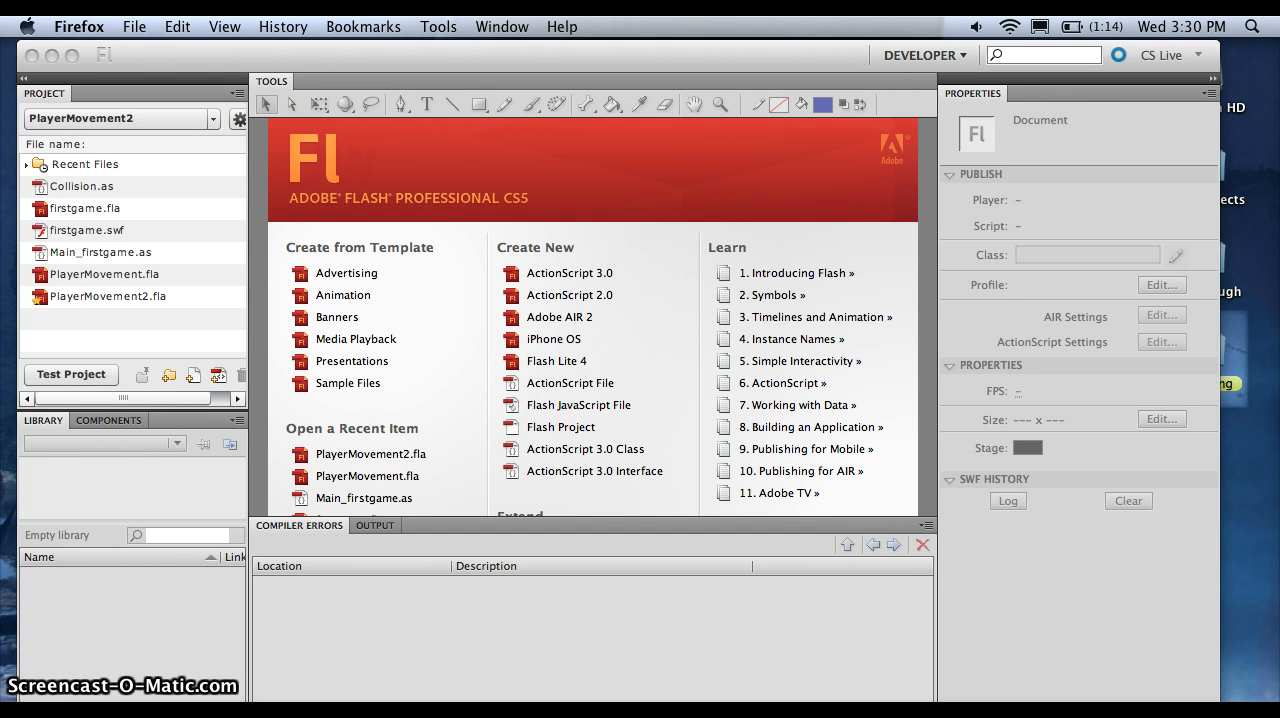
mouse_move(352, 604)
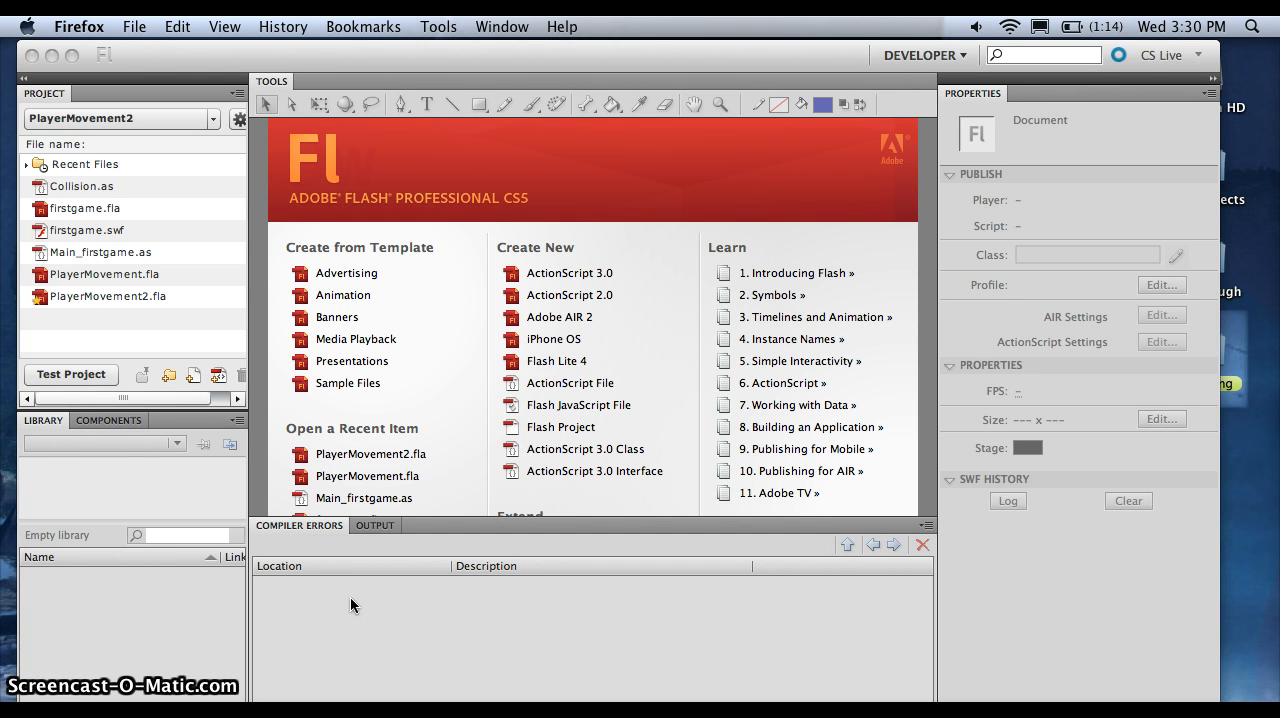
mouse_move(660, 412)
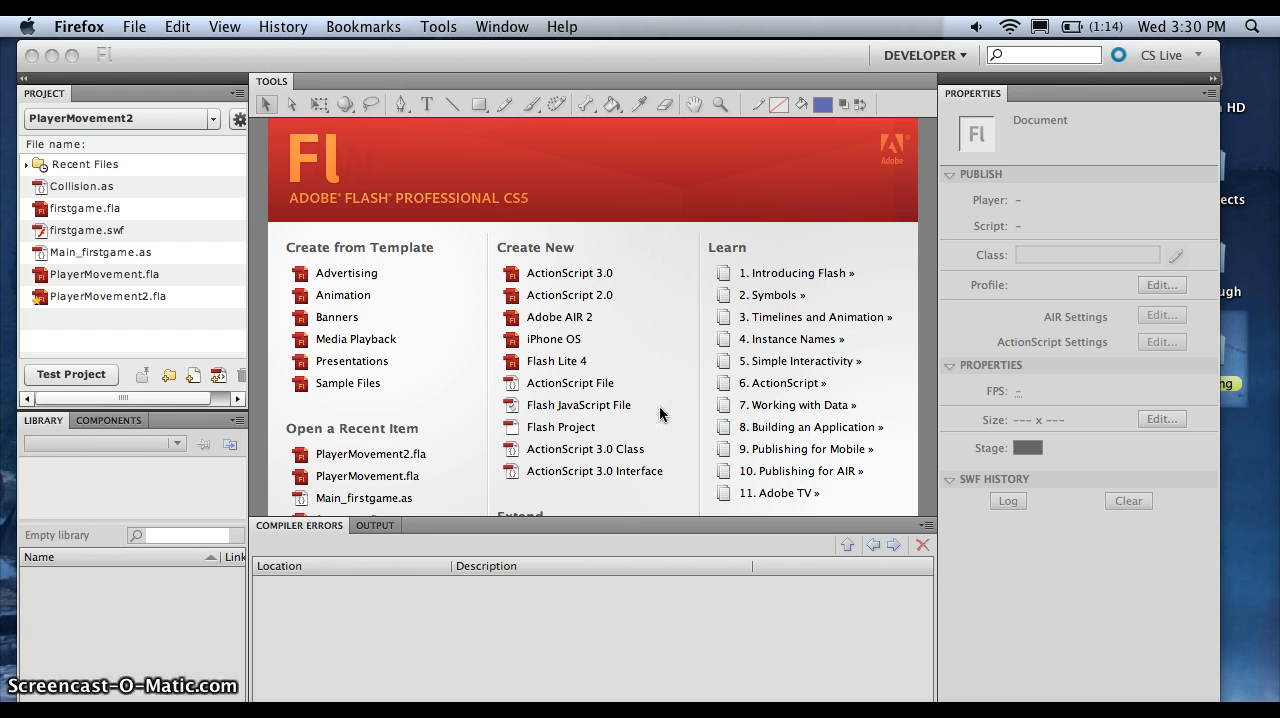
mouse_move(668, 406)
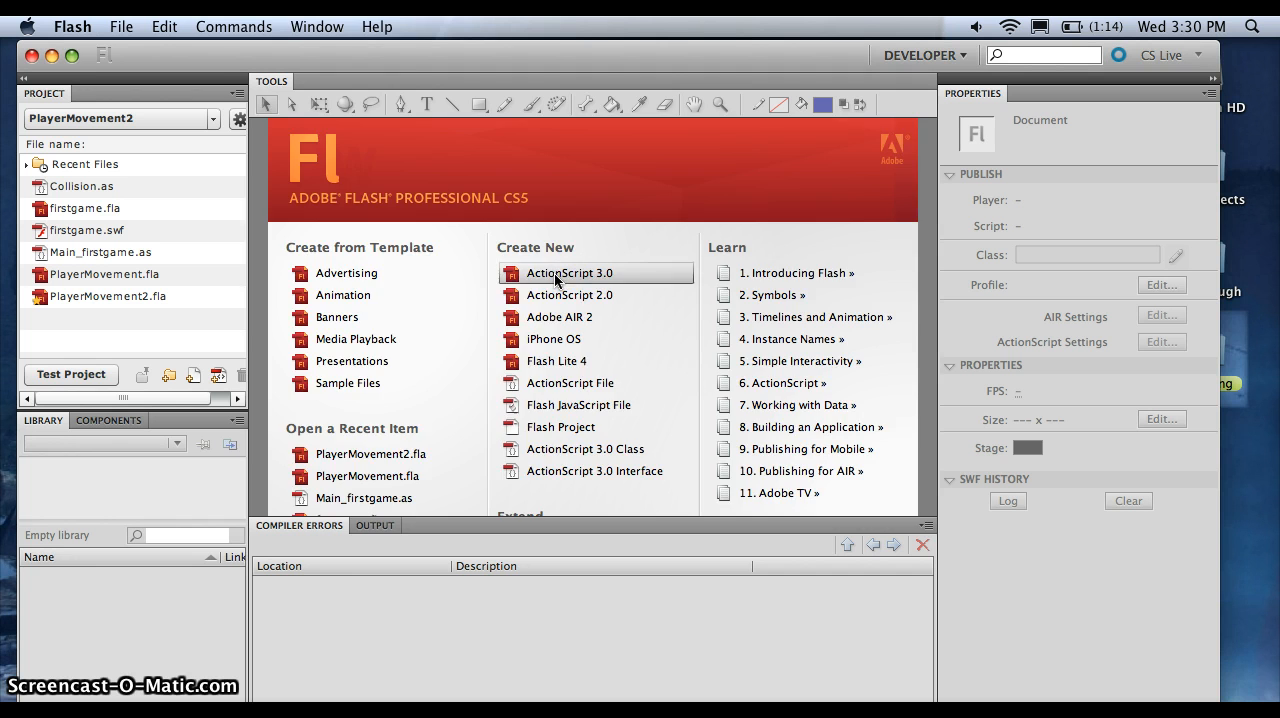
Start a new blank ActionScript 3.0 document from the Welcome screen
left_click(568, 272)
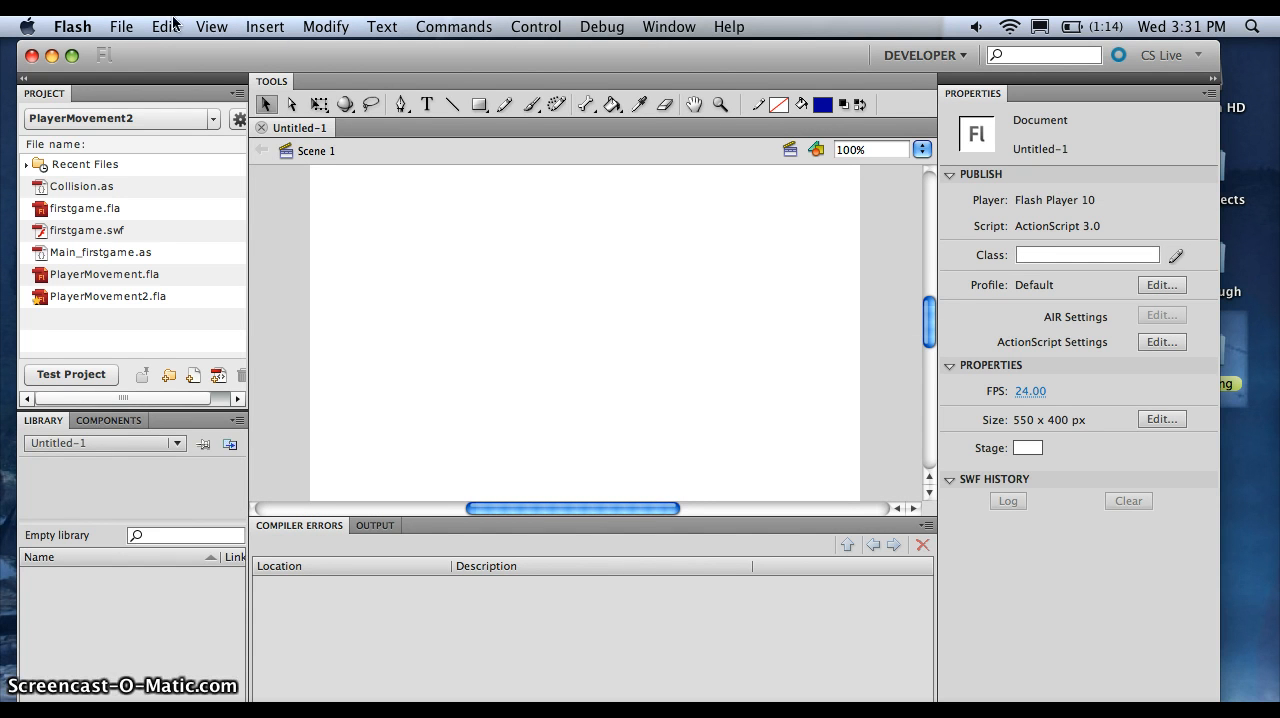
Save the document to the Desktop as PlayerMovementTutorial.fla via Save As
left_click(120, 26)
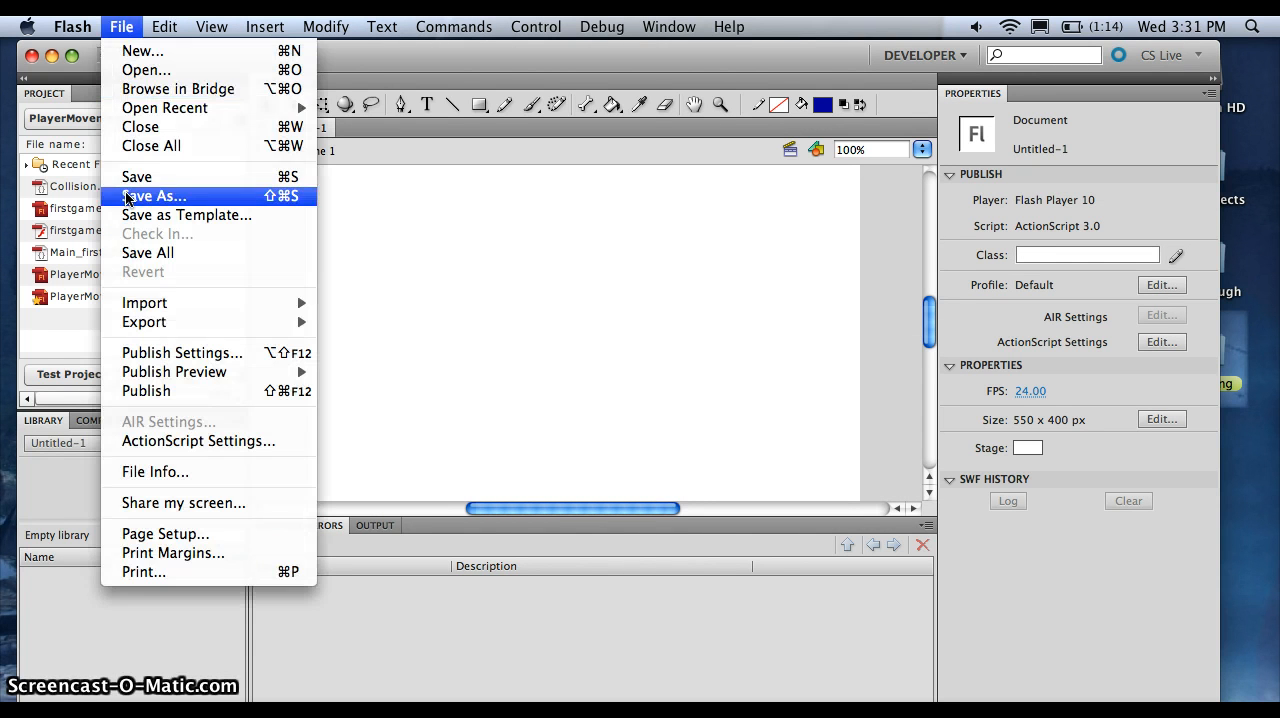
left_click(154, 196)
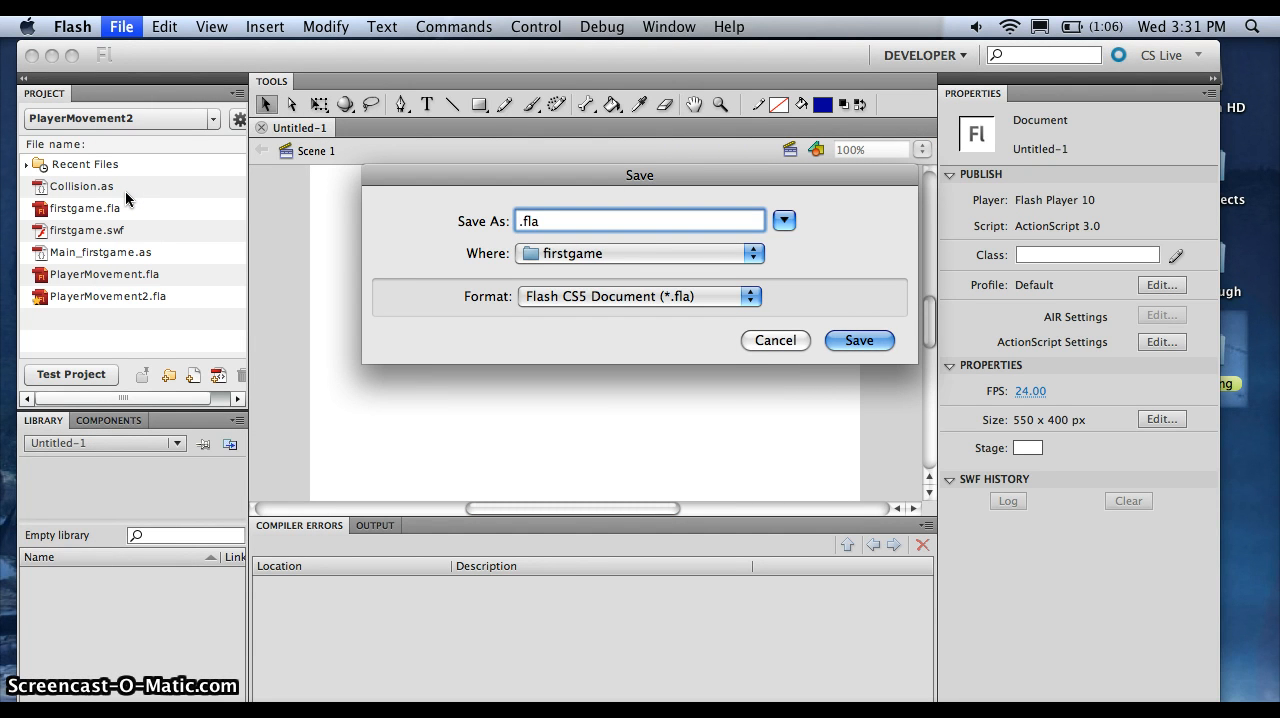
type("play")
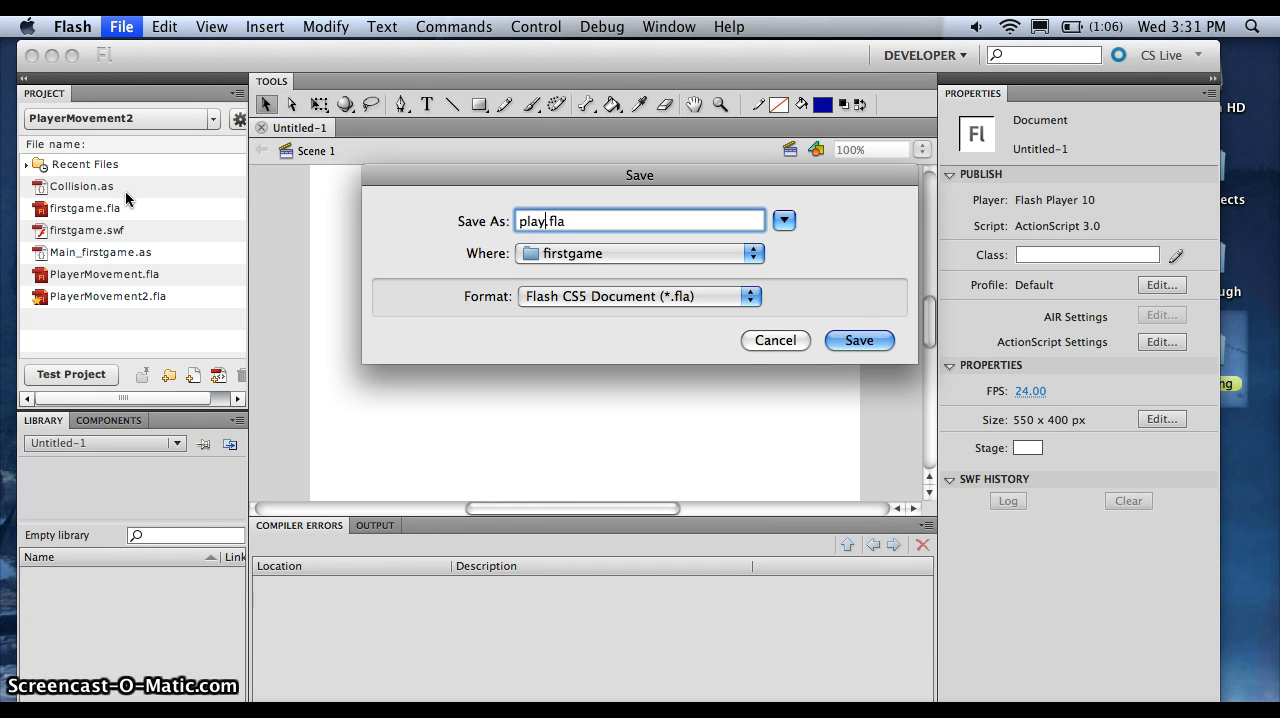
key("backspace")
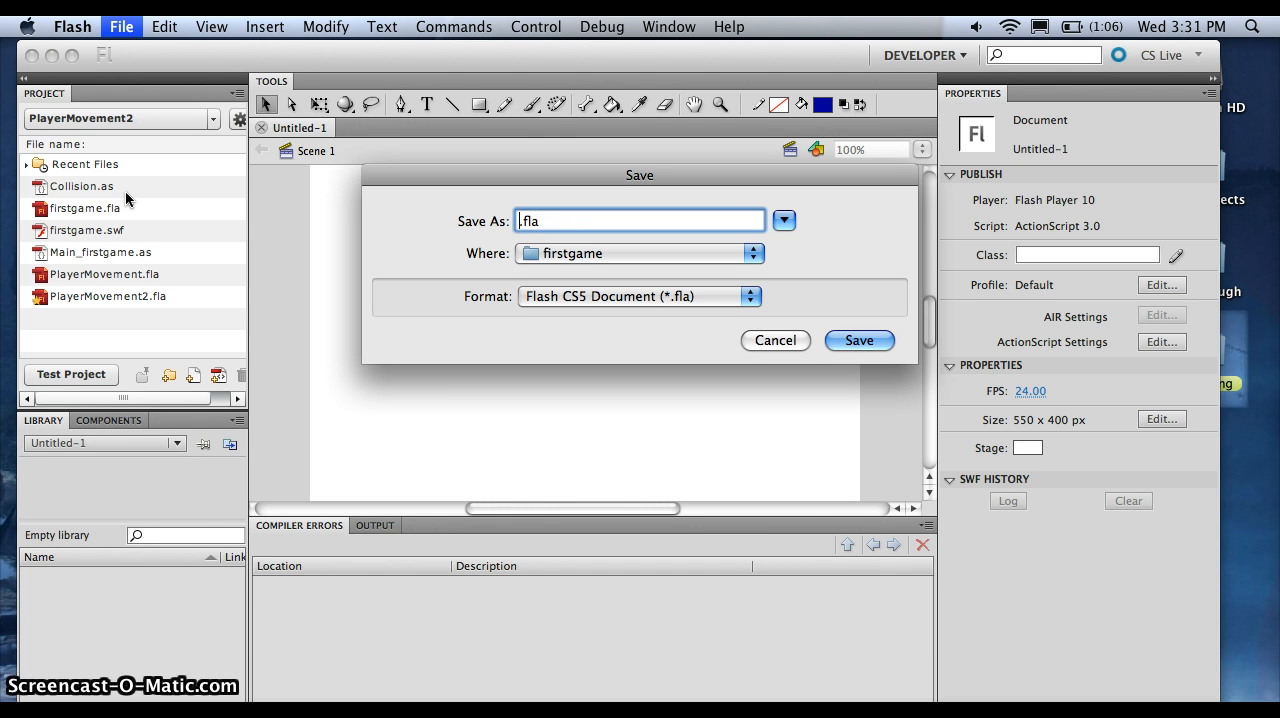
type("PlayerMovemen")
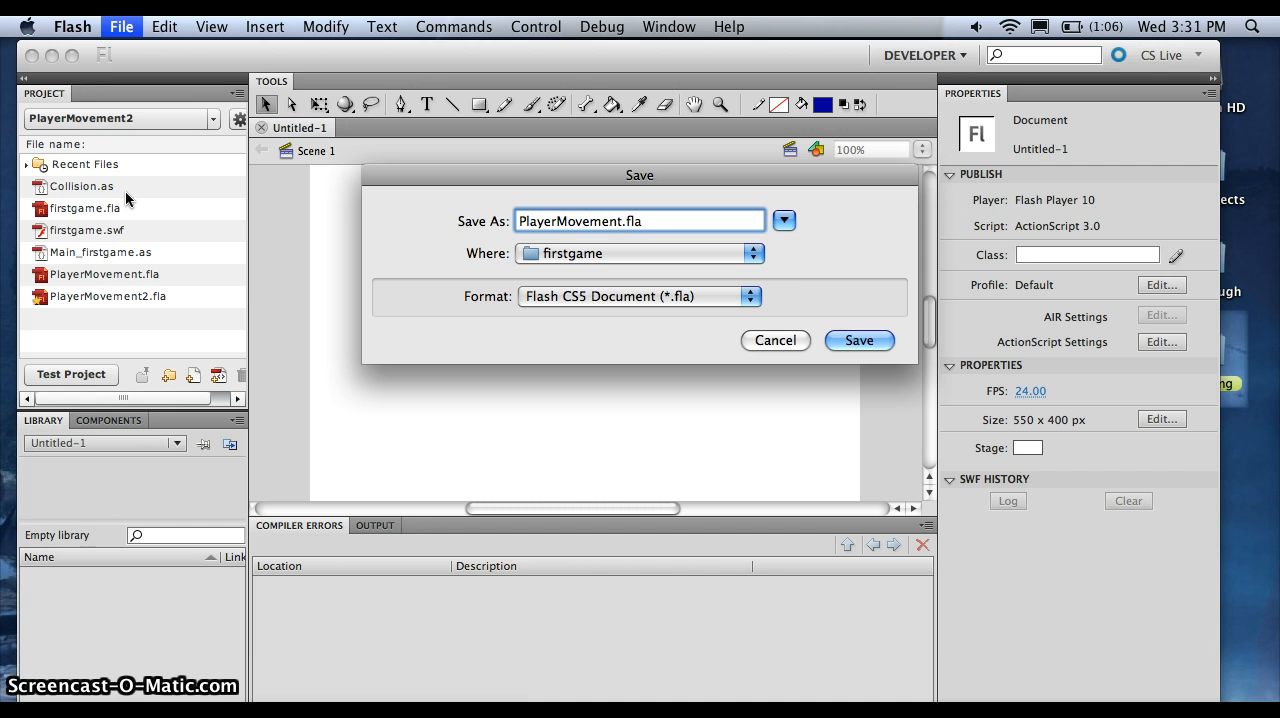
type("tutorial")
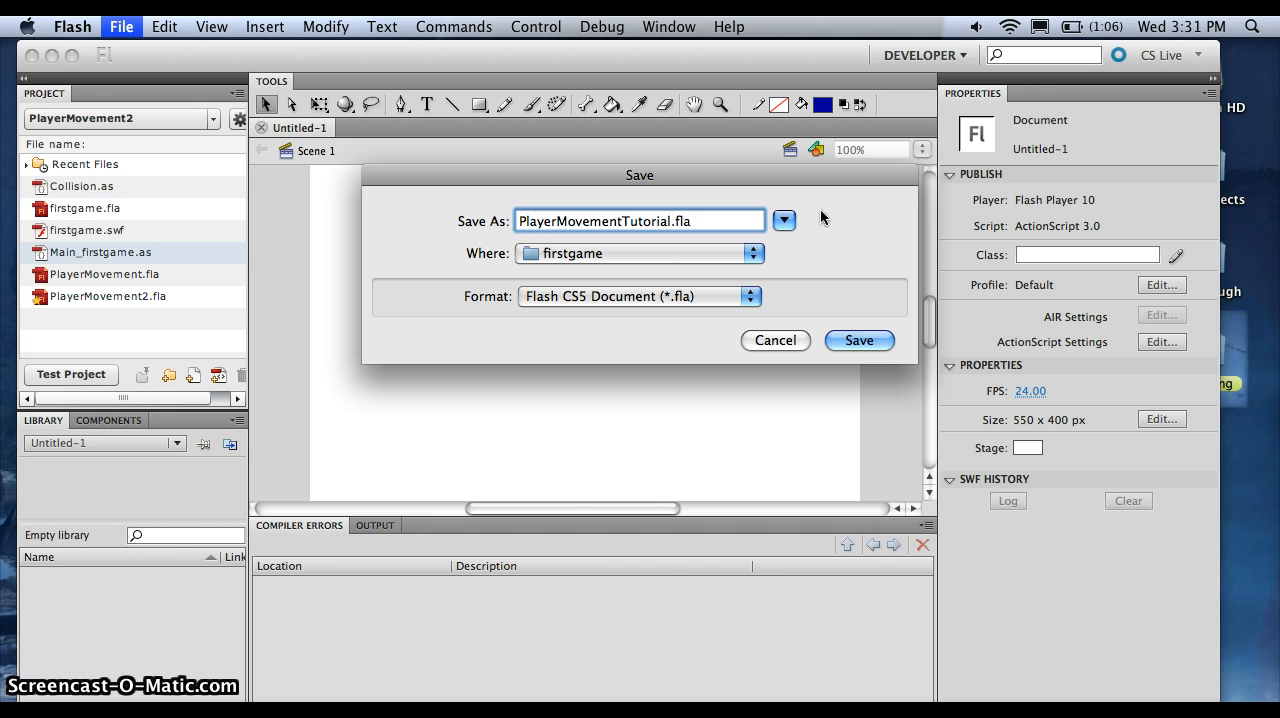
mouse_move(640, 258)
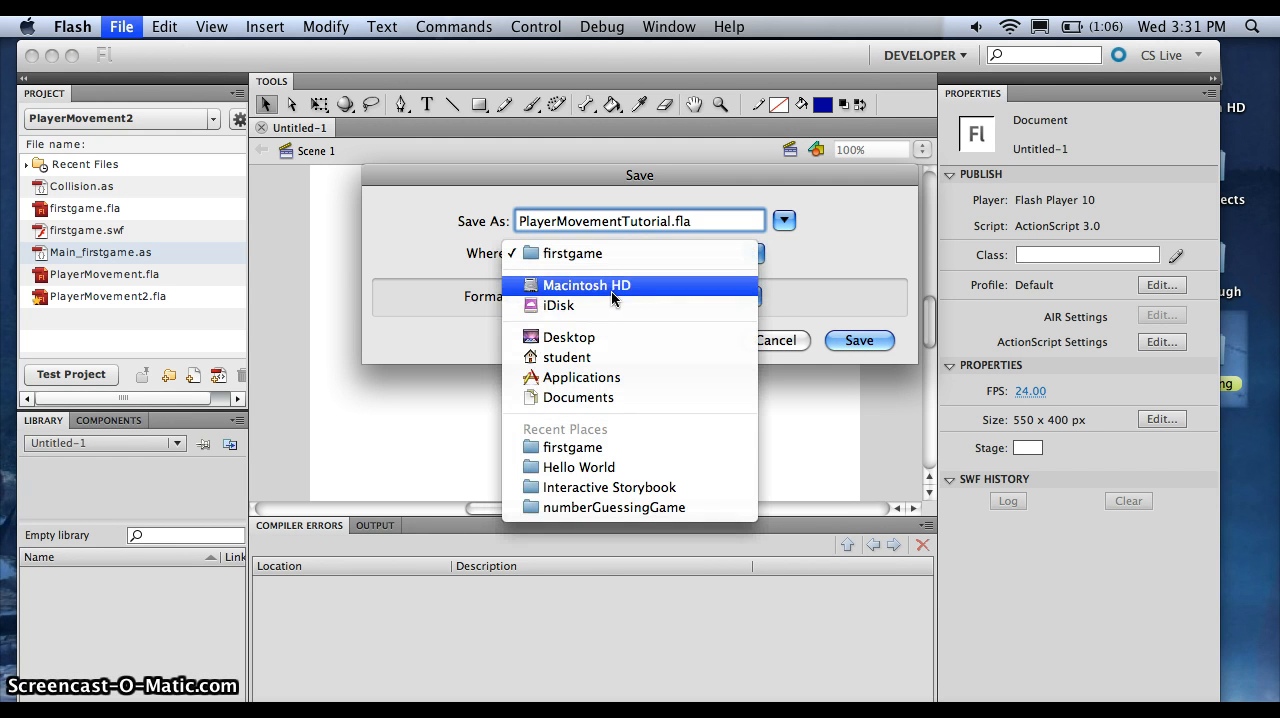
left_click(568, 336)
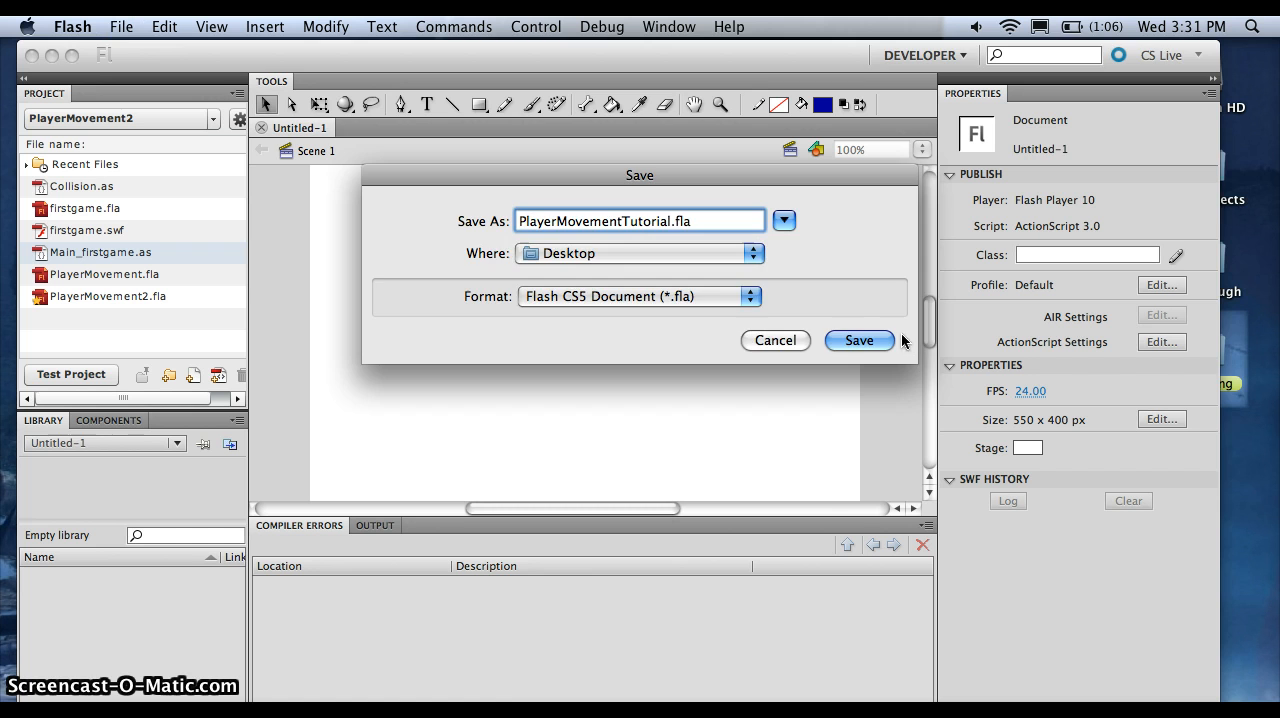
left_click(858, 340)
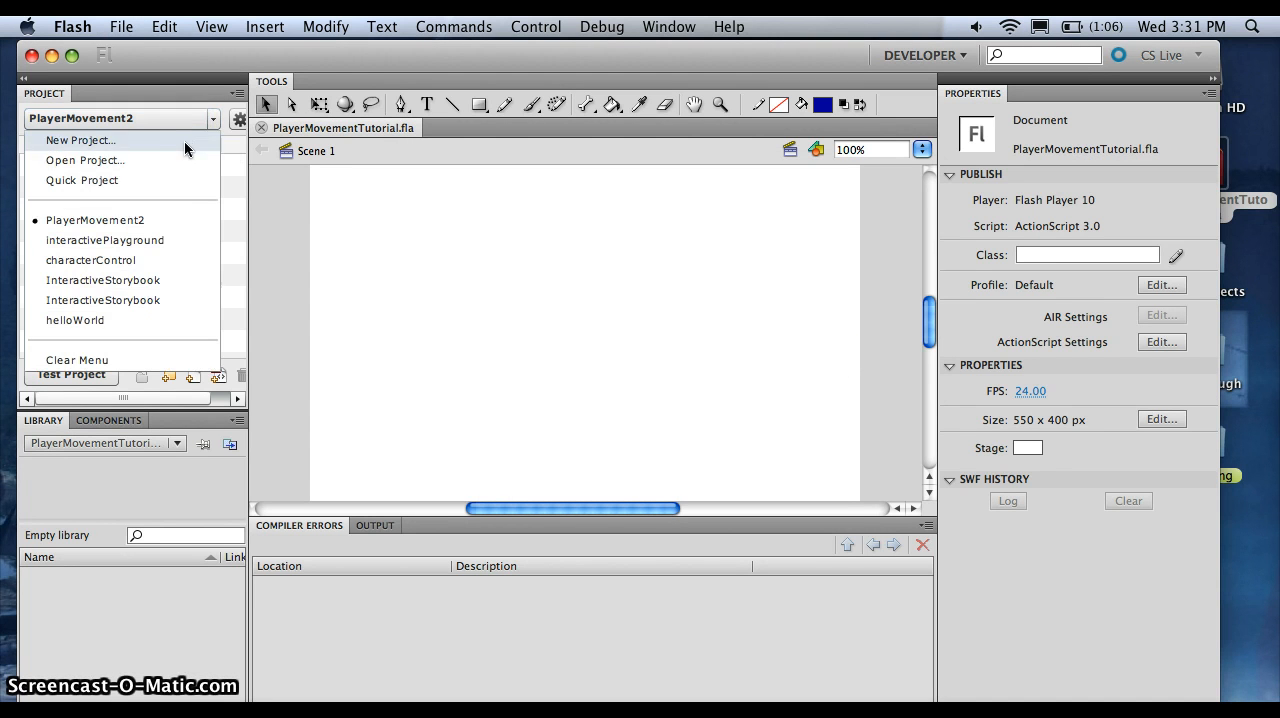
Create a new project PlayerMovementTutorial, accepting the Project Exists alert
left_click(80, 140)
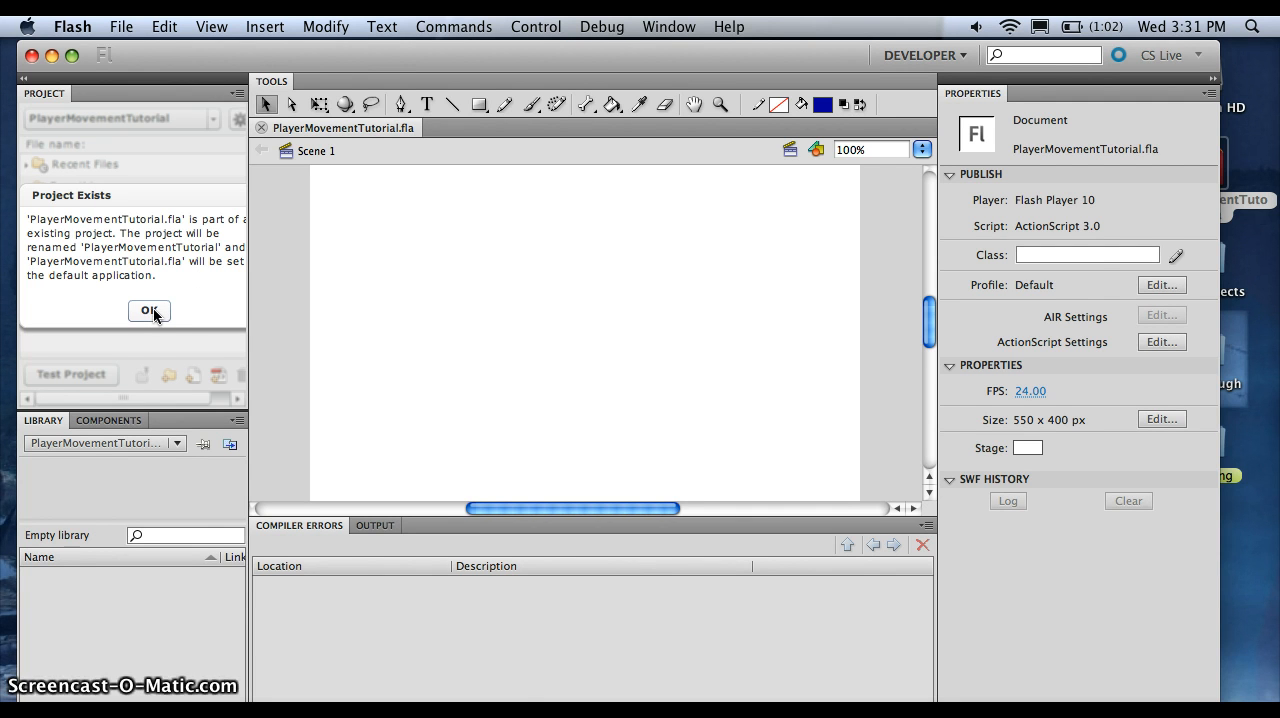
left_click(148, 312)
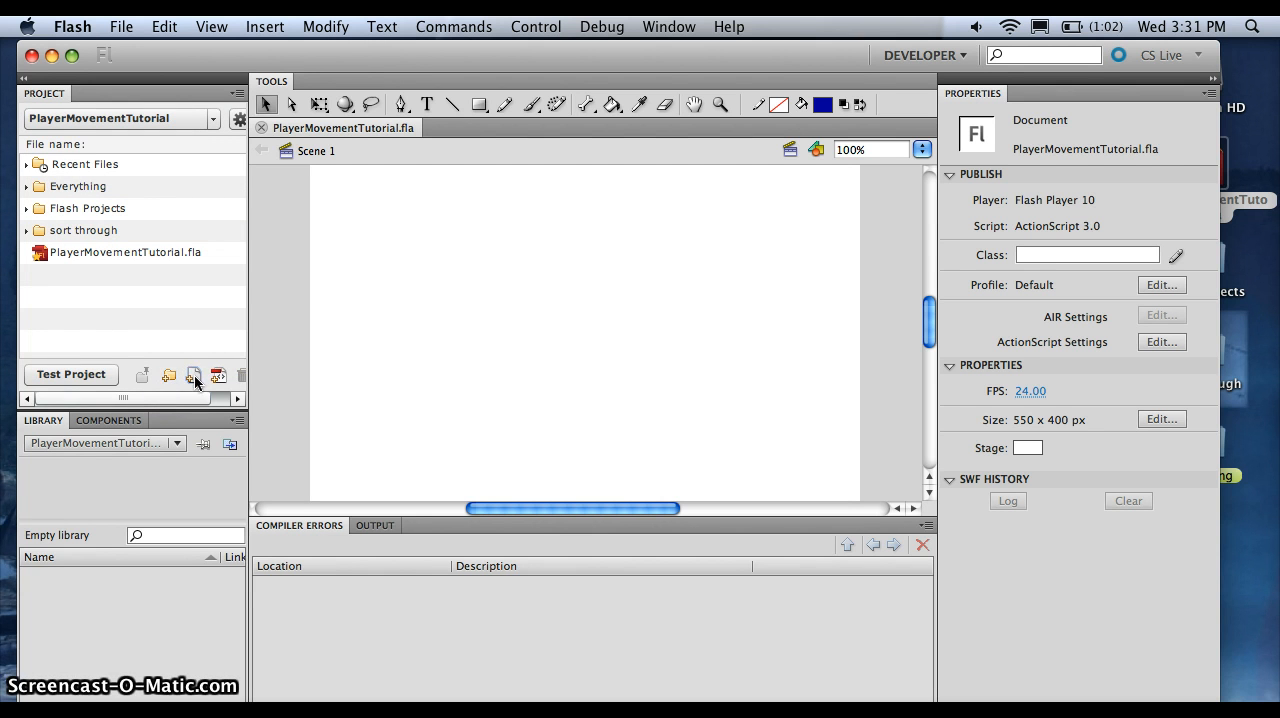
Create an ActionScript file Maine_Movement.as in the project and open it
left_click(194, 376)
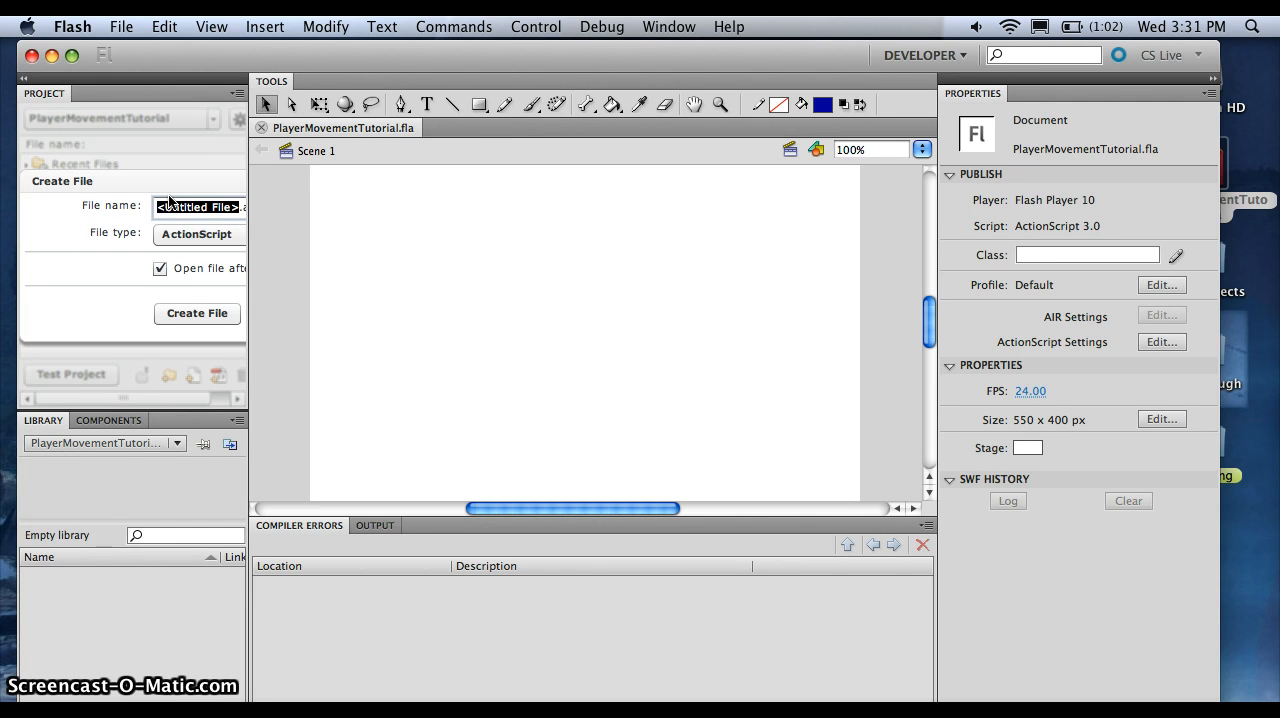
type("as")
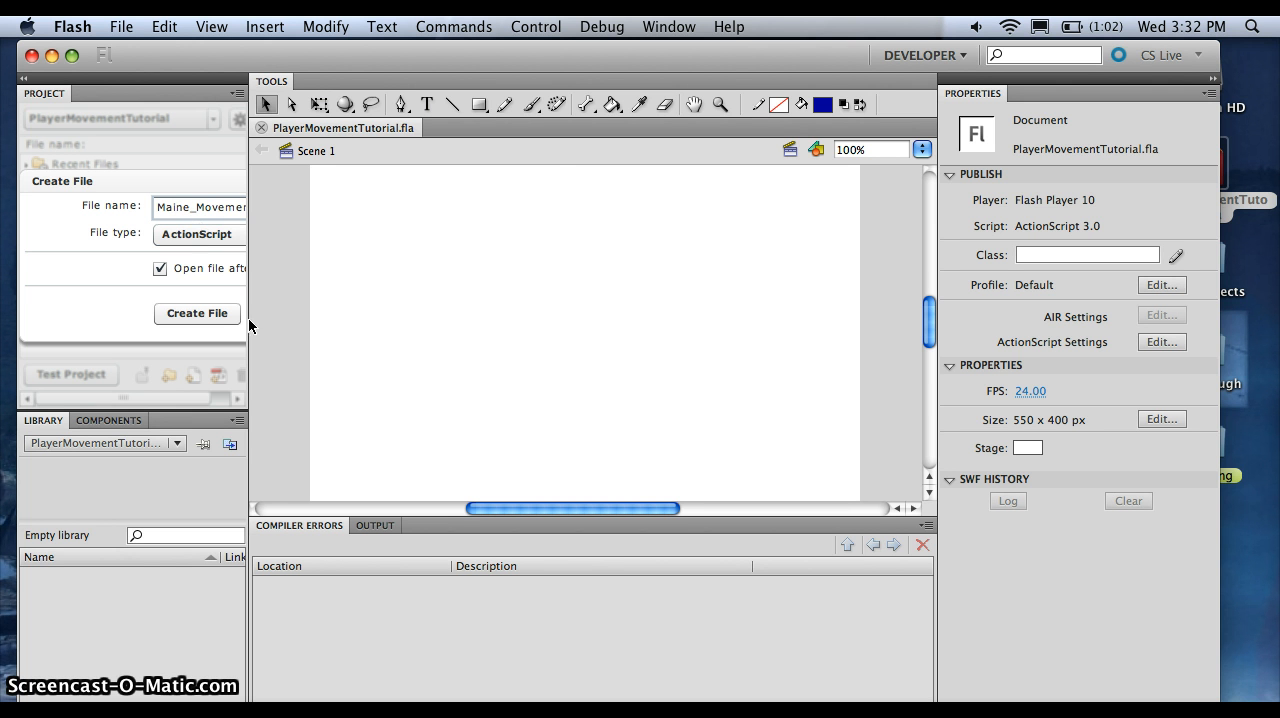
left_click(196, 312)
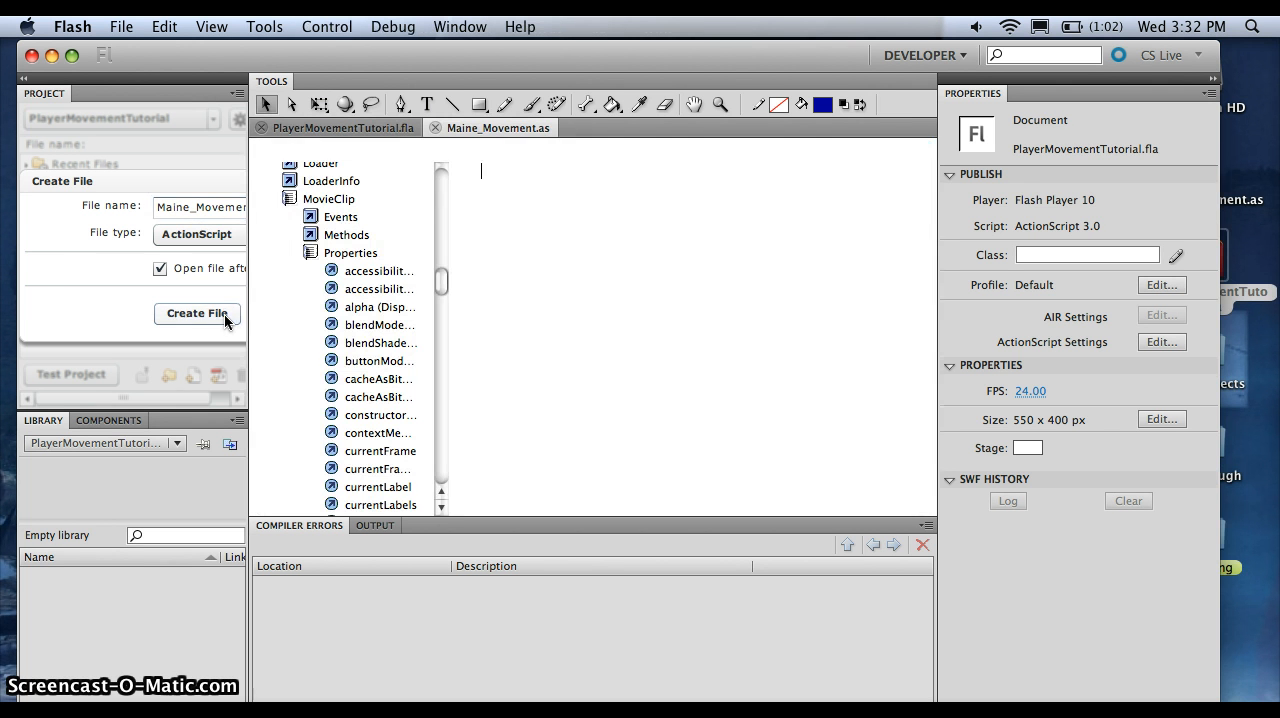
left_click(196, 312)
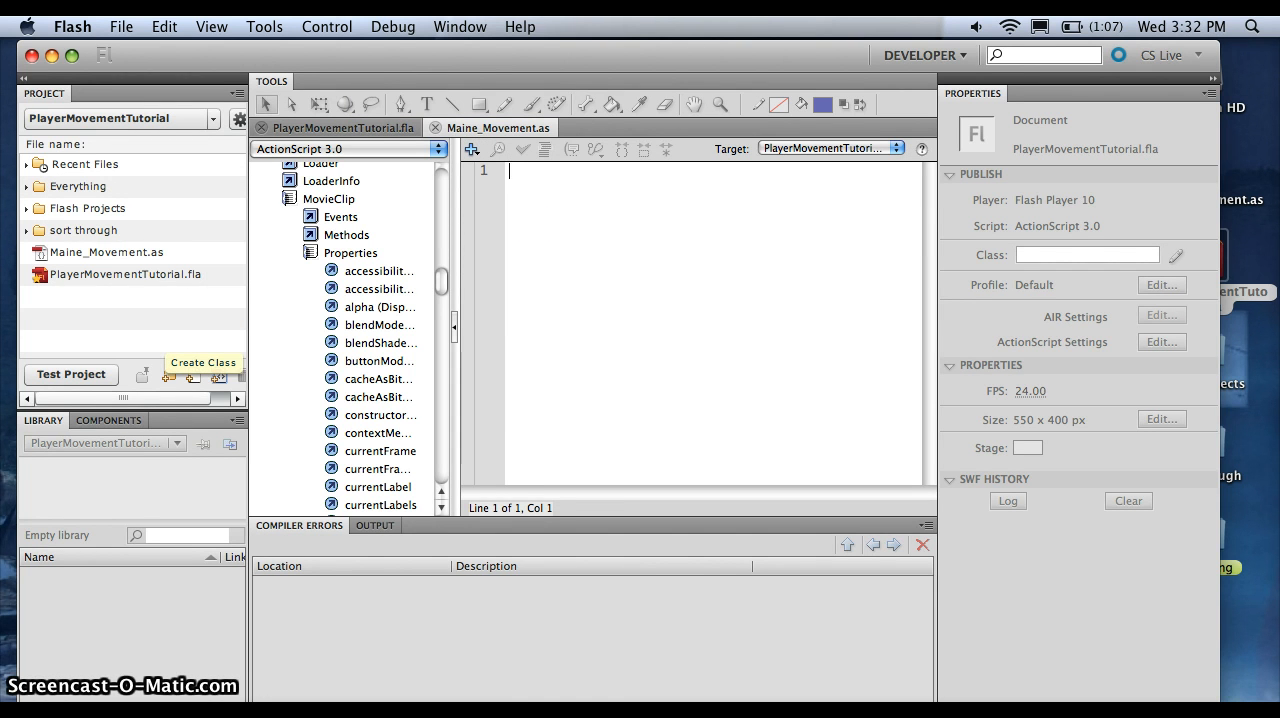
Draw a yellow circle with the Oval Tool on the PlayerMovementTutorial.fla stage
left_click(336, 128)
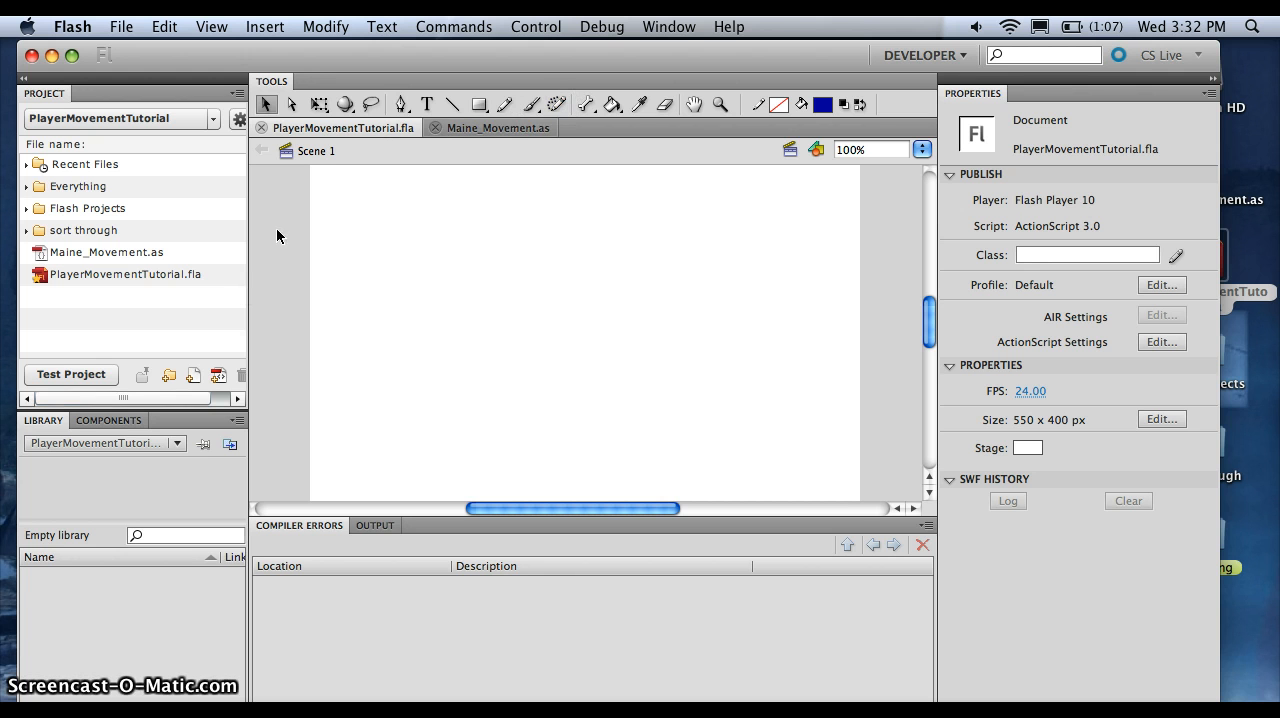
mouse_move(540, 340)
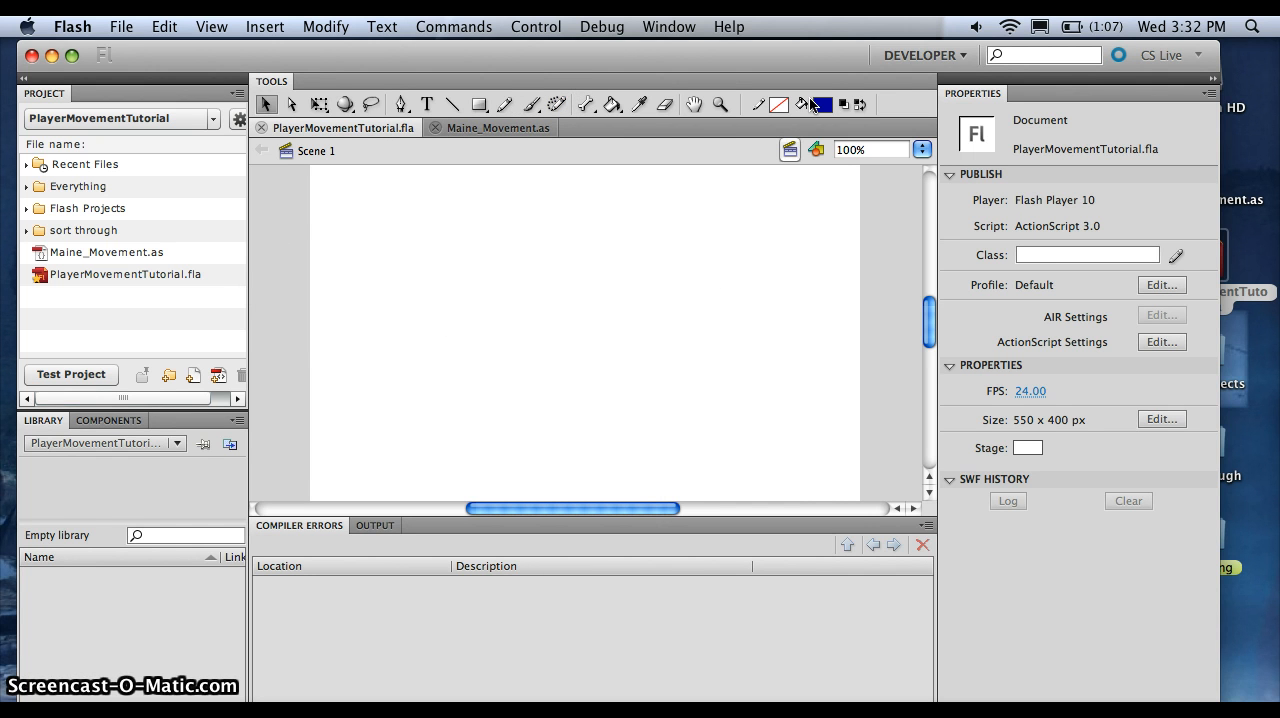
left_click(480, 104)
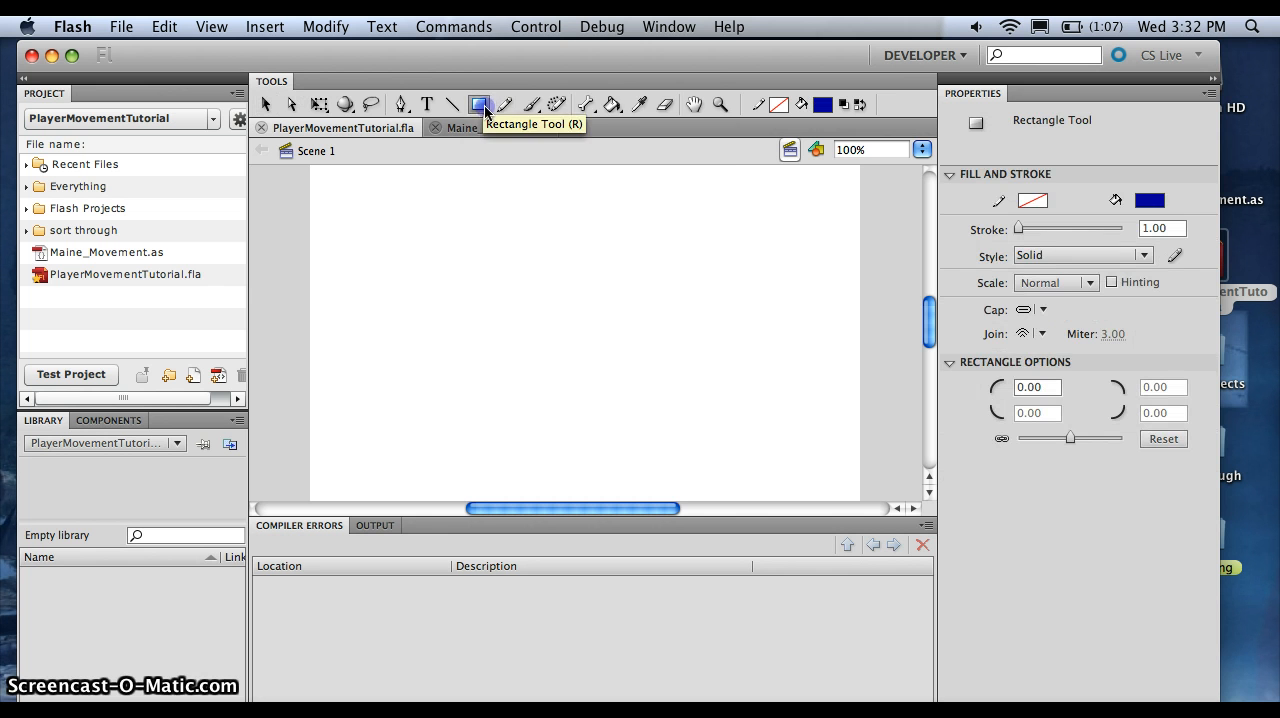
left_click(480, 104)
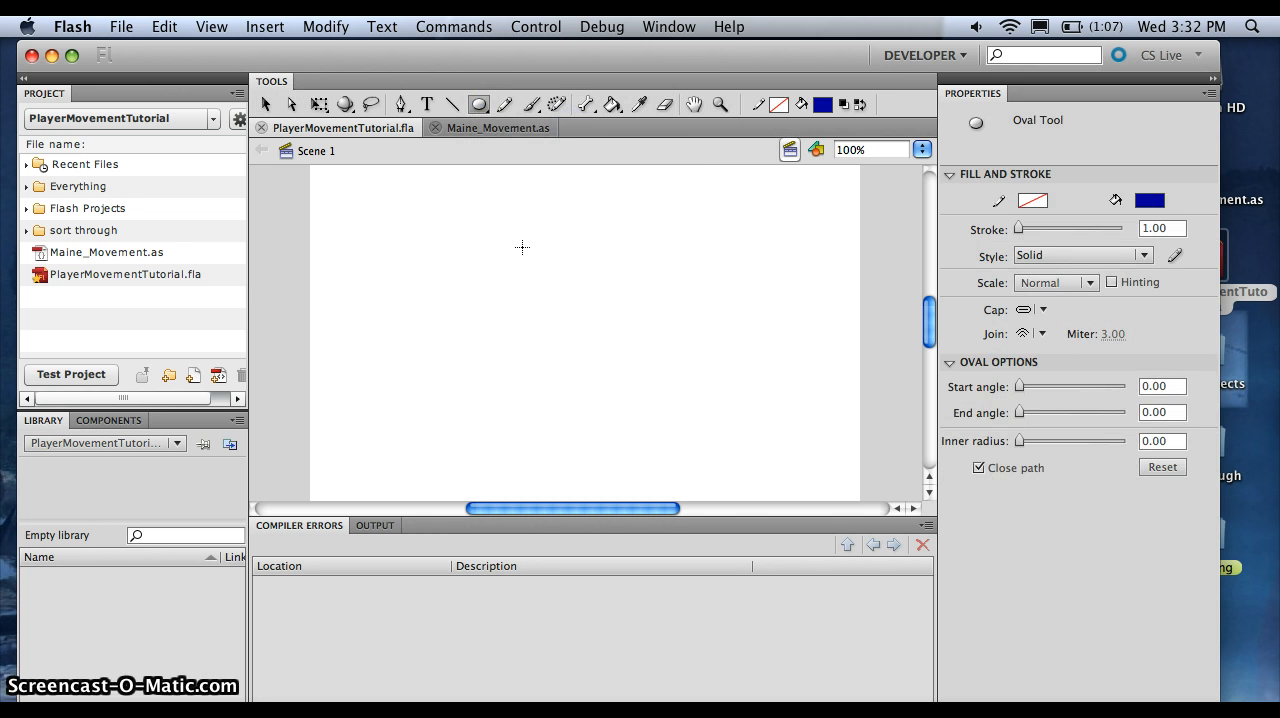
left_click_drag(520, 248, 620, 348)
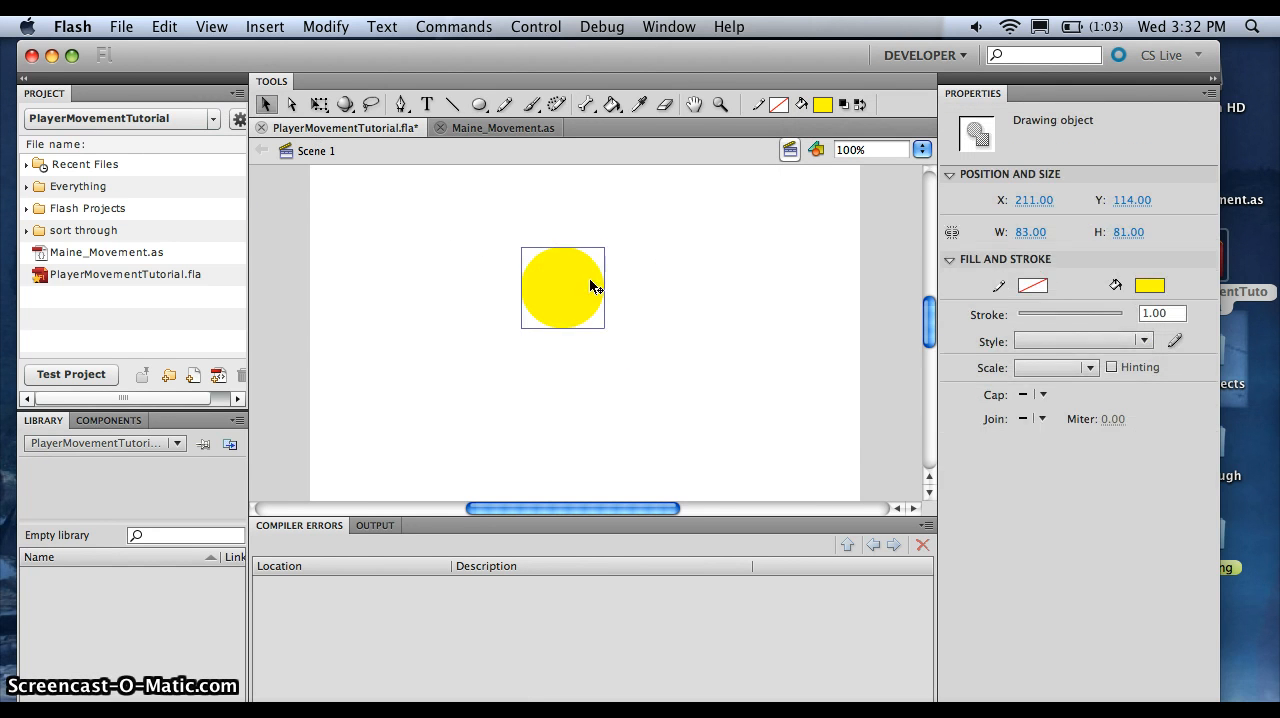
Convert the circle to a Player movie clip exported for ActionScript, instance named player
left_click(326, 26)
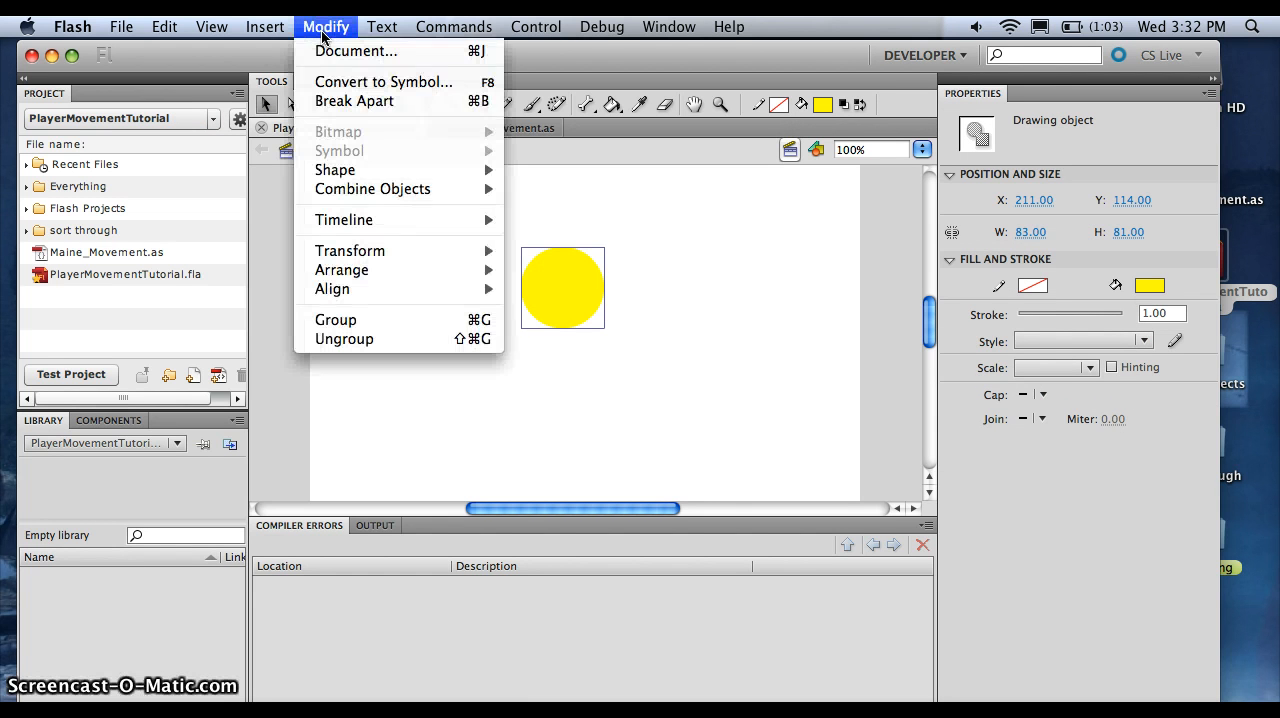
mouse_move(356, 248)
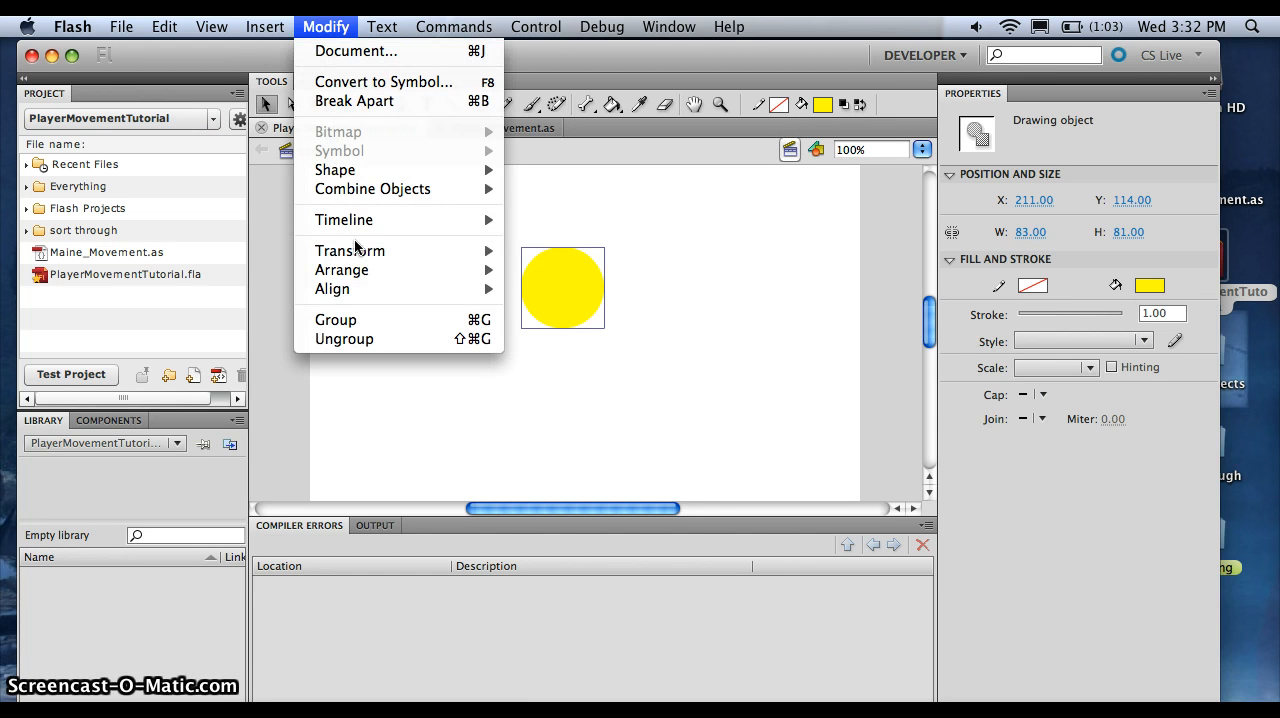
mouse_move(380, 100)
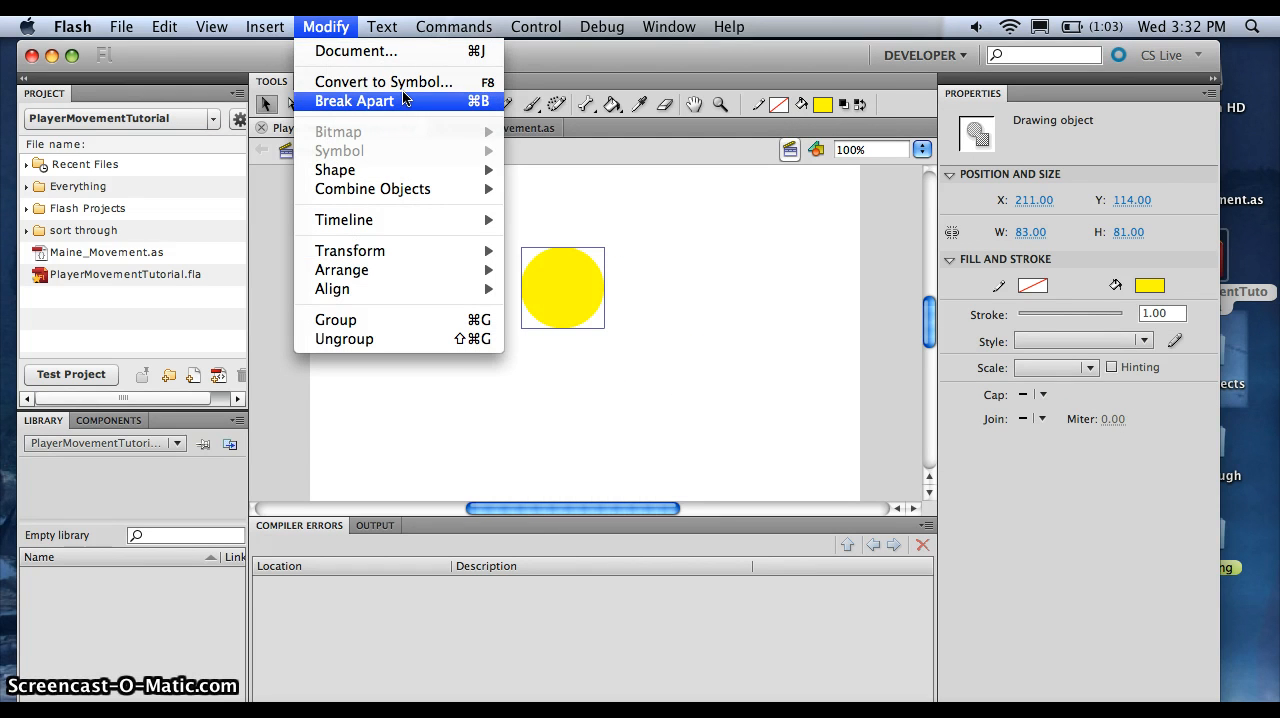
left_click(384, 80)
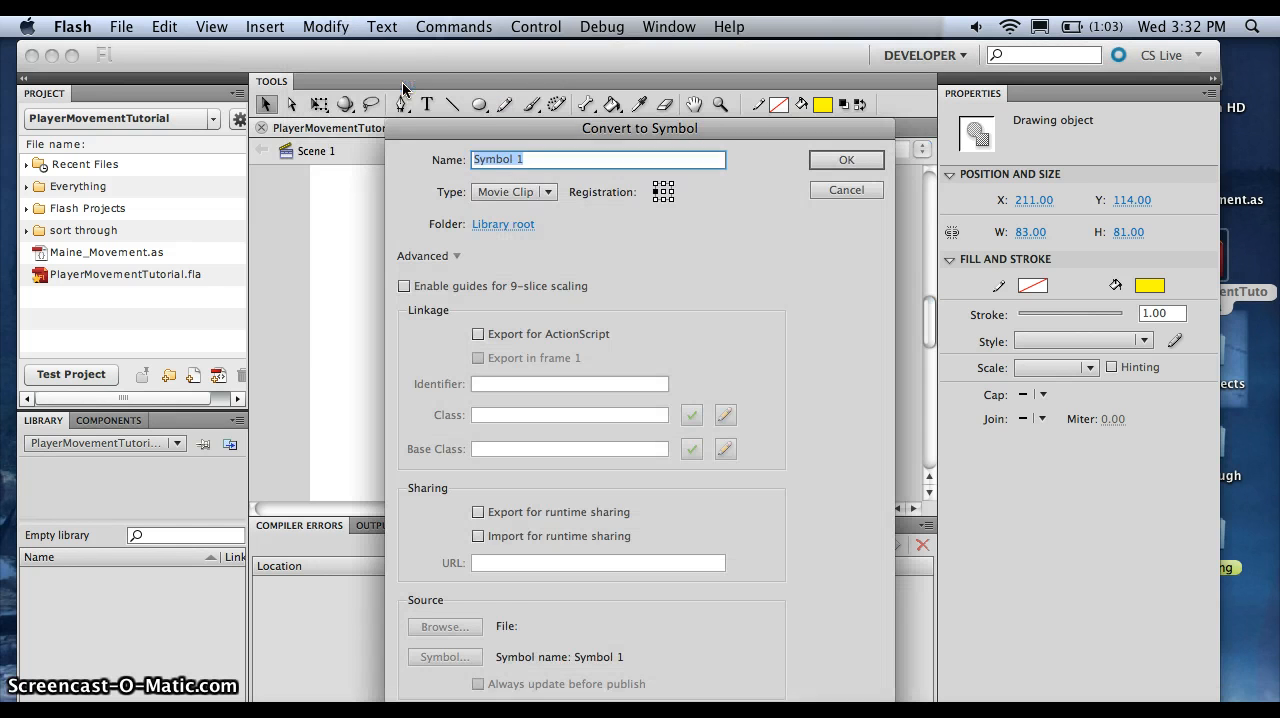
key("Delete")
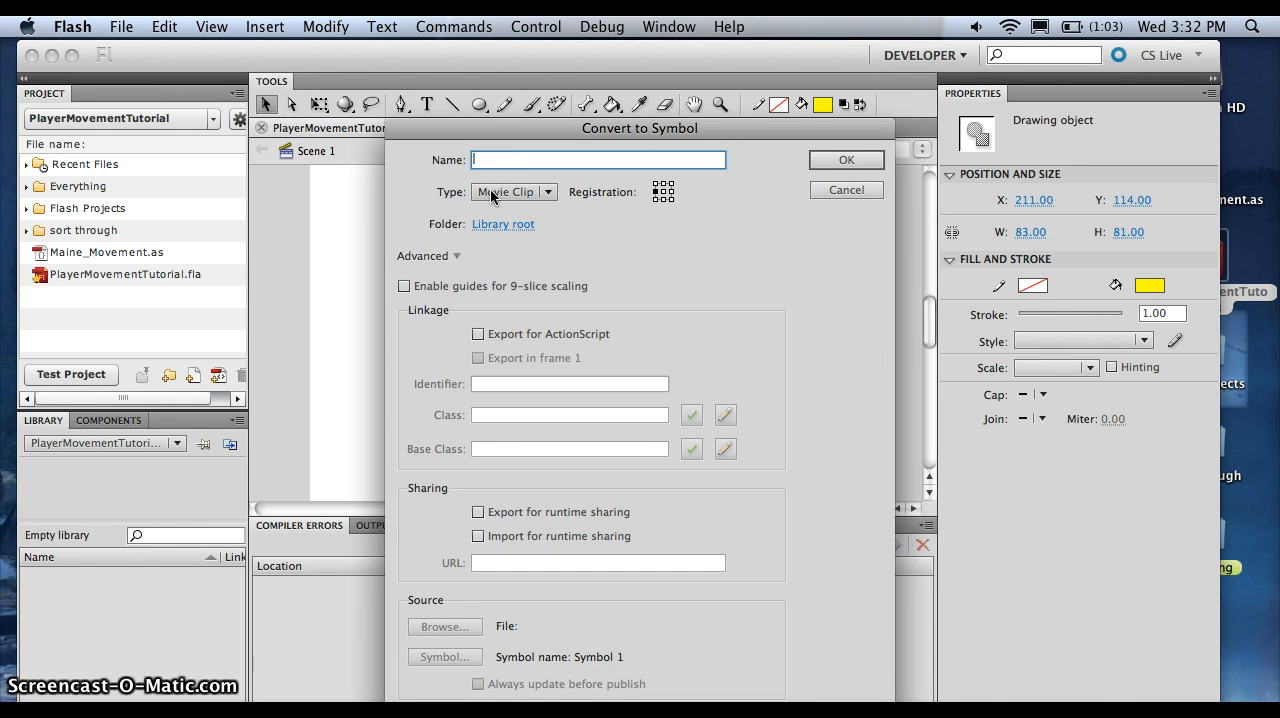
type("player")
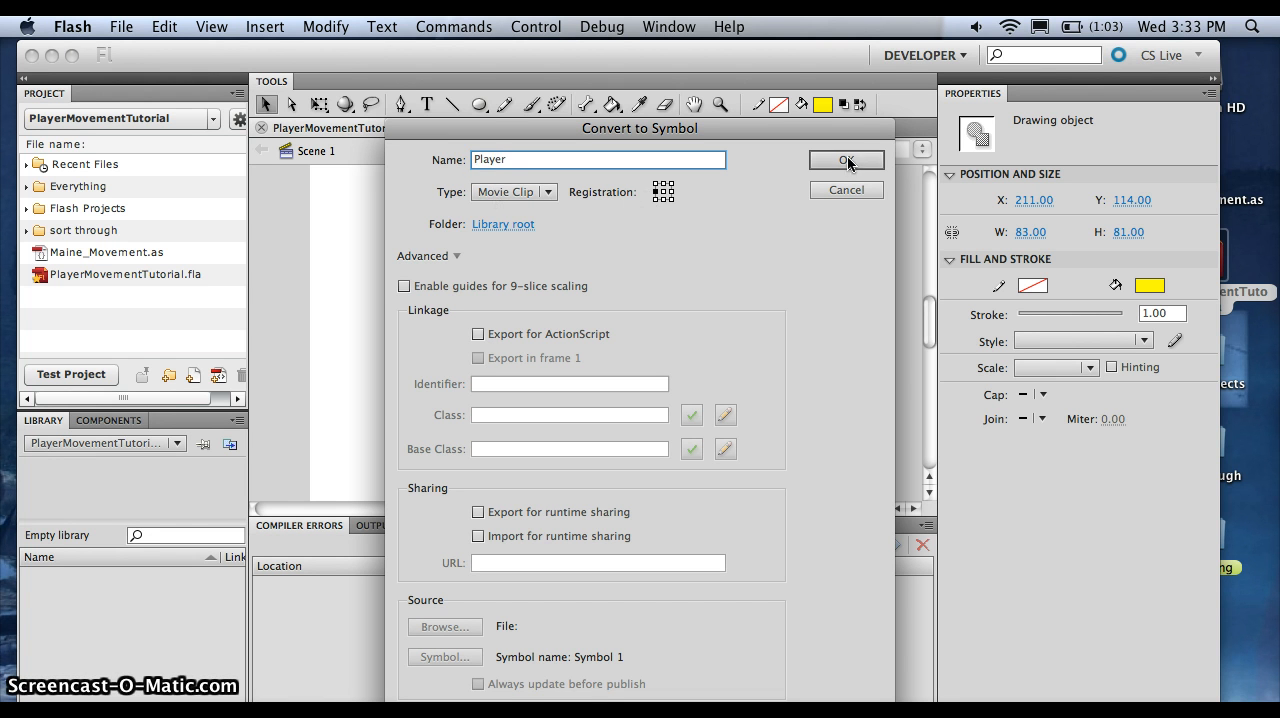
left_click(478, 334)
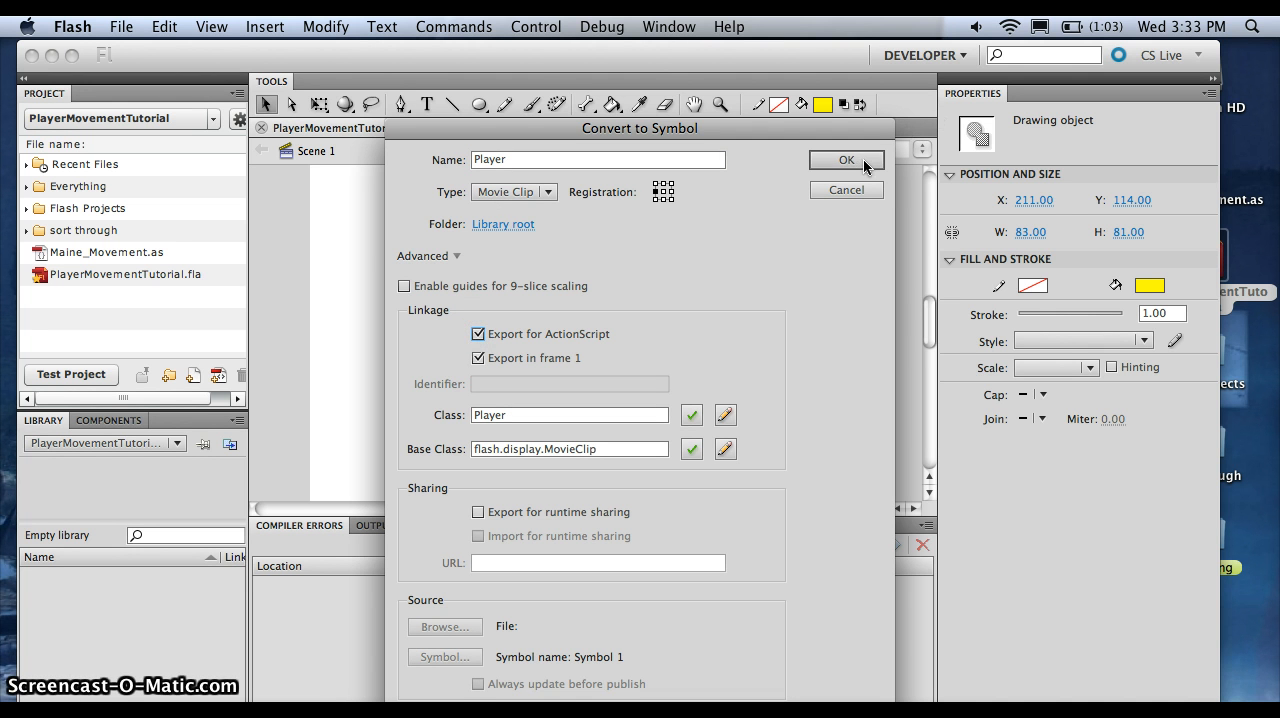
left_click(844, 160)
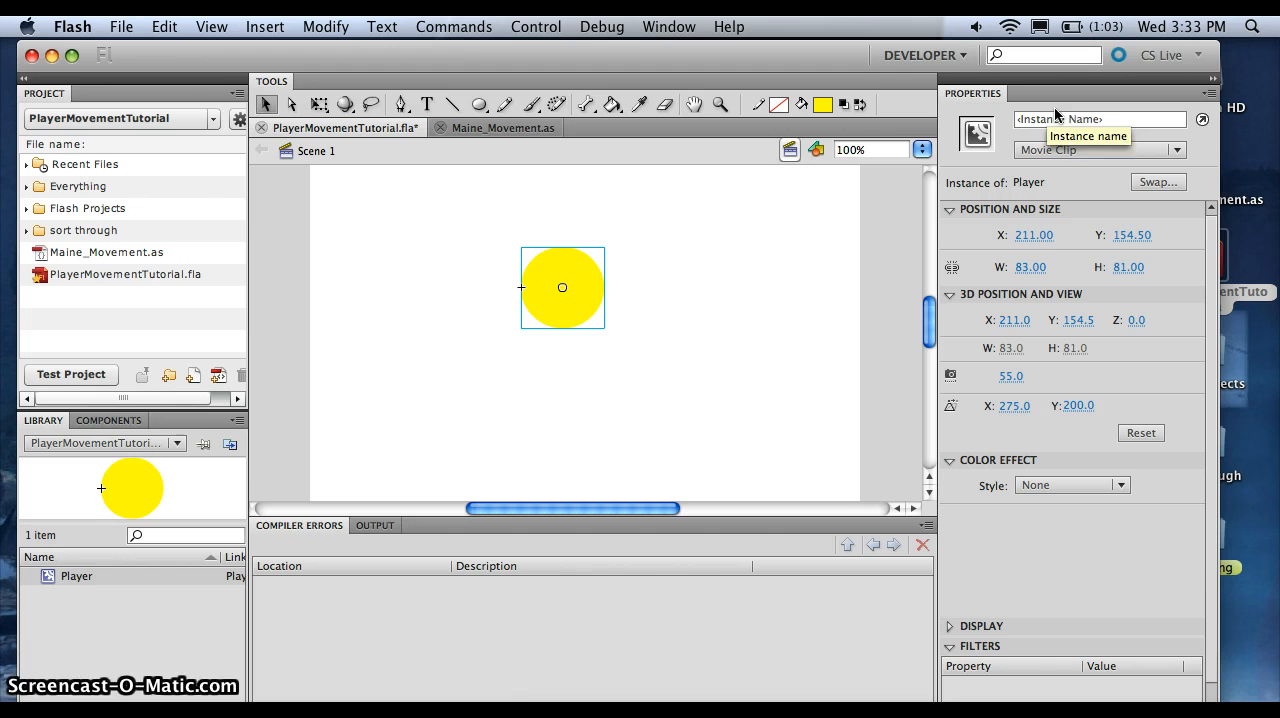
type("player")
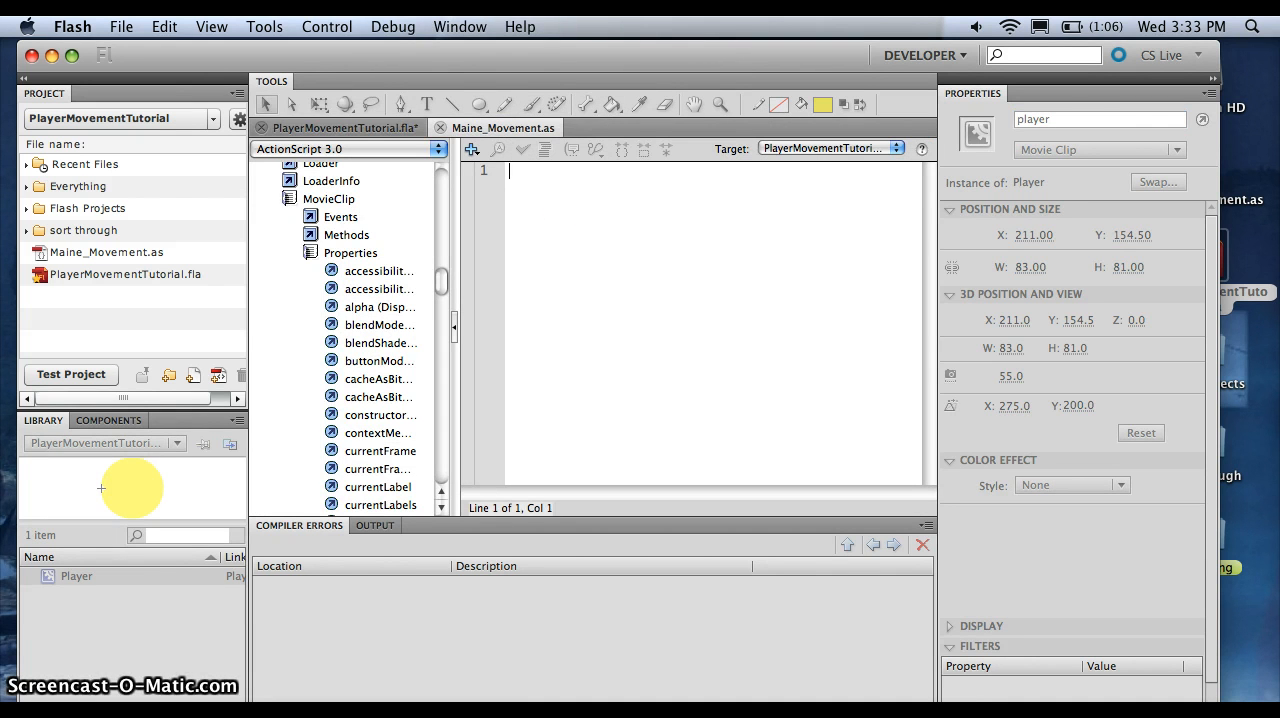
In Maine_Movement.as, begin the package and import flash.display.MovieClip
left_click(344, 128)
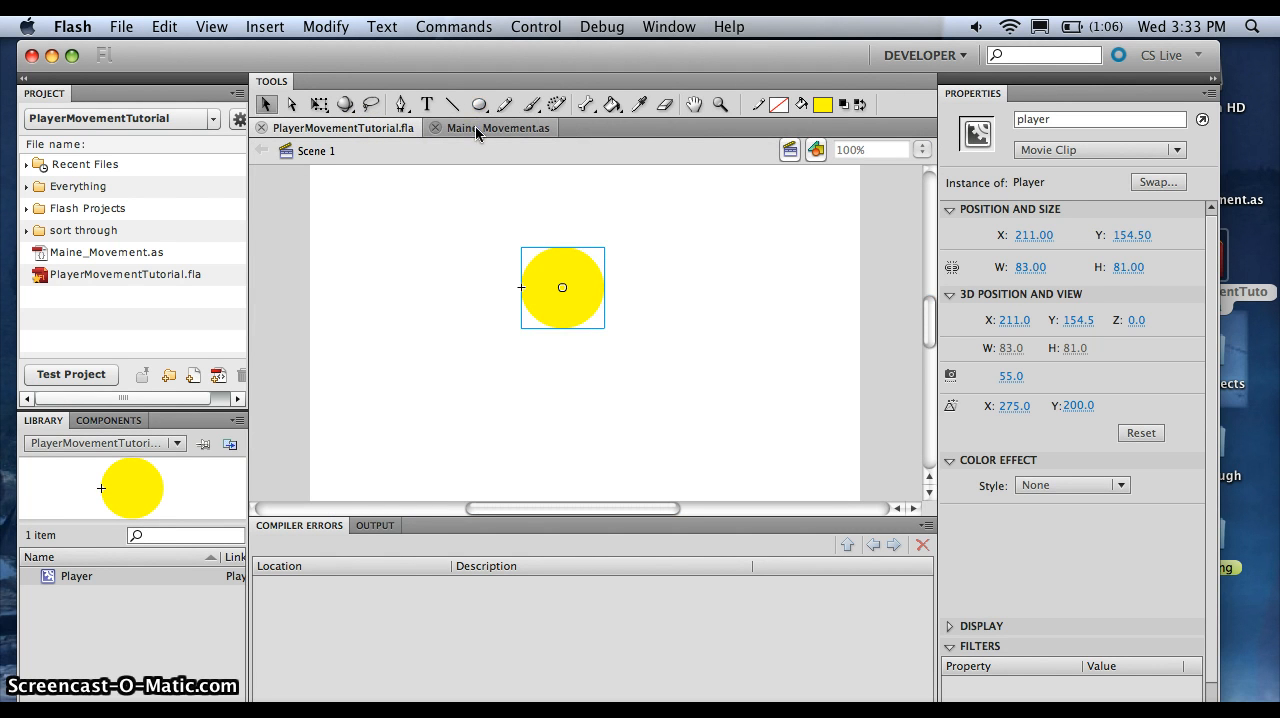
left_click(490, 128)
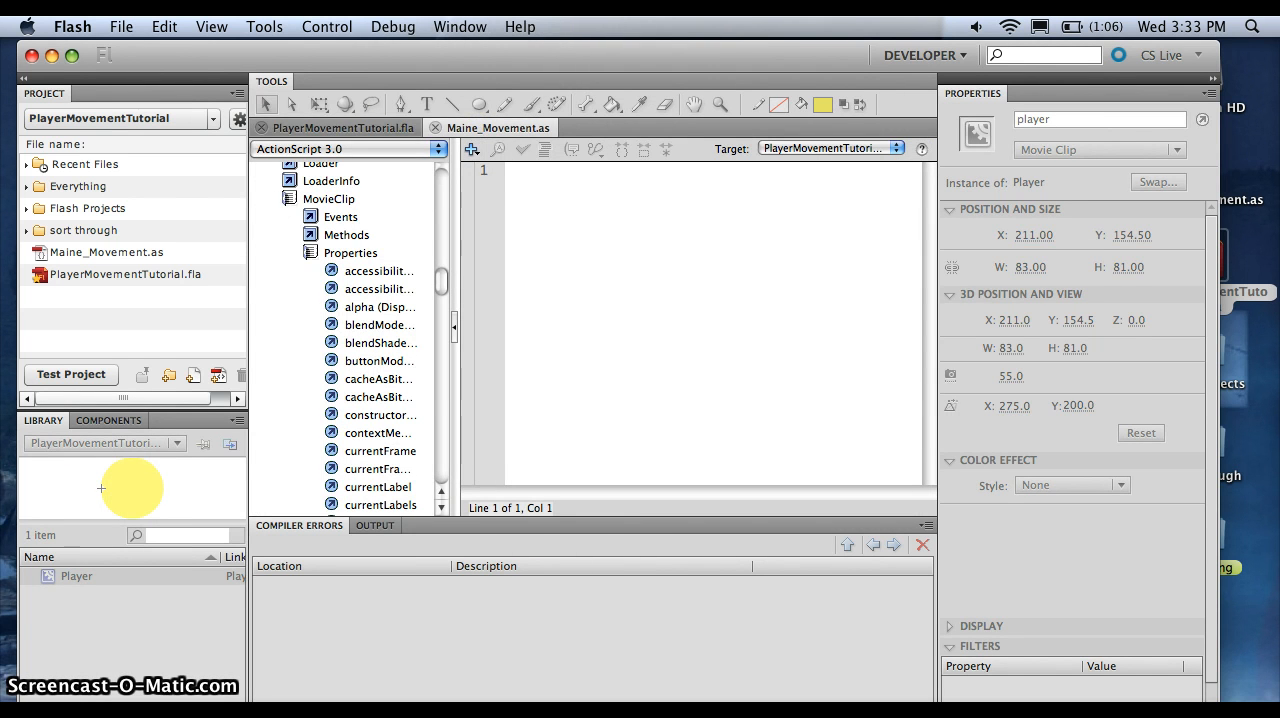
type("pd")
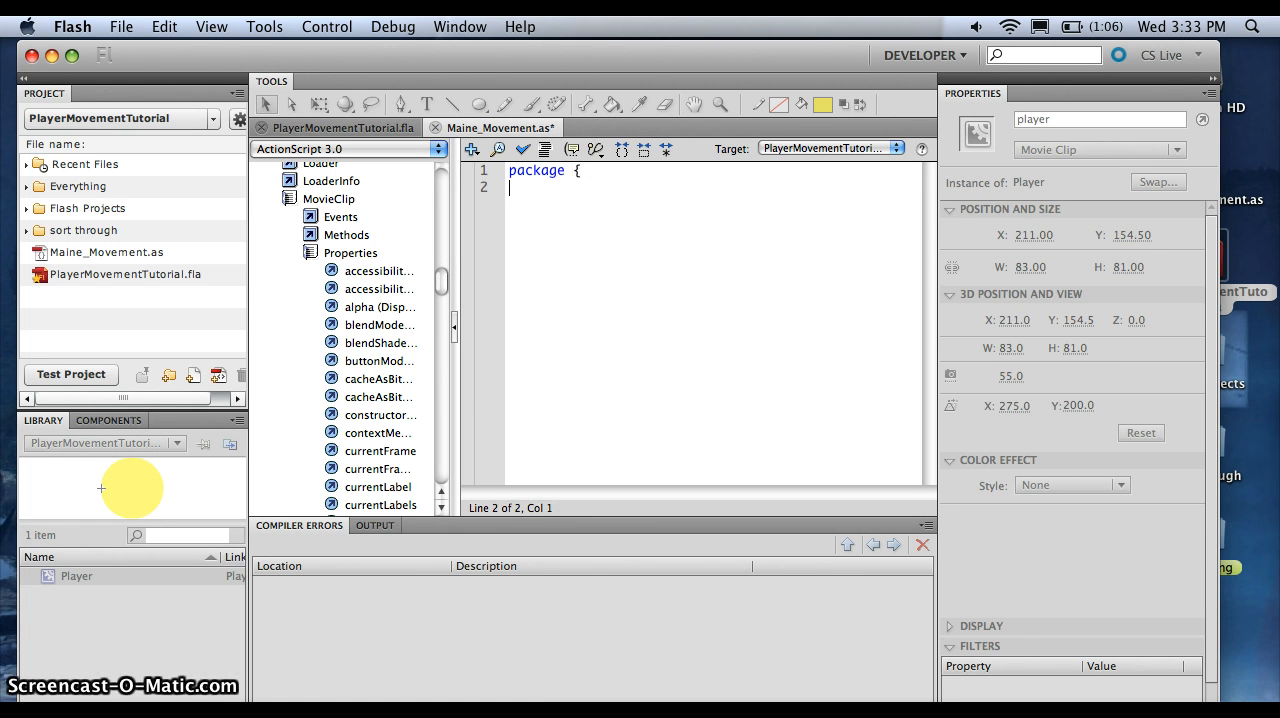
type("import")
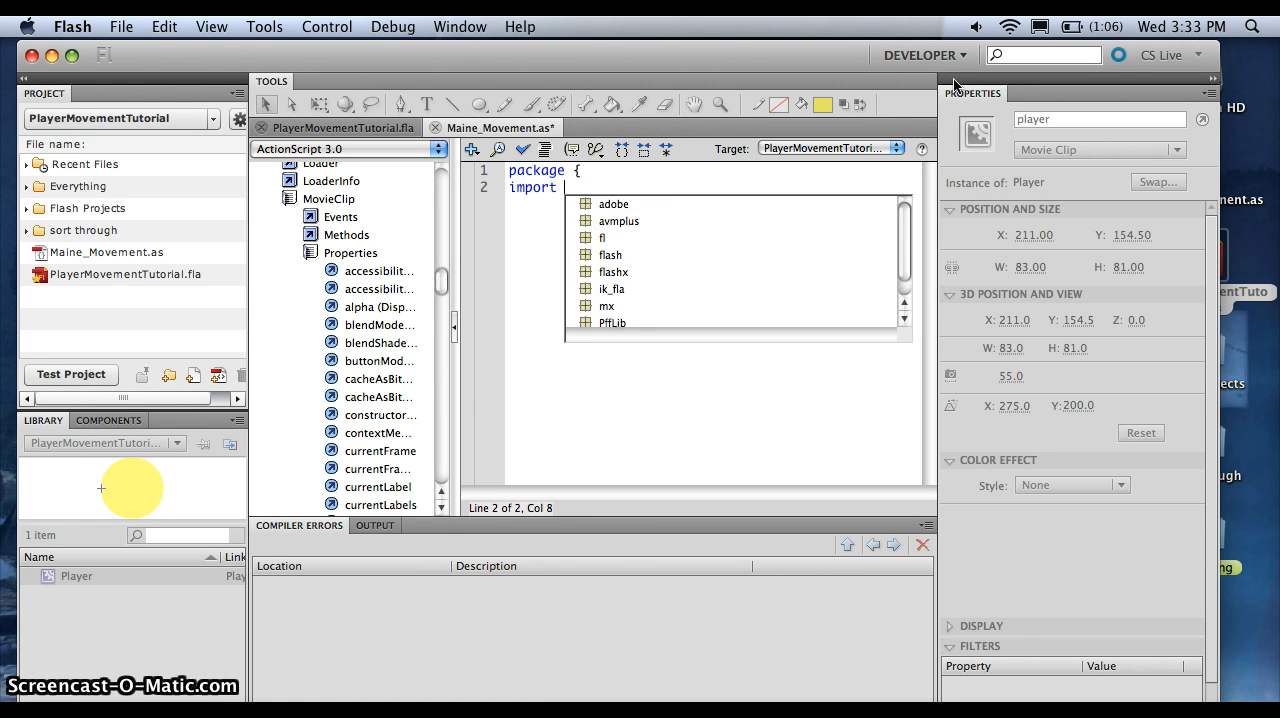
type("flash.")
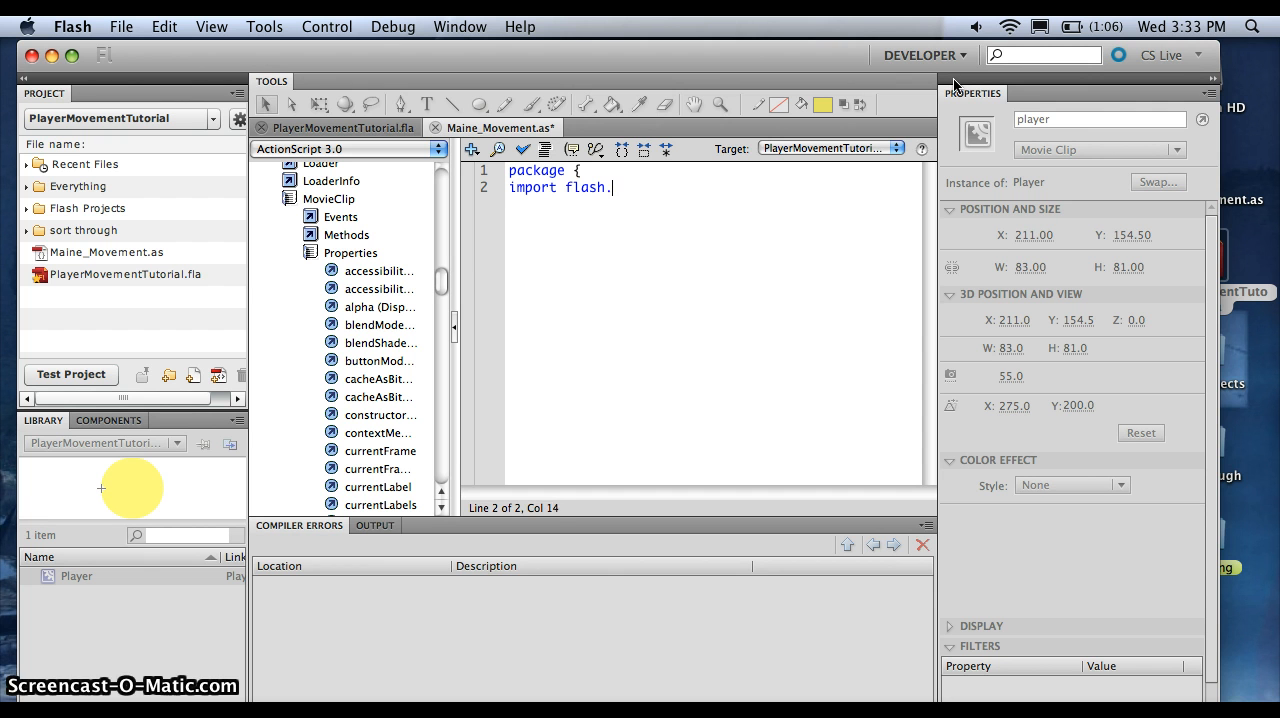
type("displ")
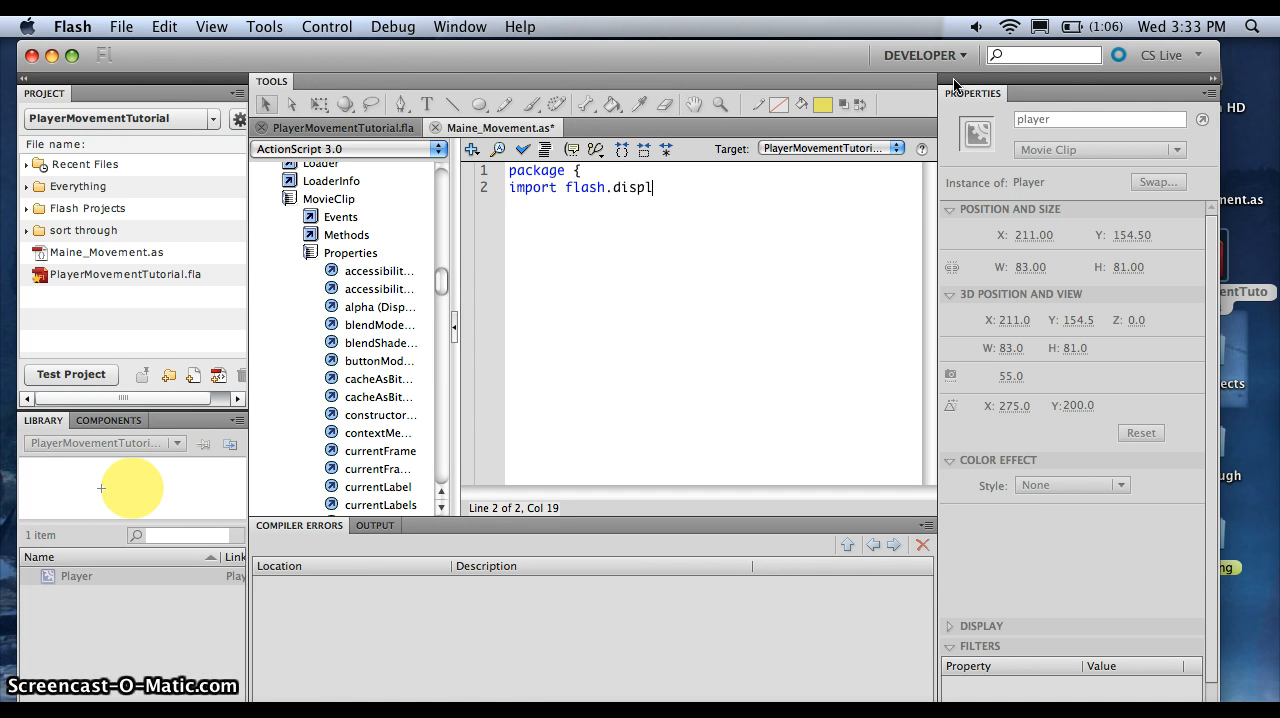
type("ay.m")
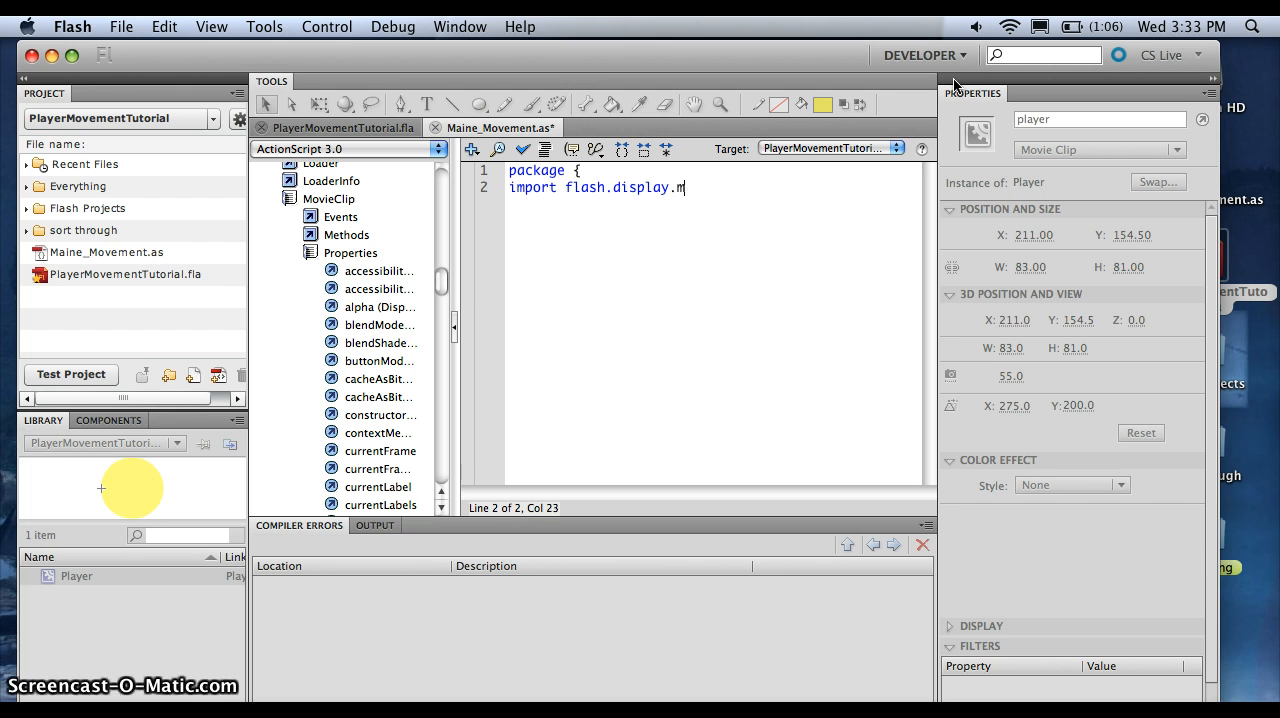
type("ovieClip")
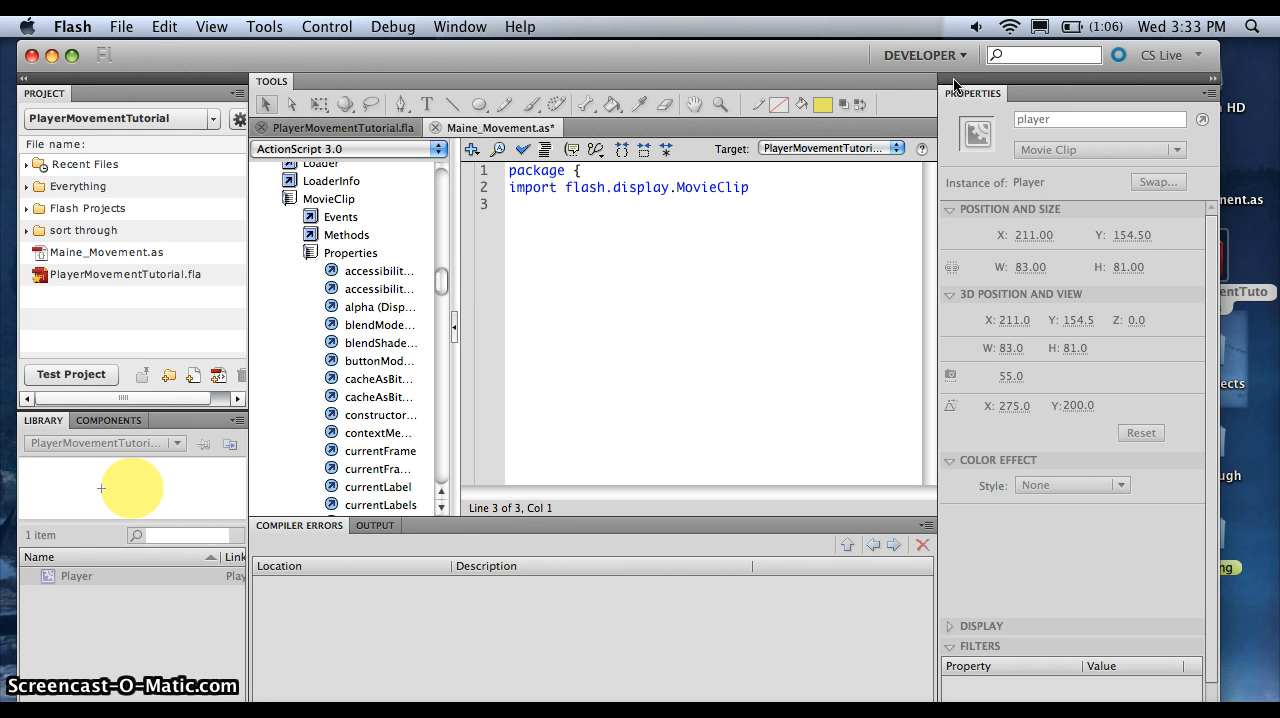
Import flash.events.KeyboardEvent
type("import")
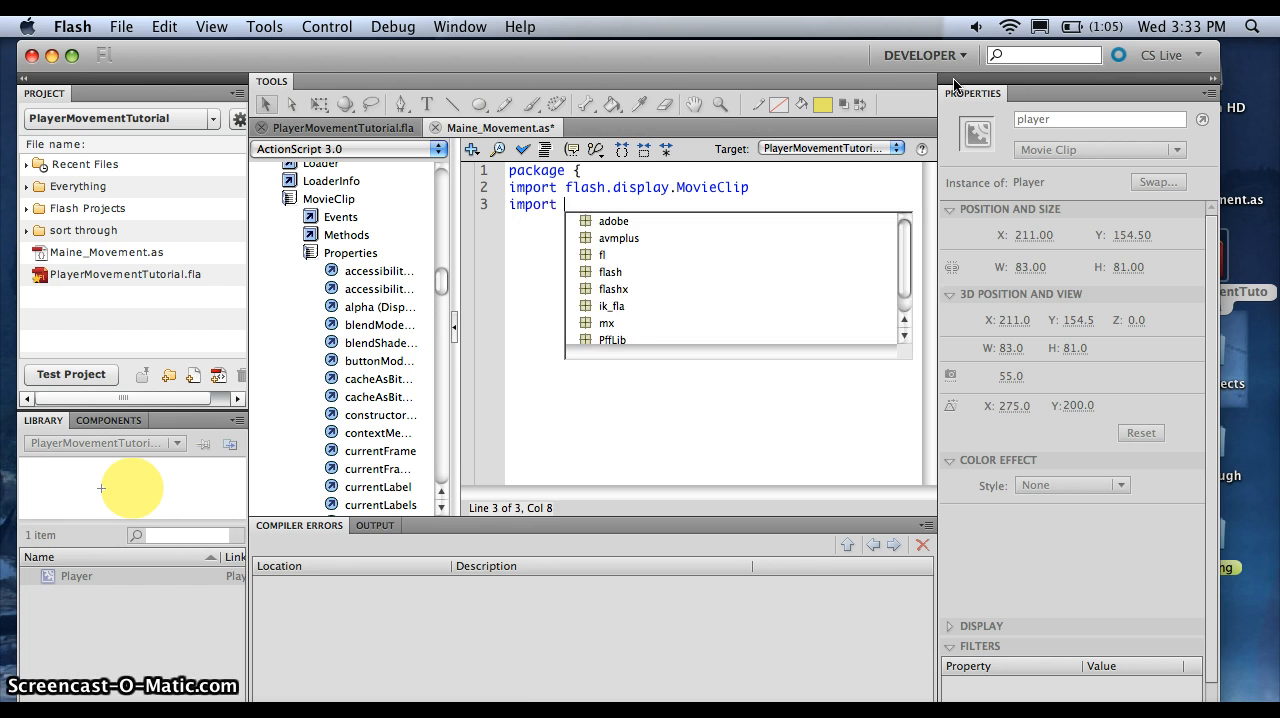
type("flash.event")
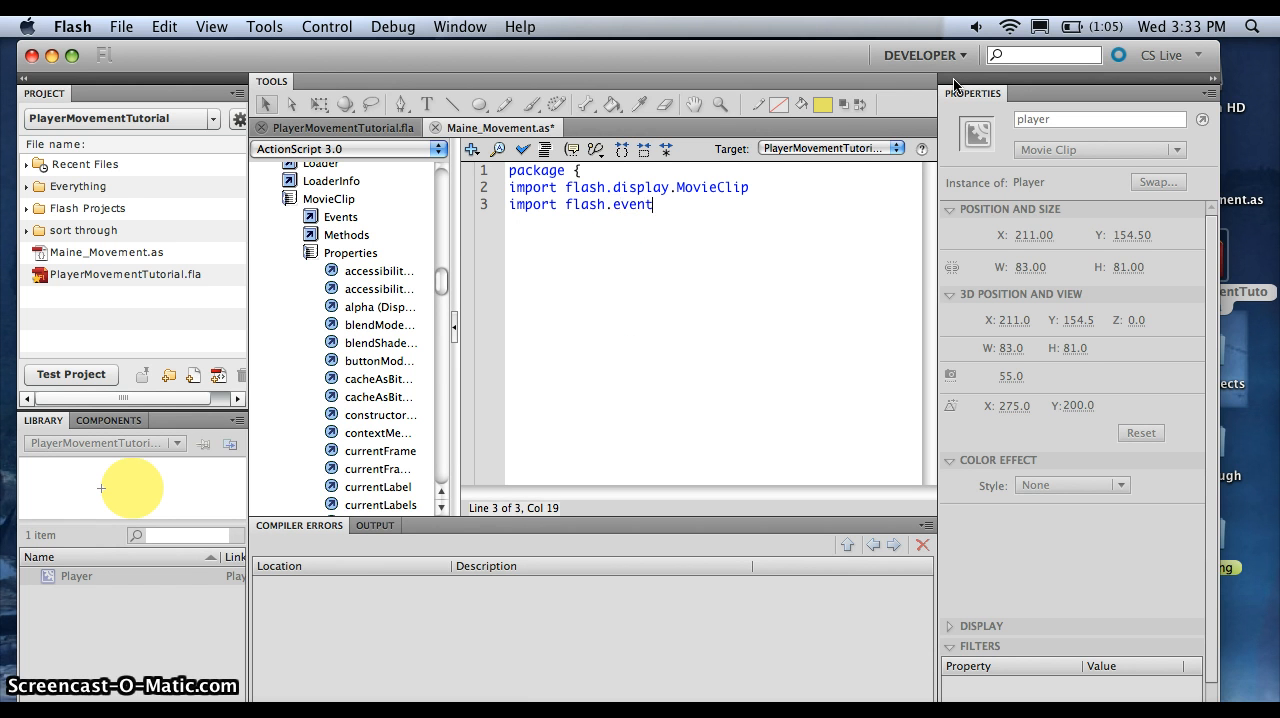
type("s.")
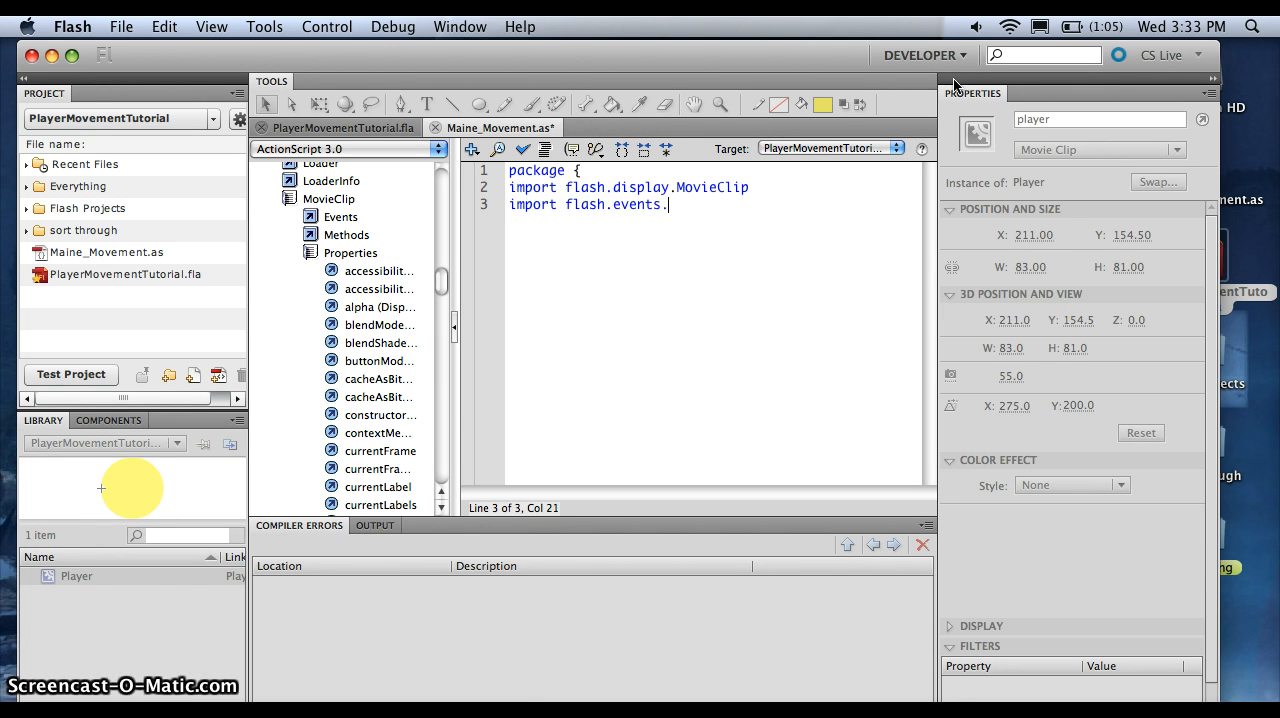
type("Ke")
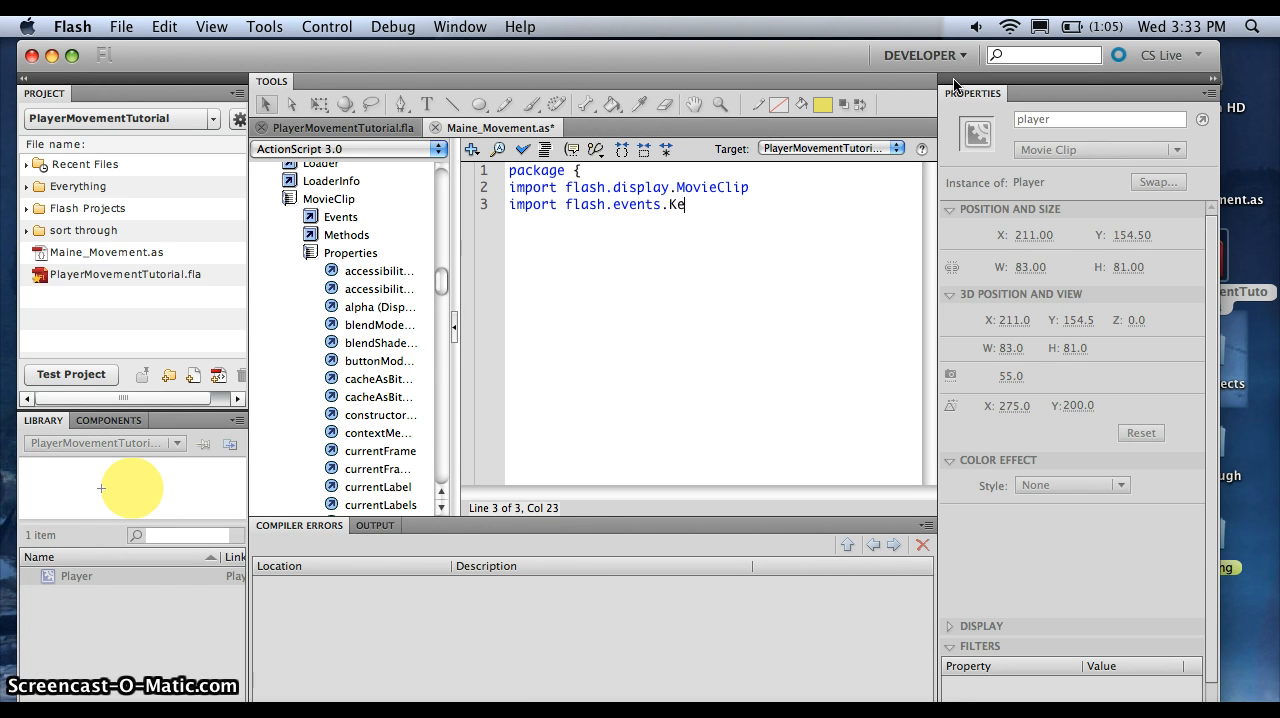
type("yboard")
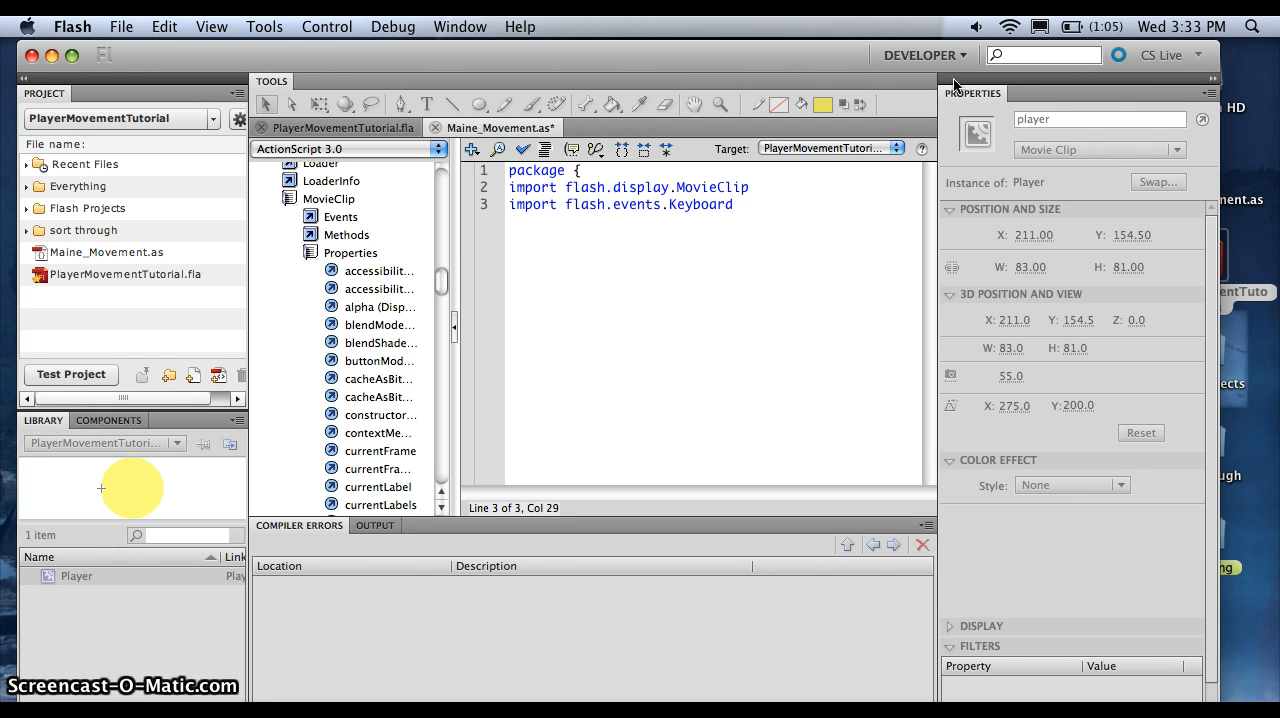
type("Event")
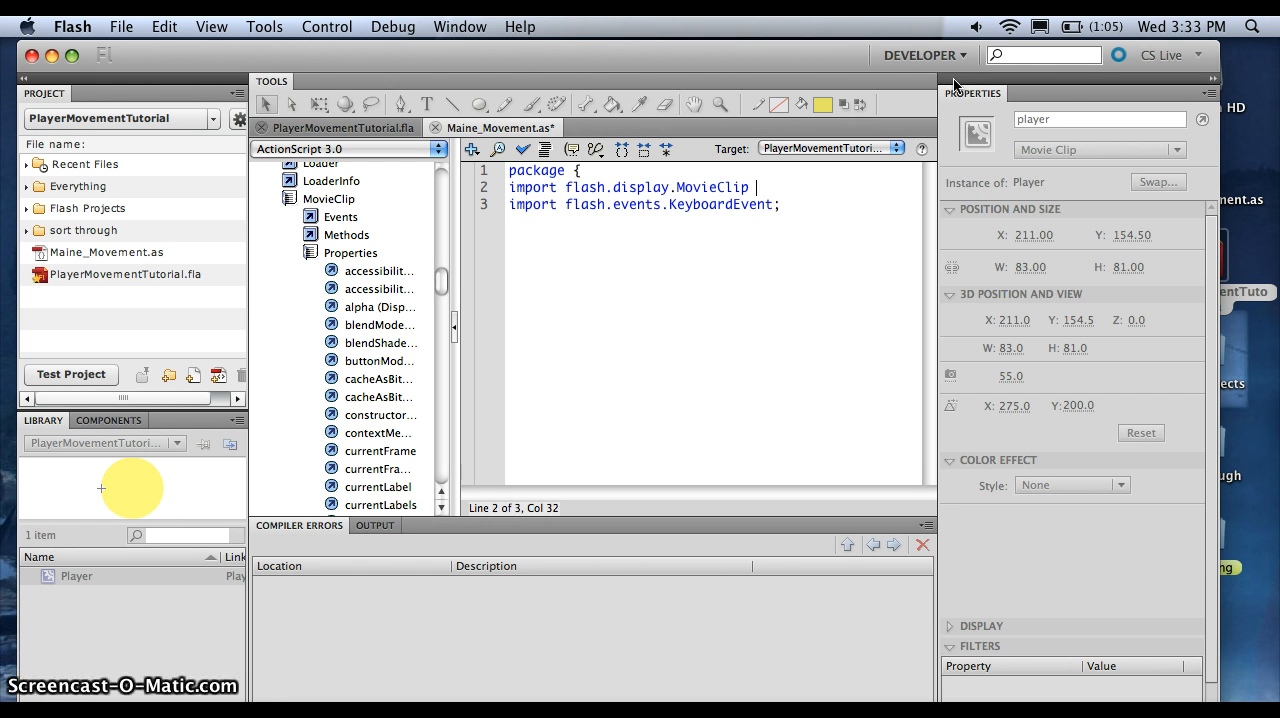
type(";")
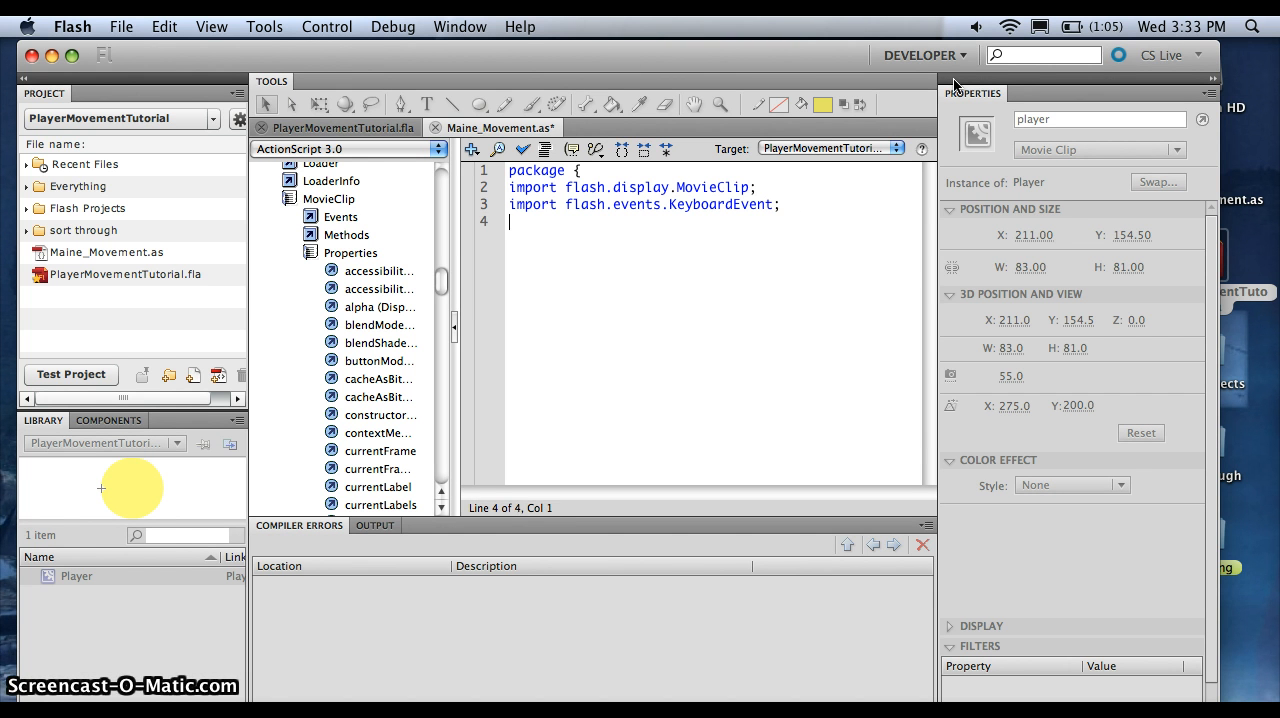
Import flash.ui.Keyboard and flash.events.Event
type("import")
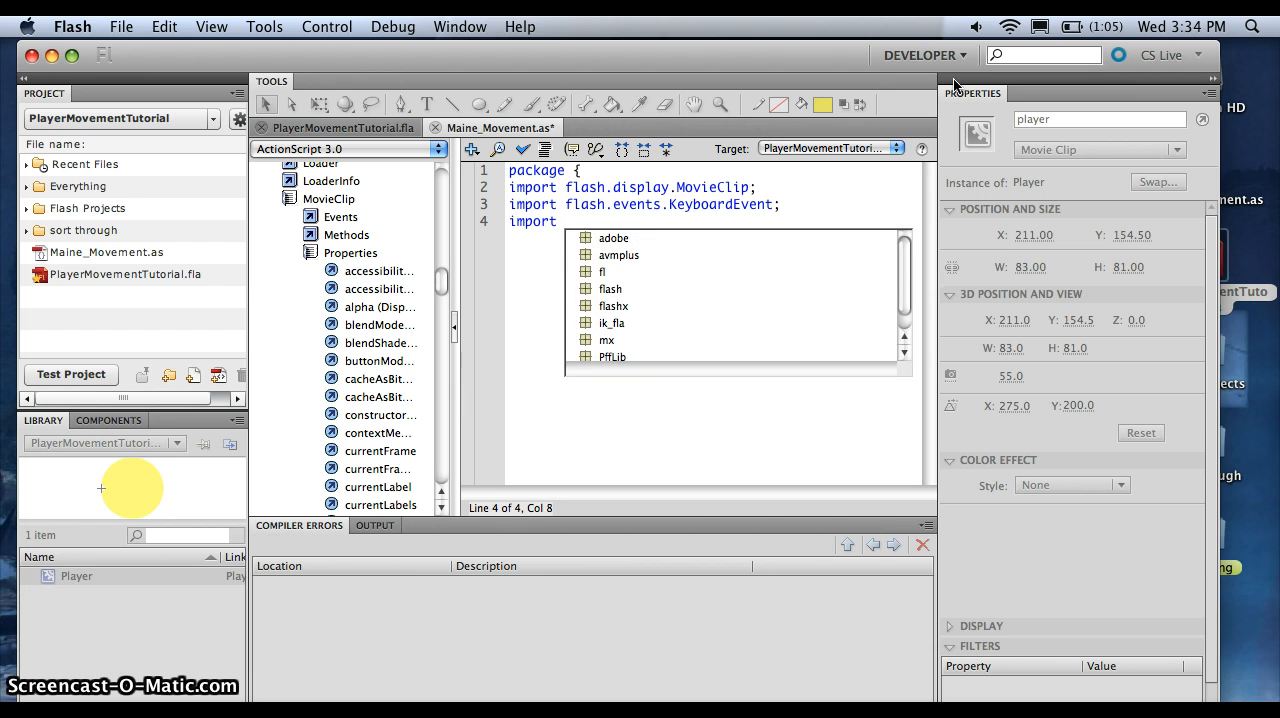
type("flash.")
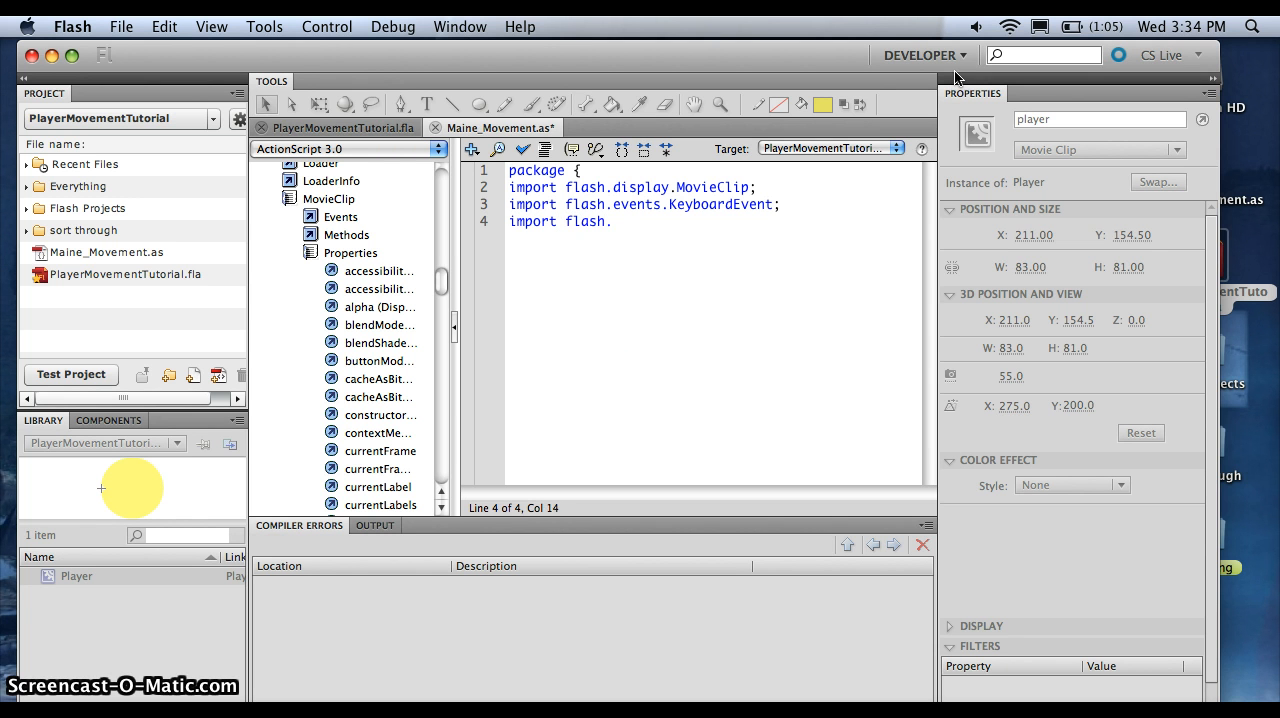
type("ui.")
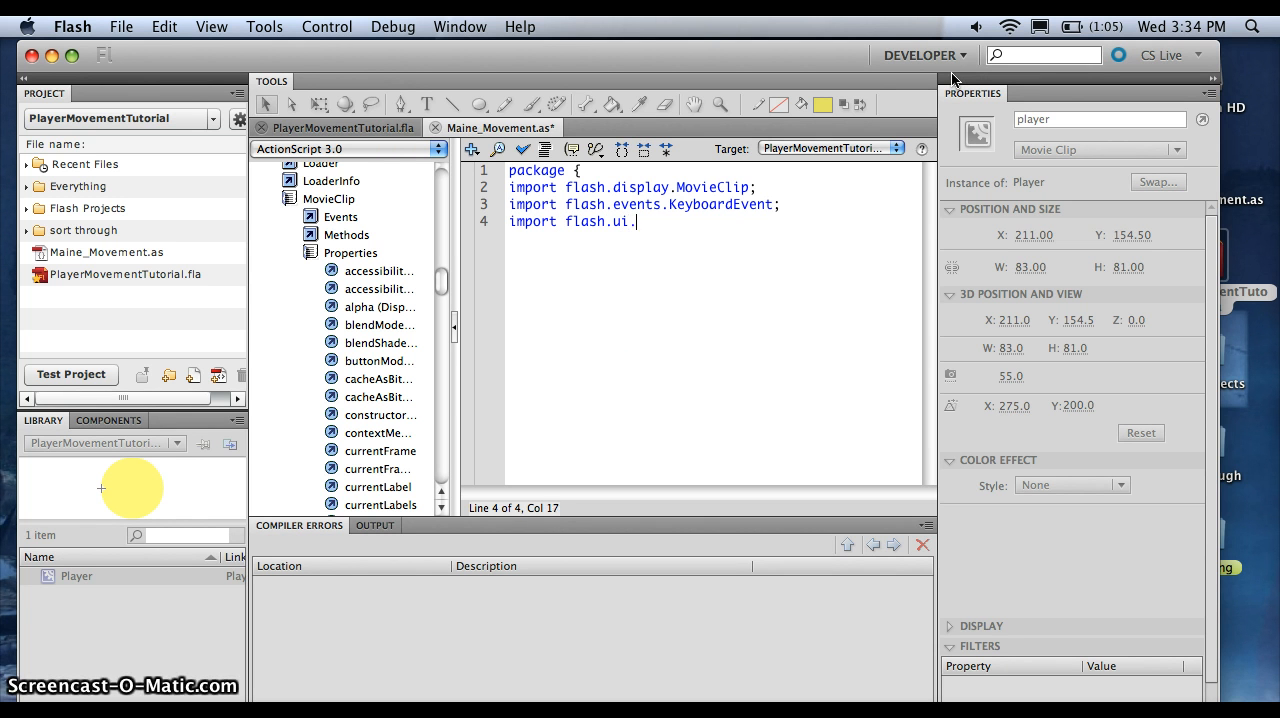
type("Keyb")
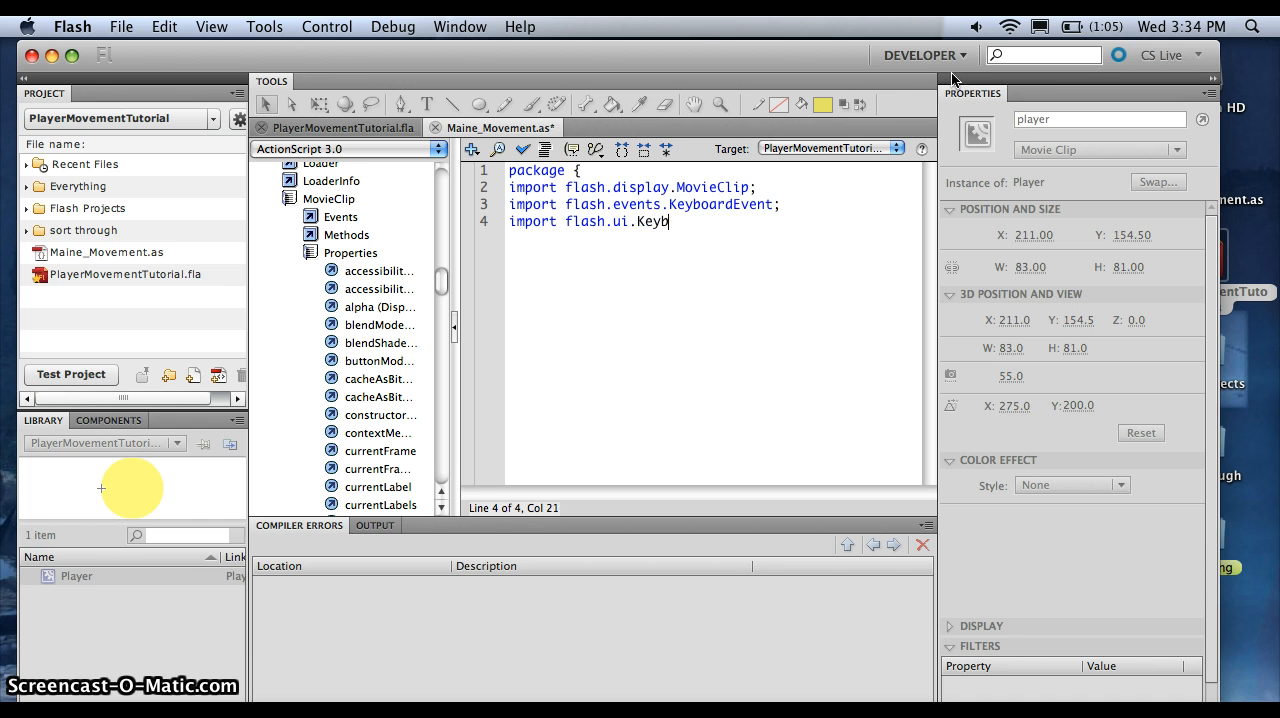
type("oard;")
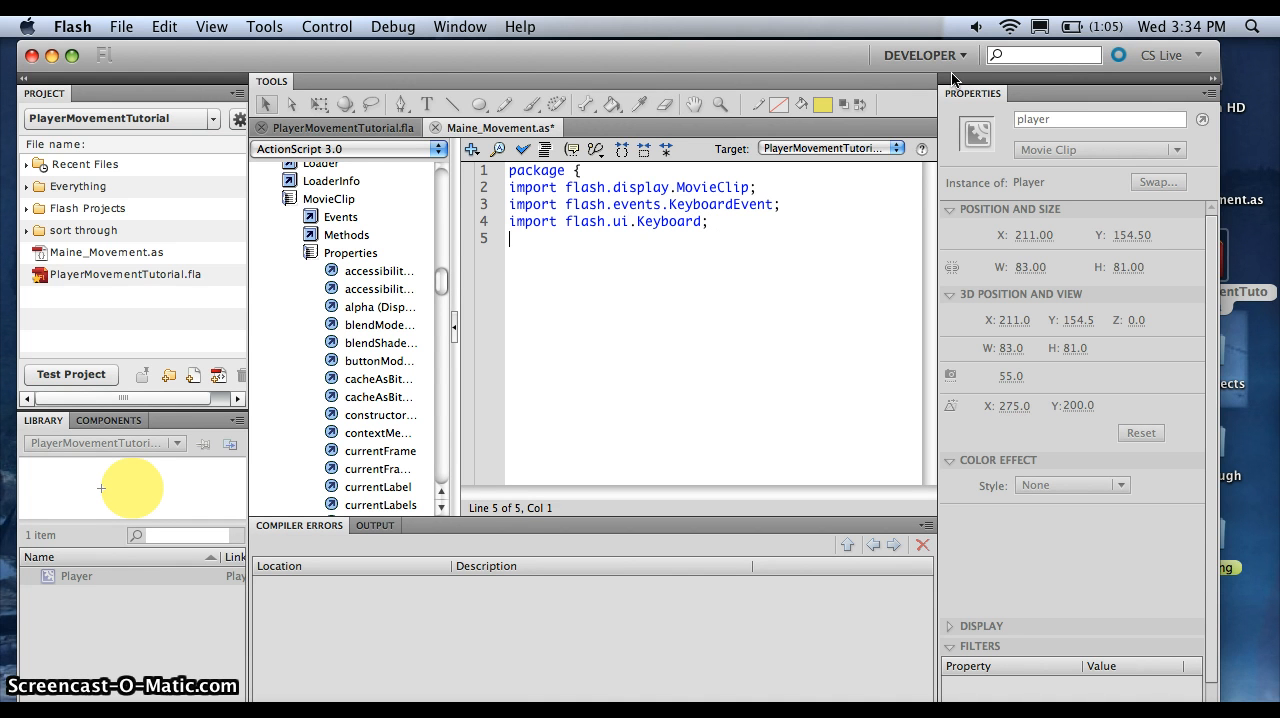
type("import")
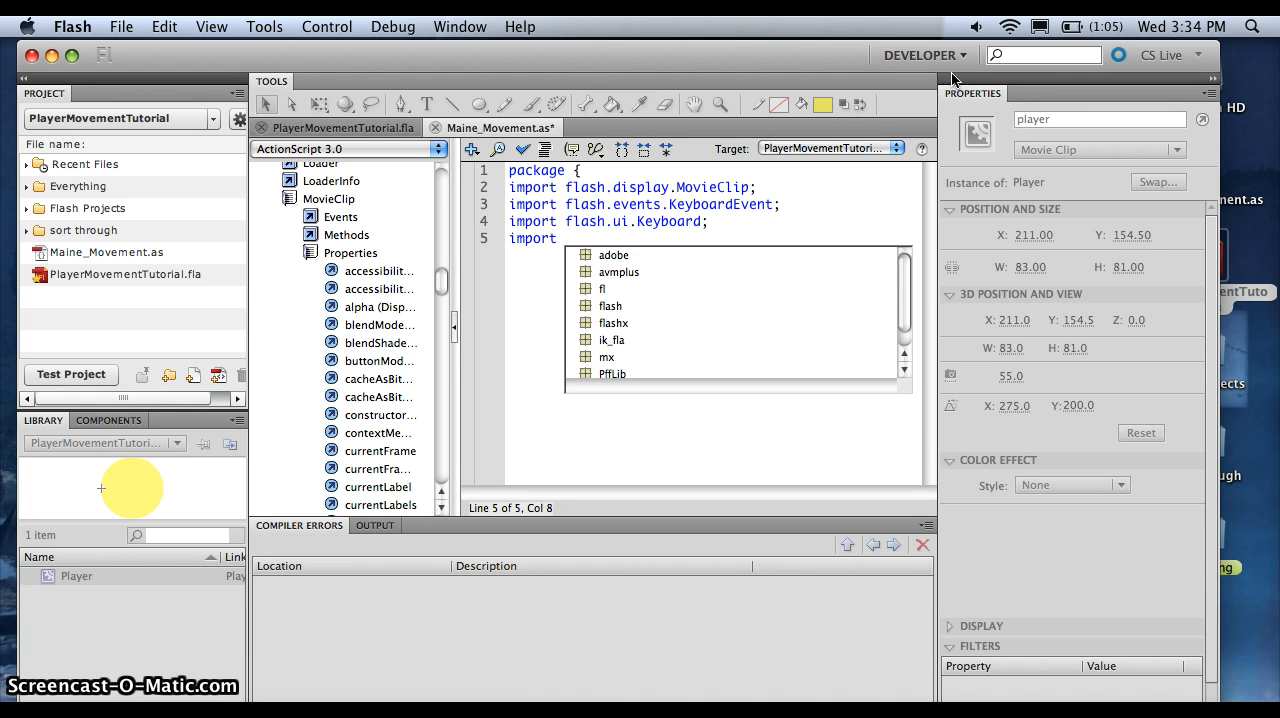
type("flash")
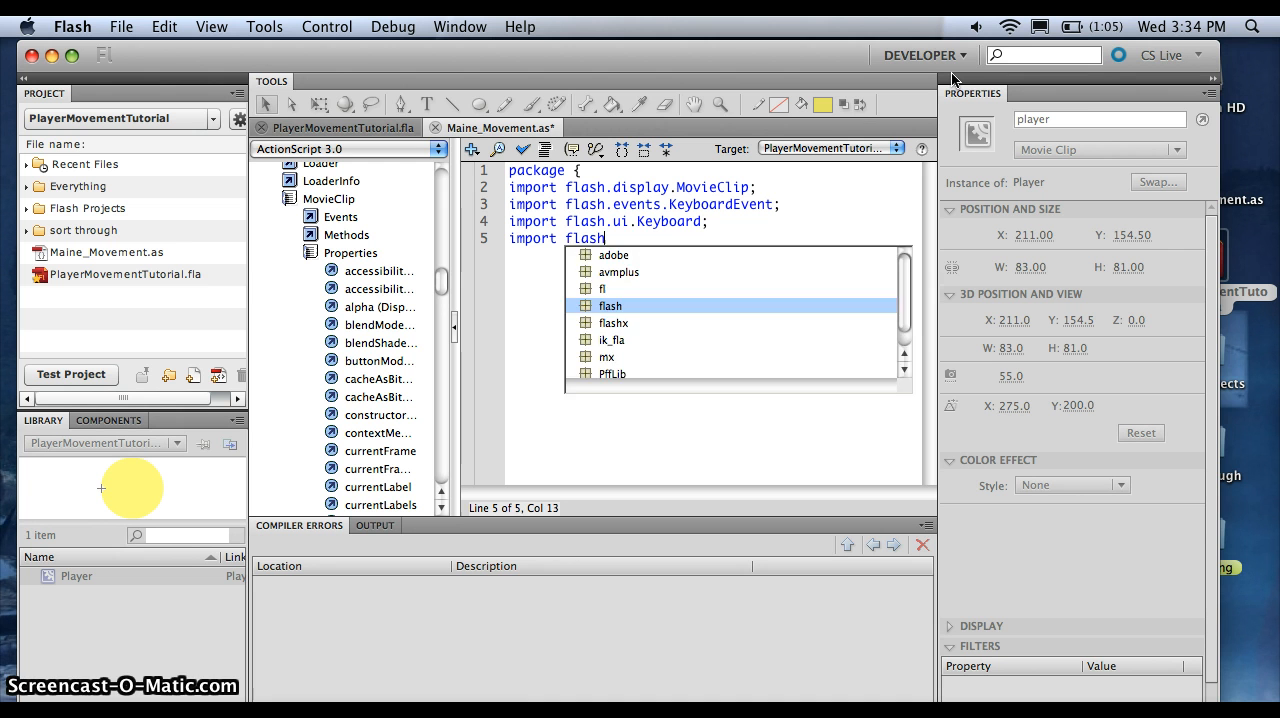
type(".event")
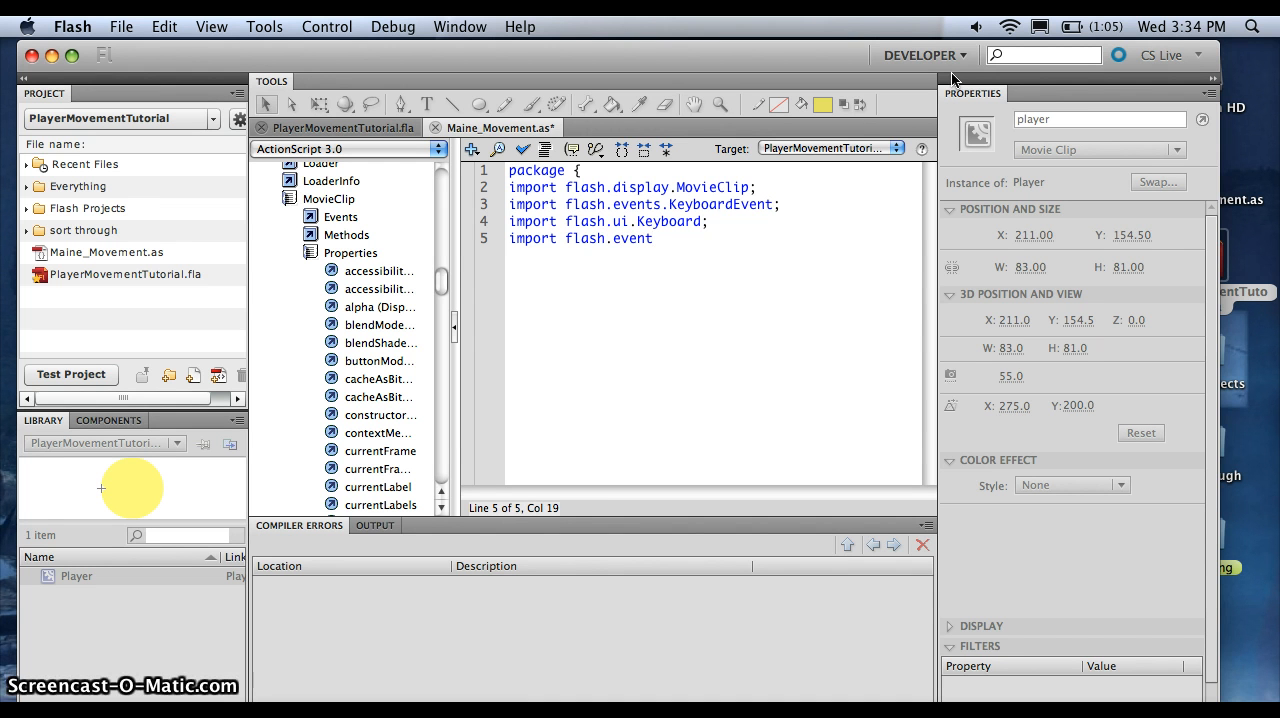
type("s.Eve")
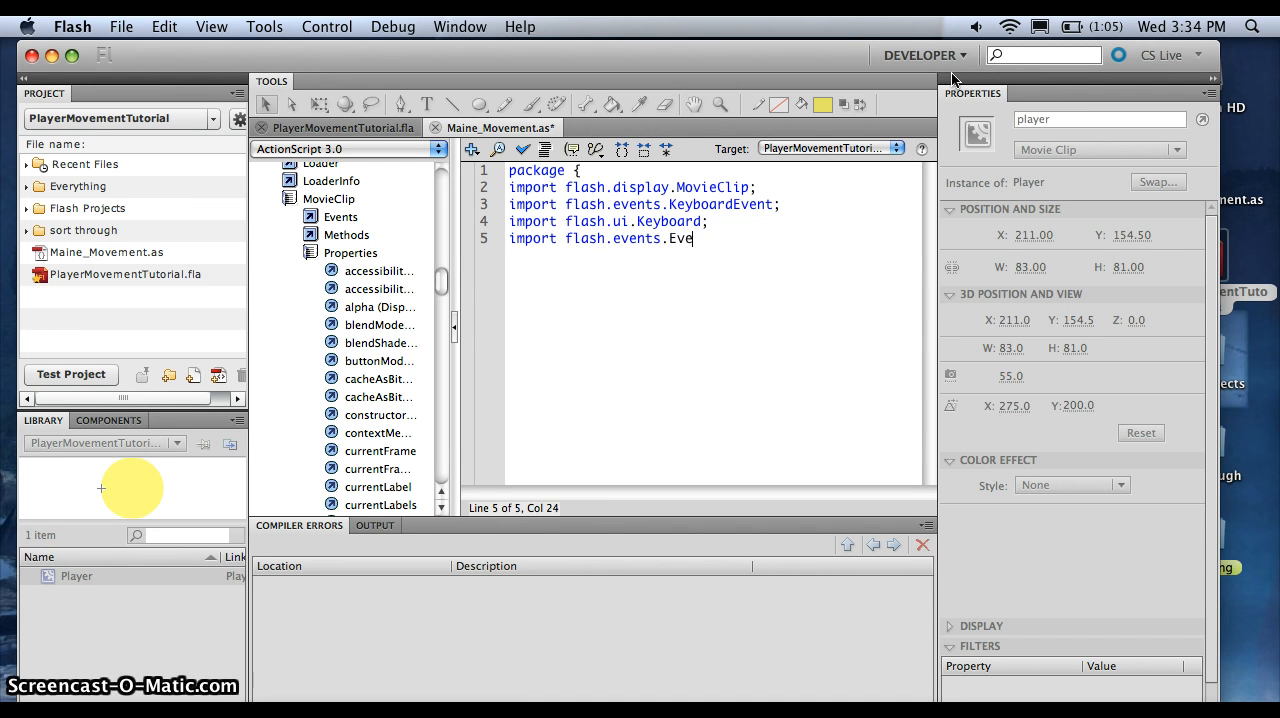
type("nt;")
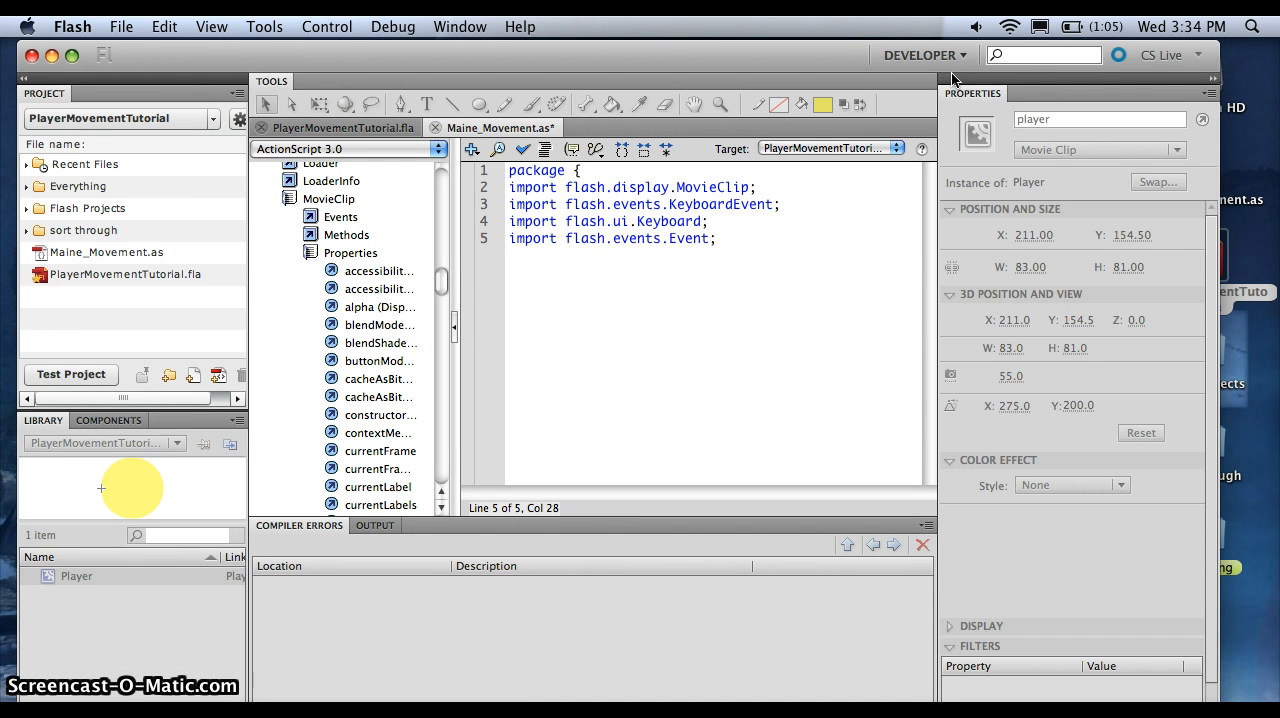
type("p")
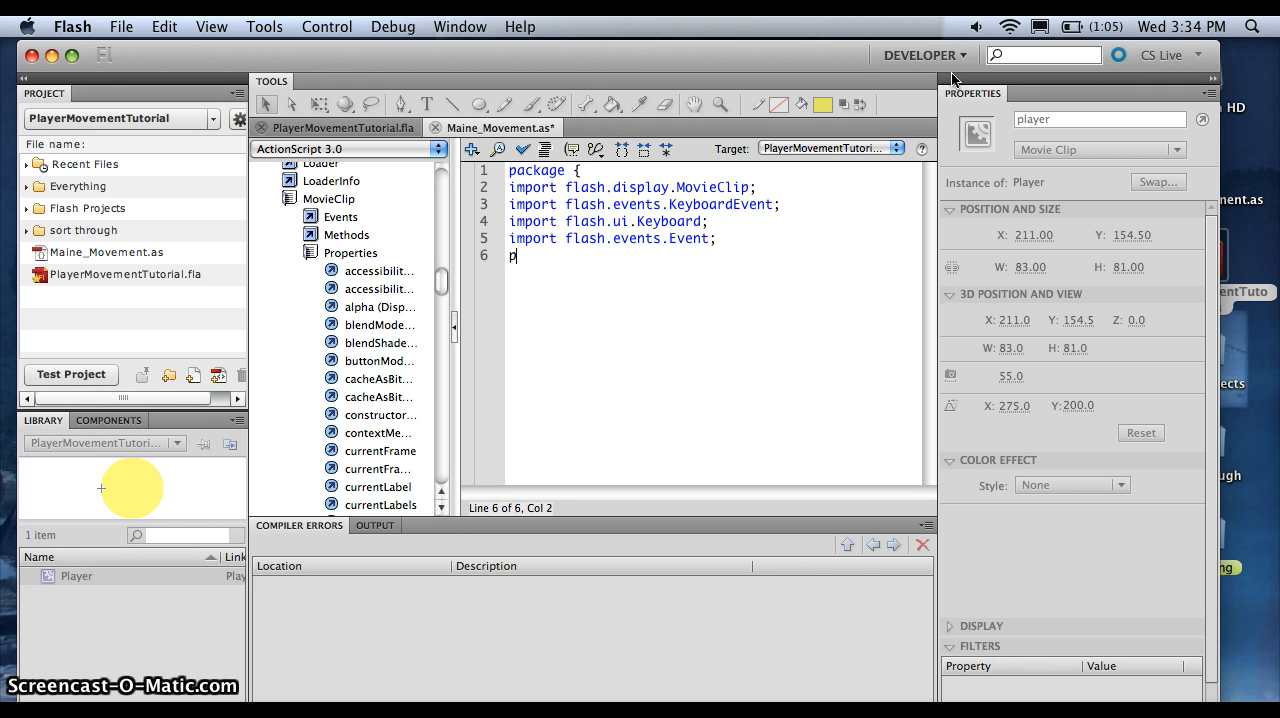
Declare public class Maine_Movement extends MovieClip and begin a var declaration
type("ublic class")
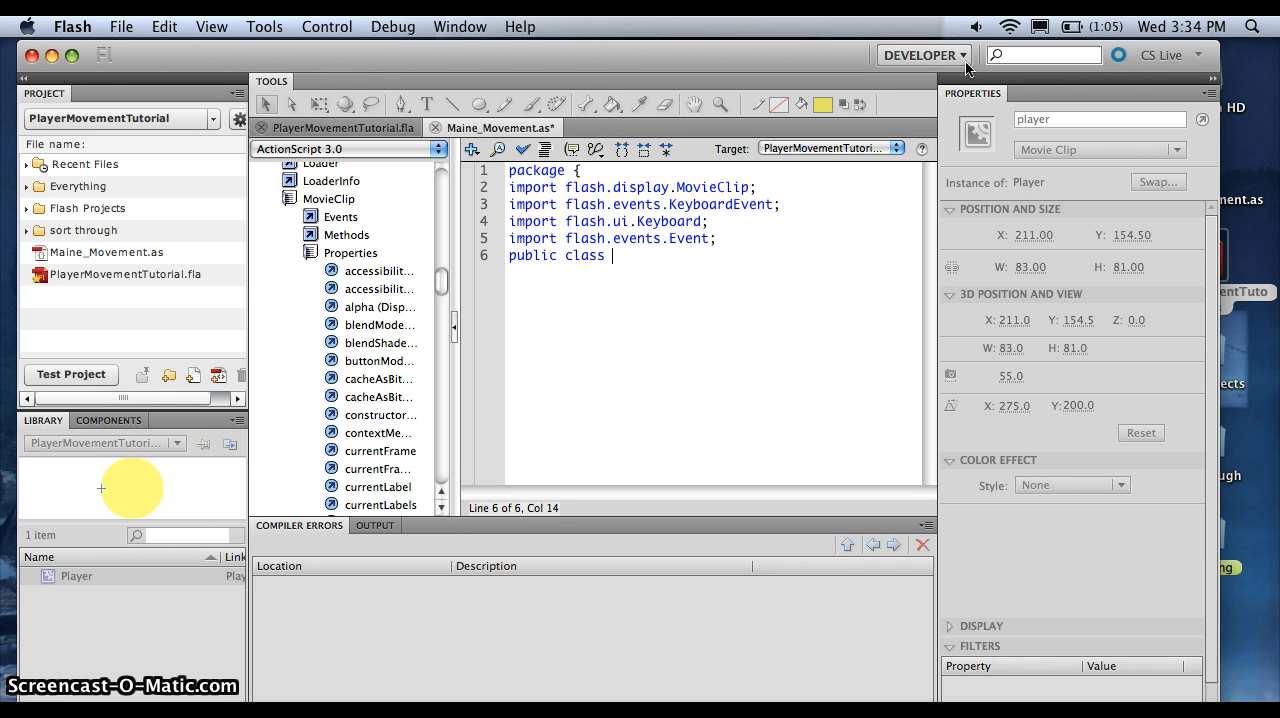
type("M")
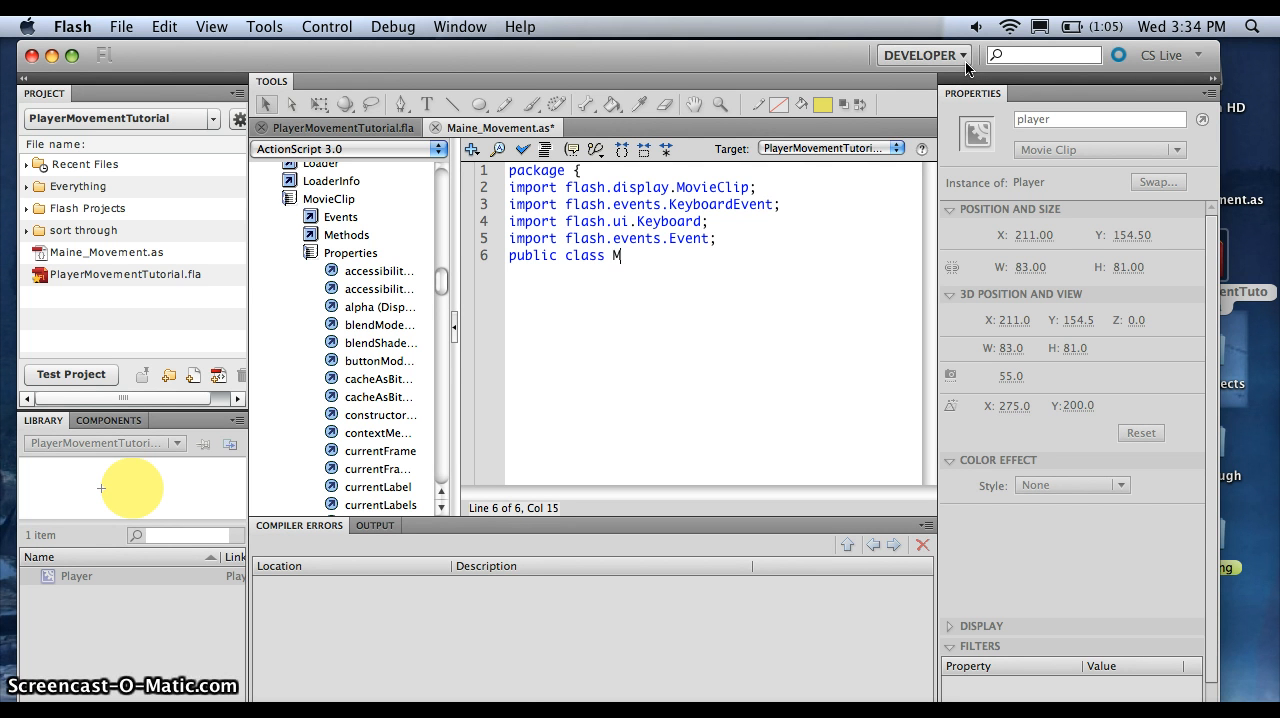
type("aine_M")
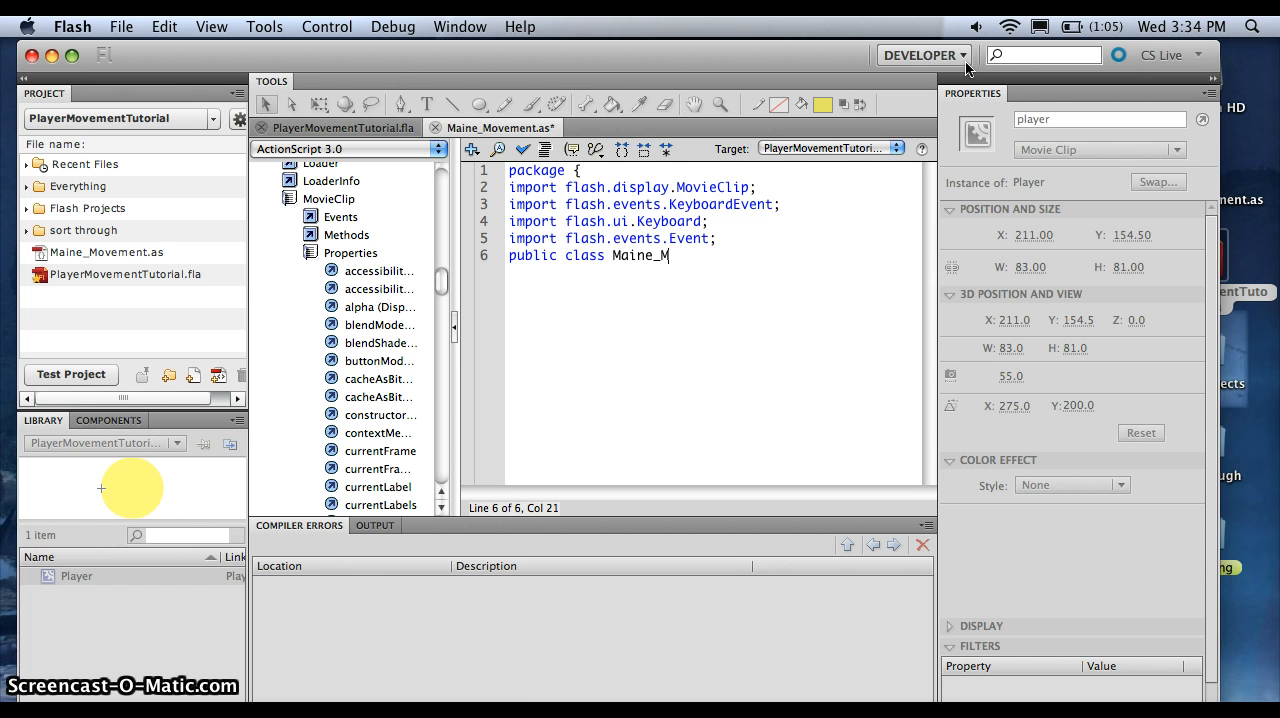
type("ovement")
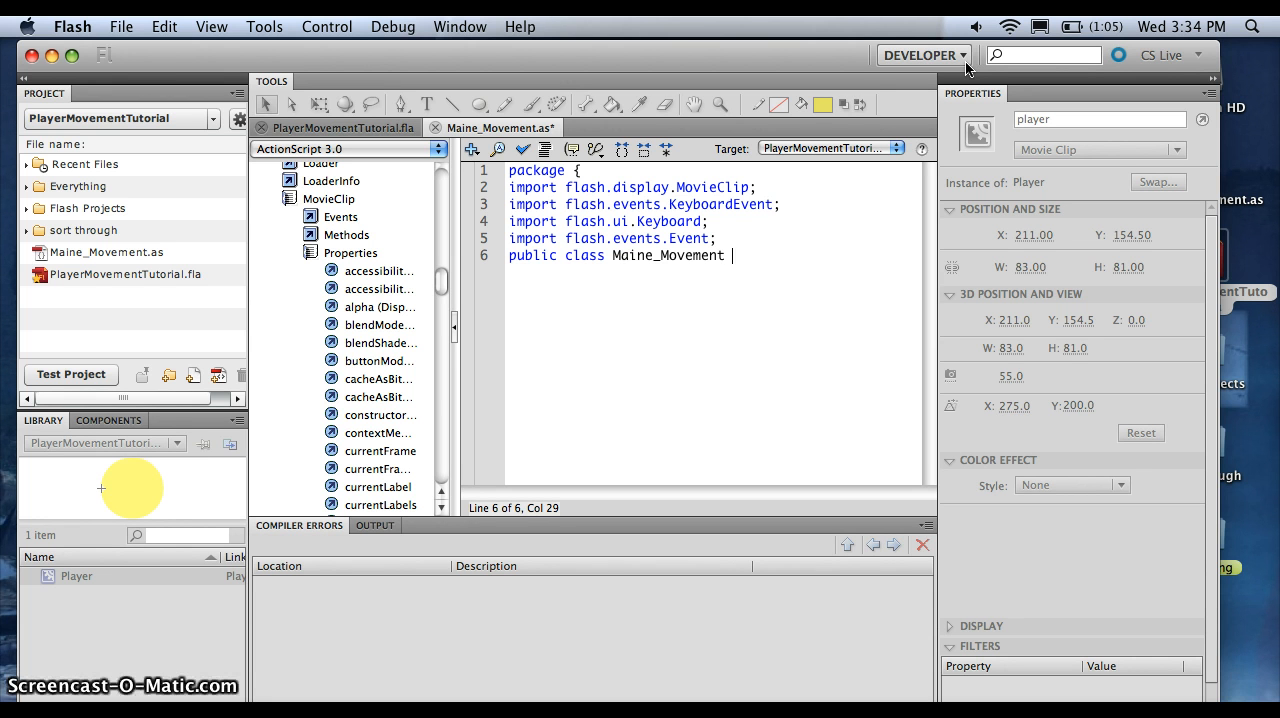
type("extends")
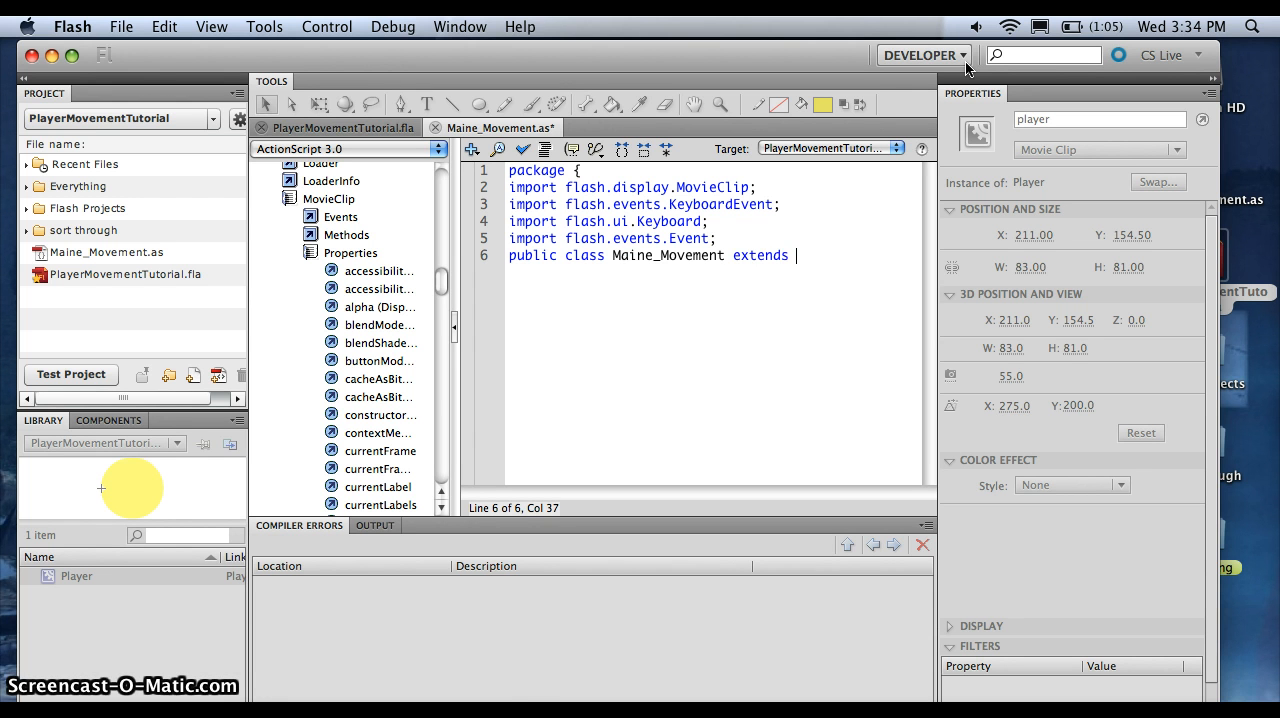
type("Mo")
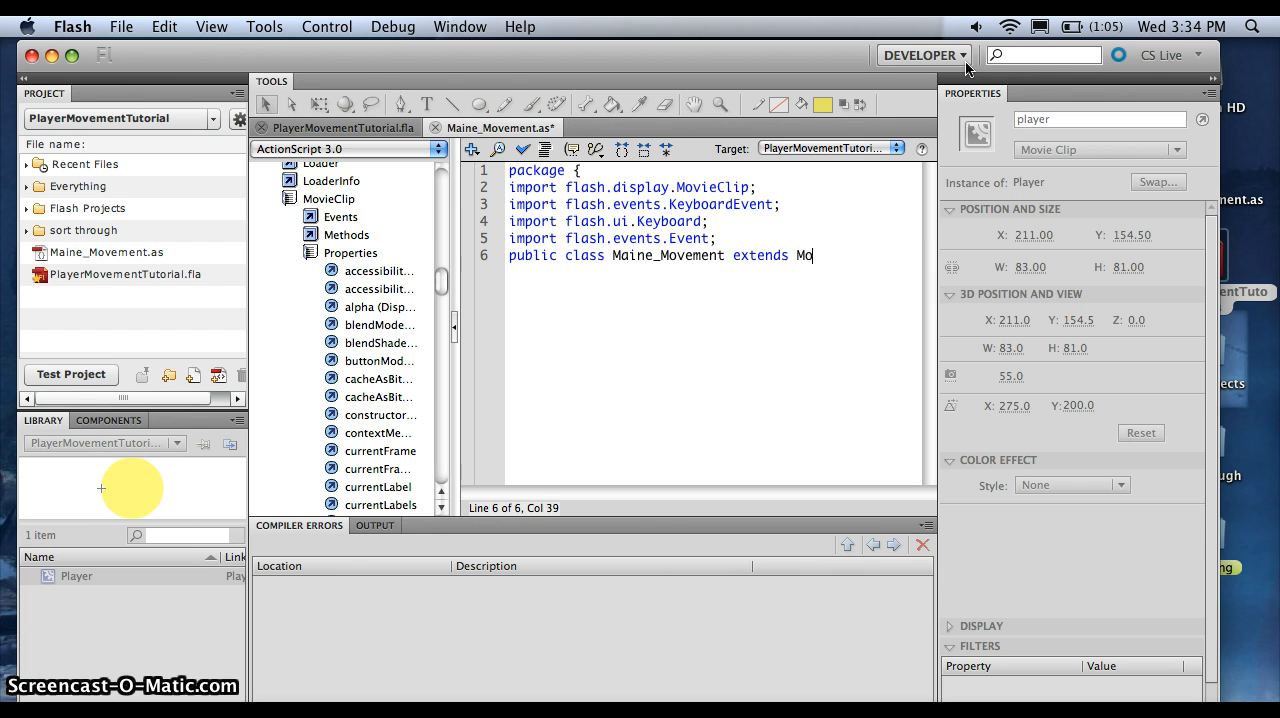
type("vieClip {")
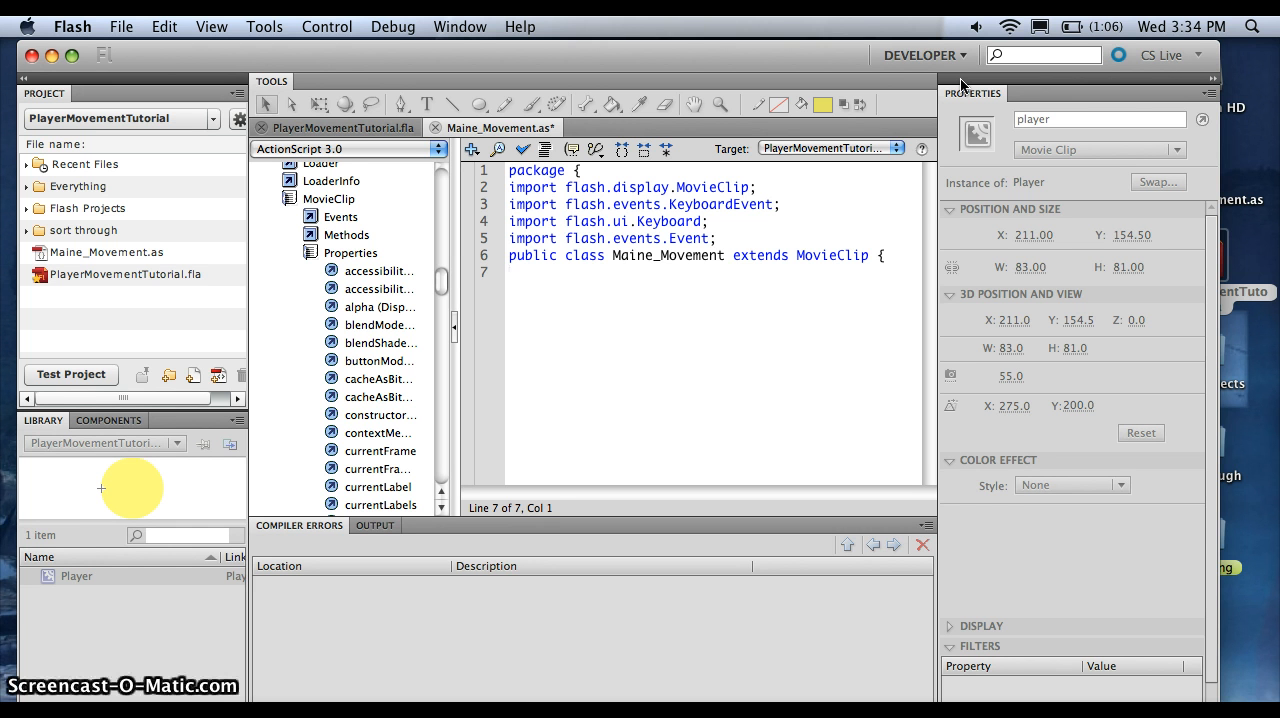
type("var")
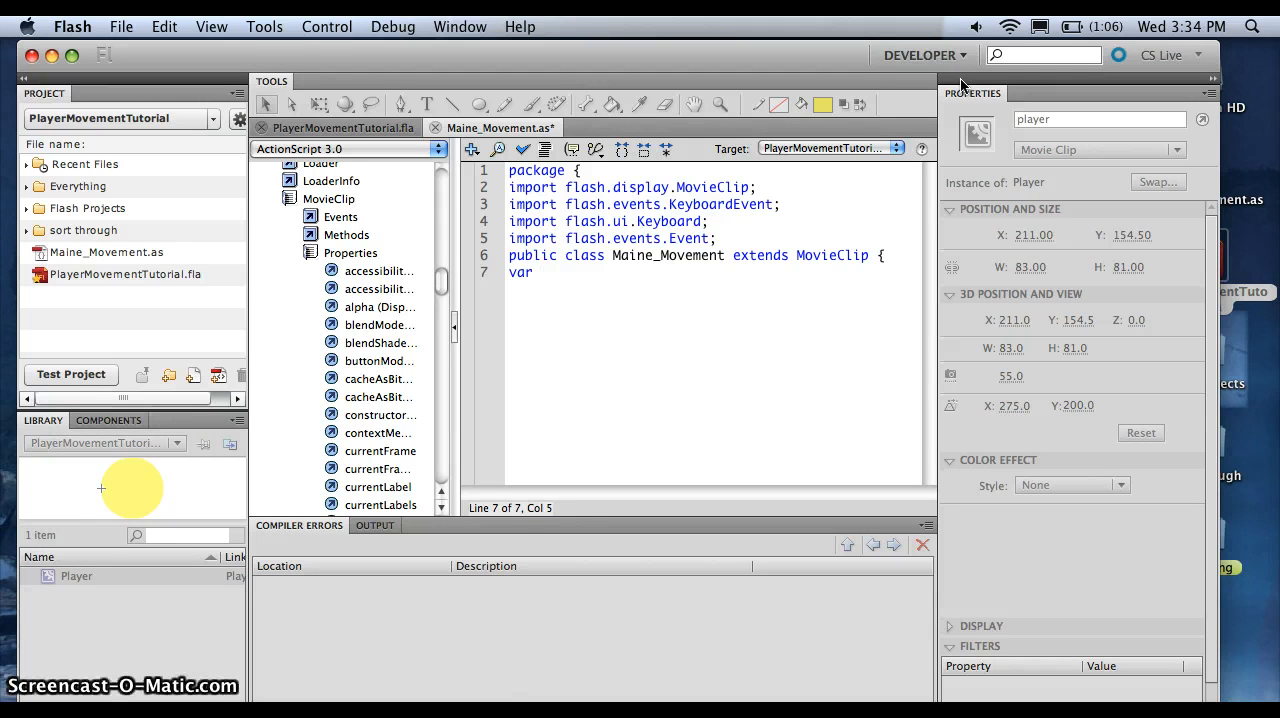
Declare var speedx: uint; and var speedy: uint; on separate lines
type("spee")
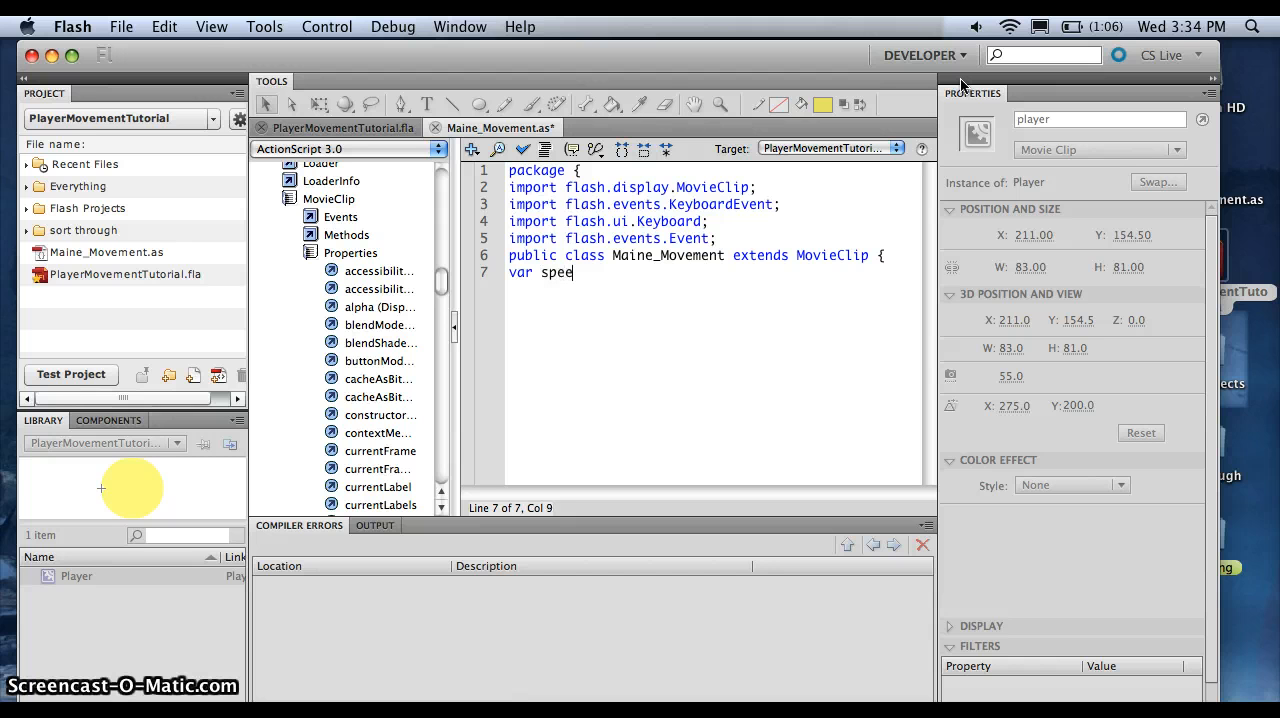
type("dx")
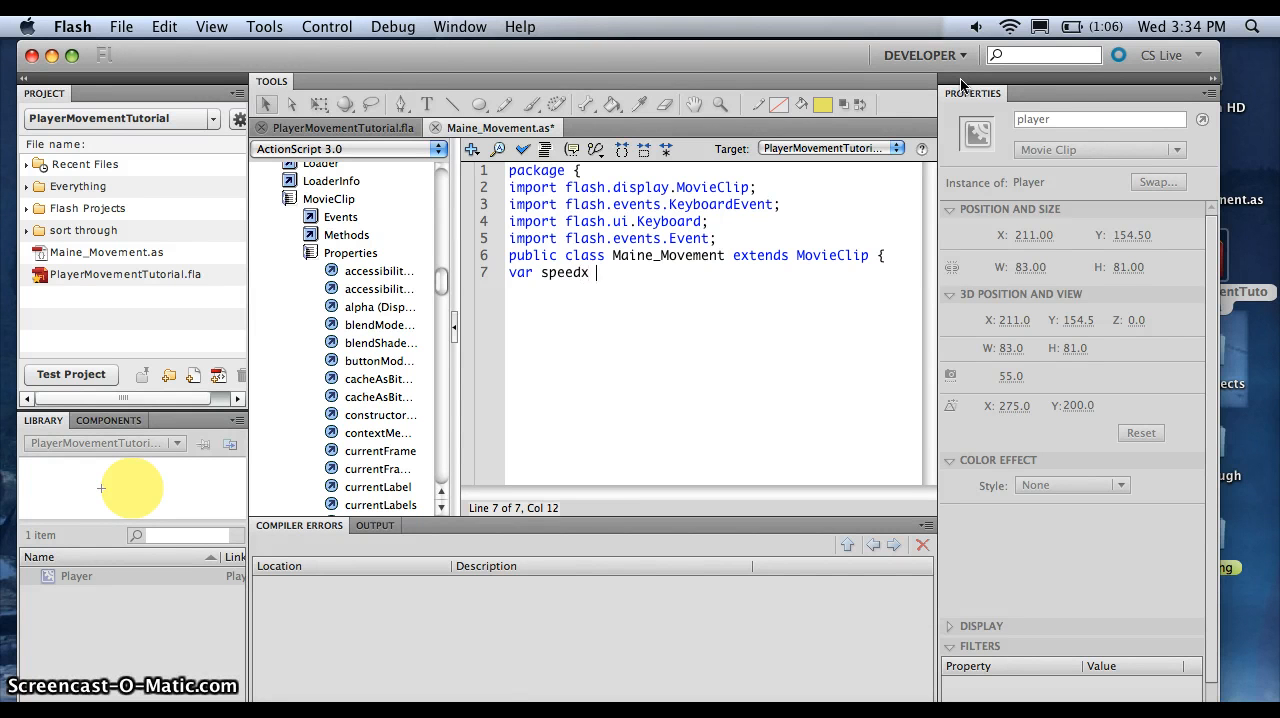
type(": uint")
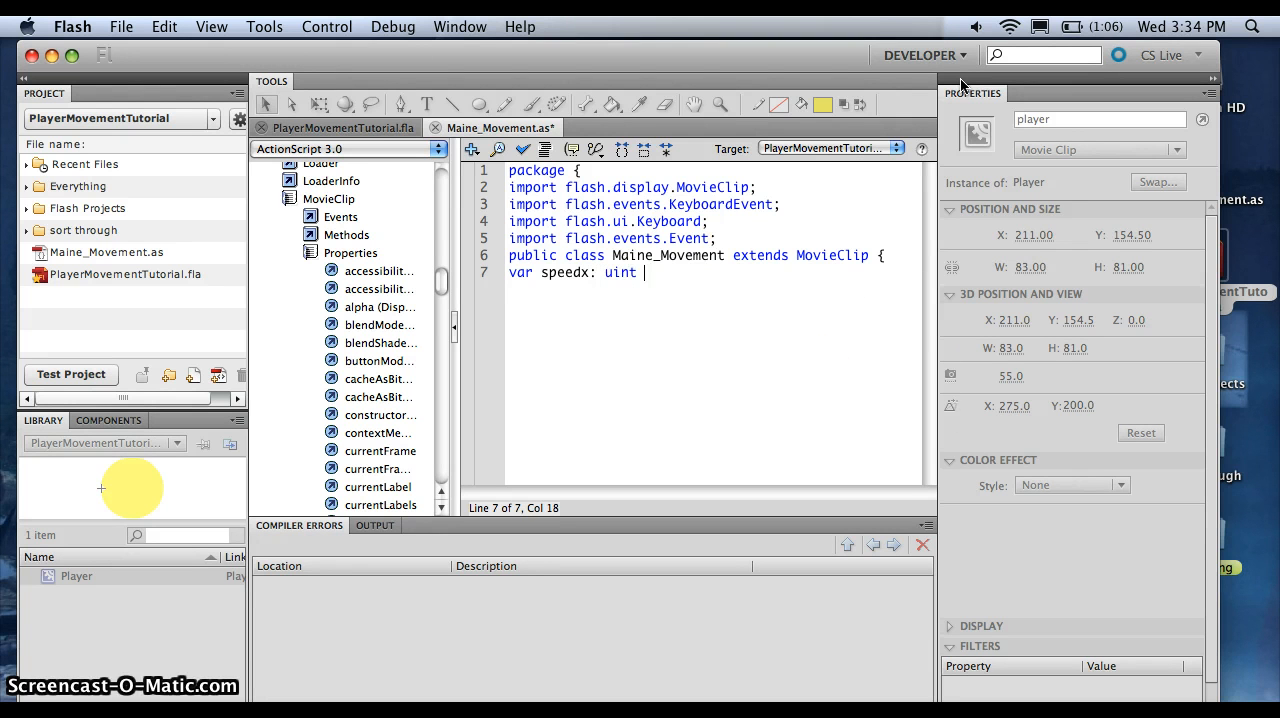
key("Return")
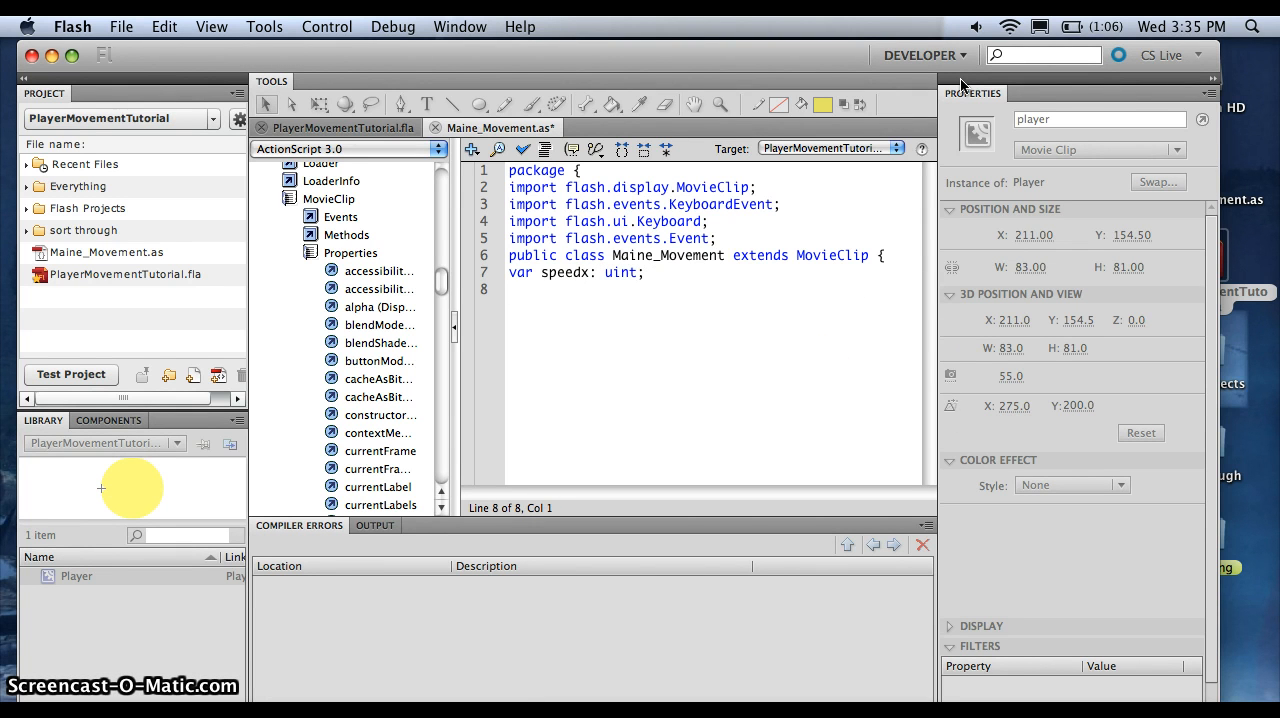
type("var spee")
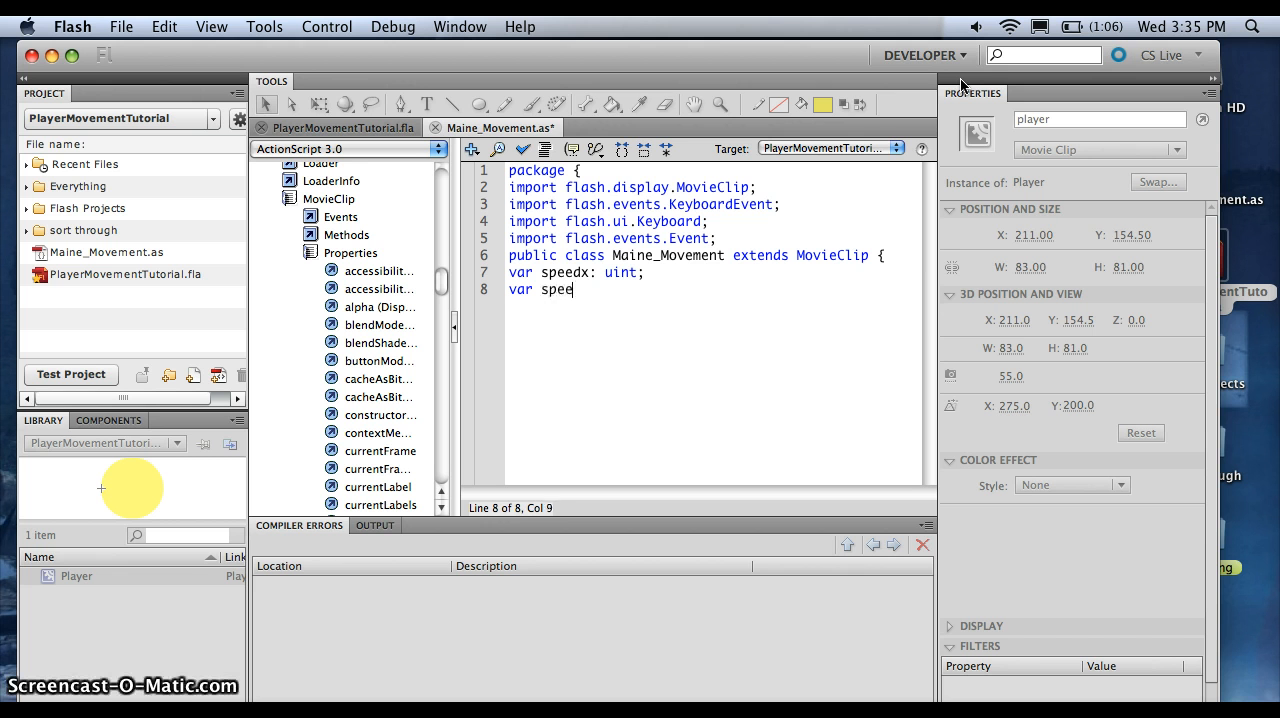
type("dy: uint;")
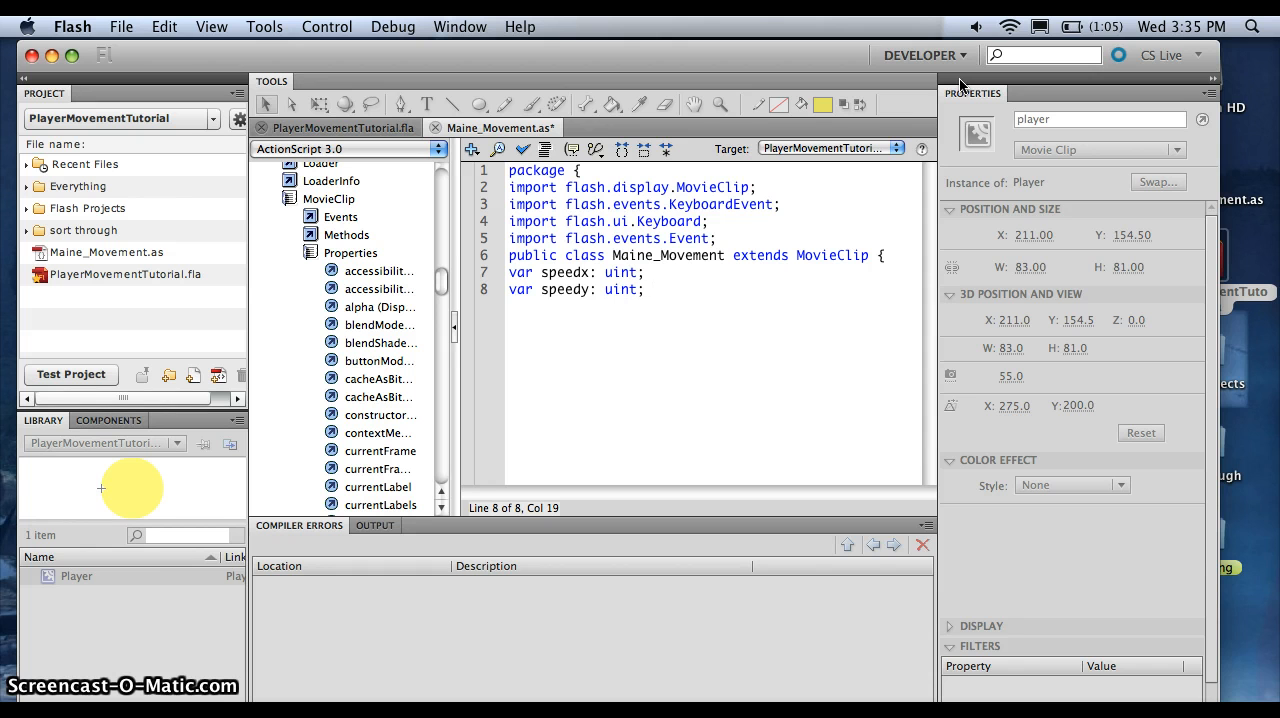
left_click(650, 288)
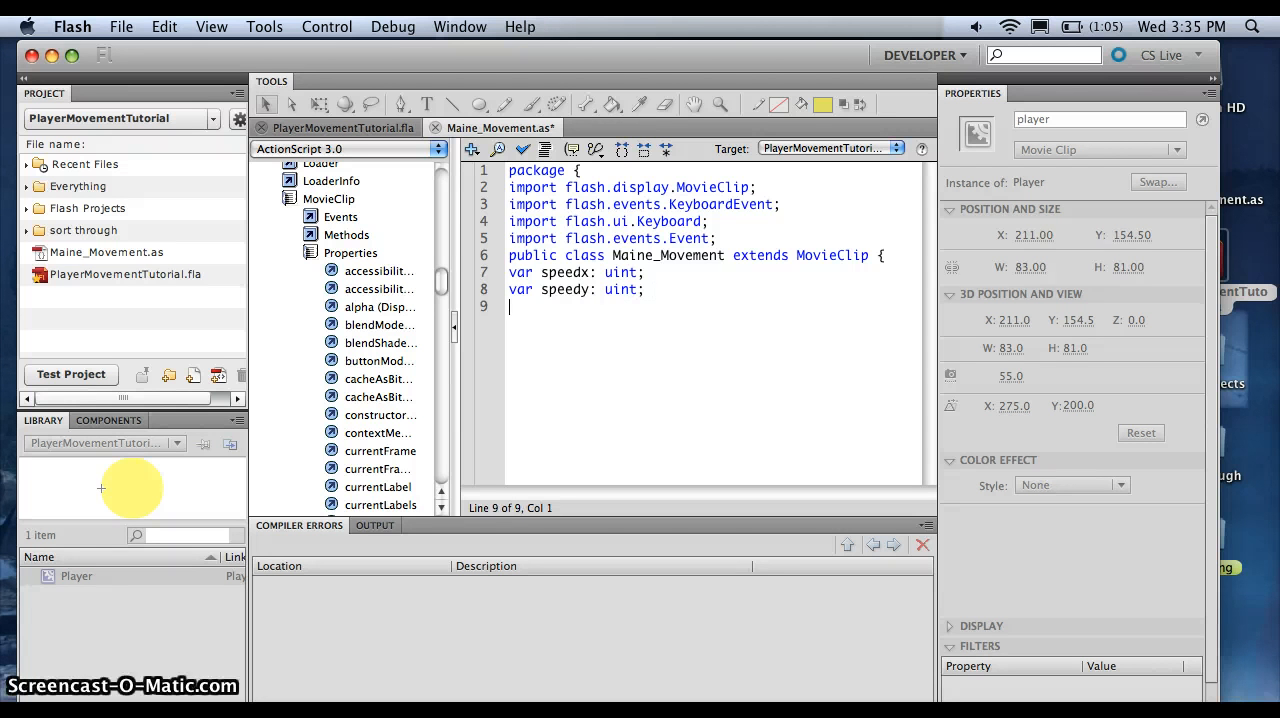
Write the public function Main-Movement constructor calling init(); and begin the init function
type("public")
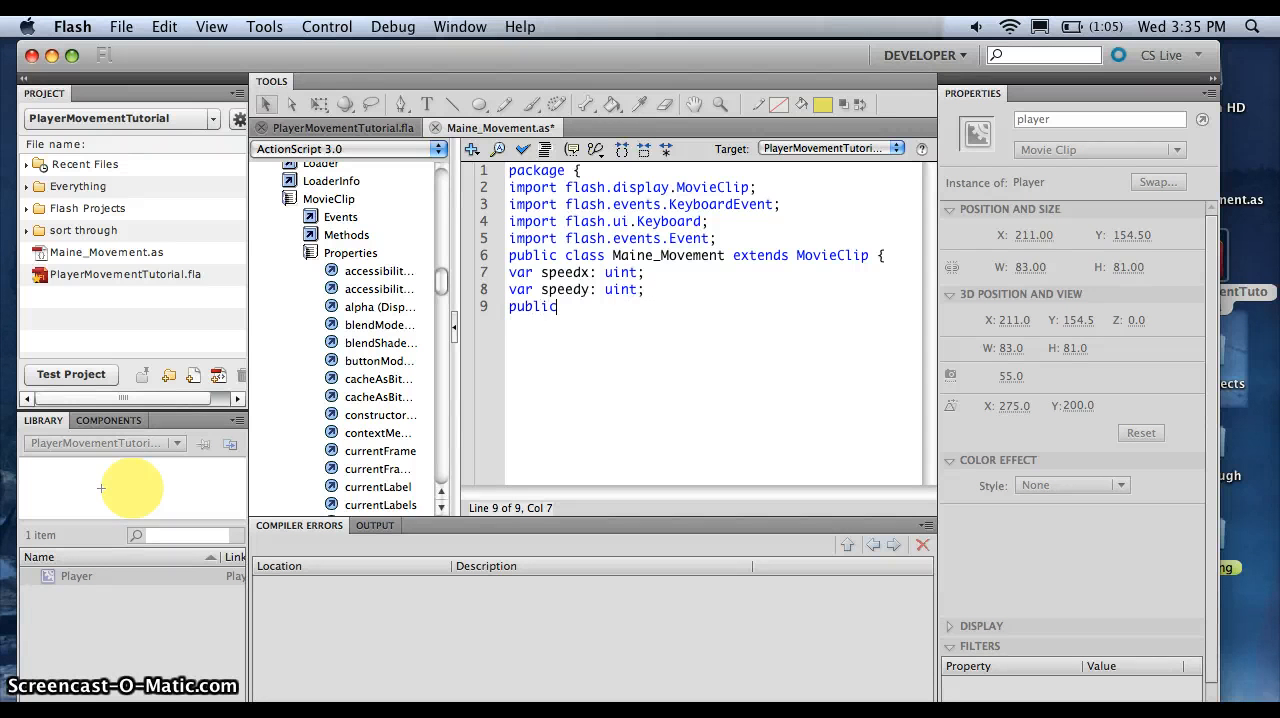
type("func")
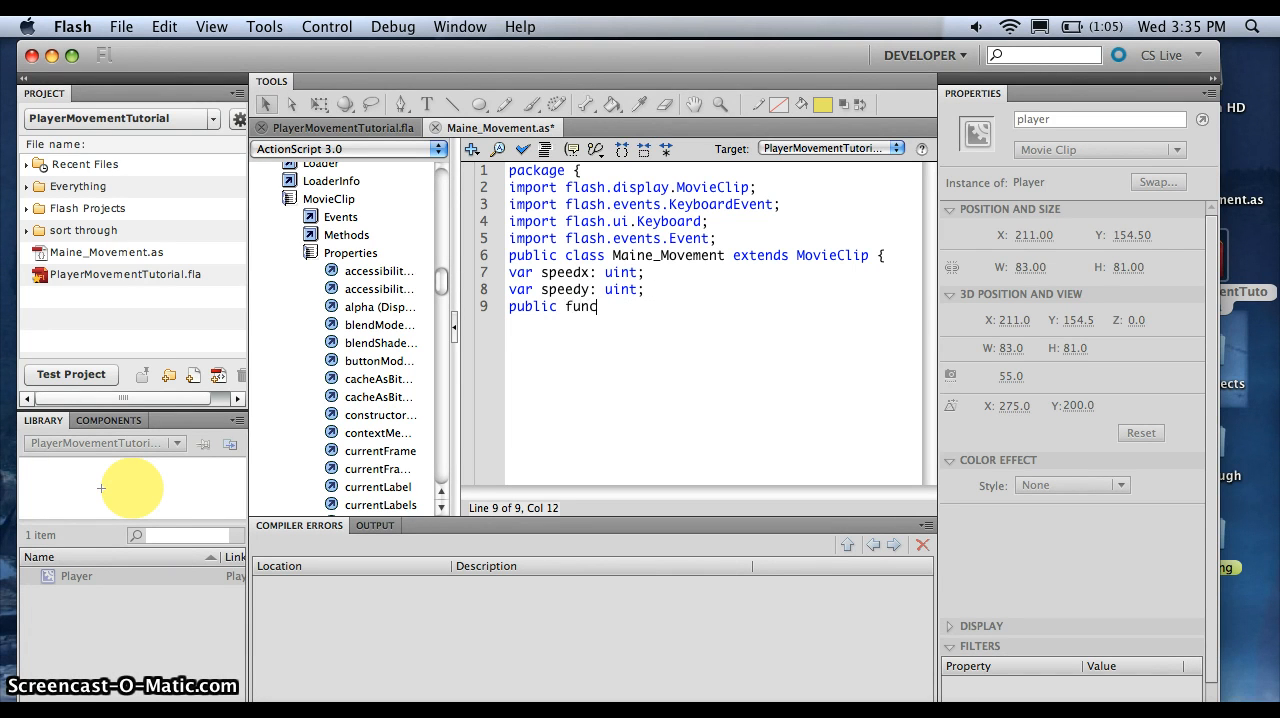
type("tion Main")
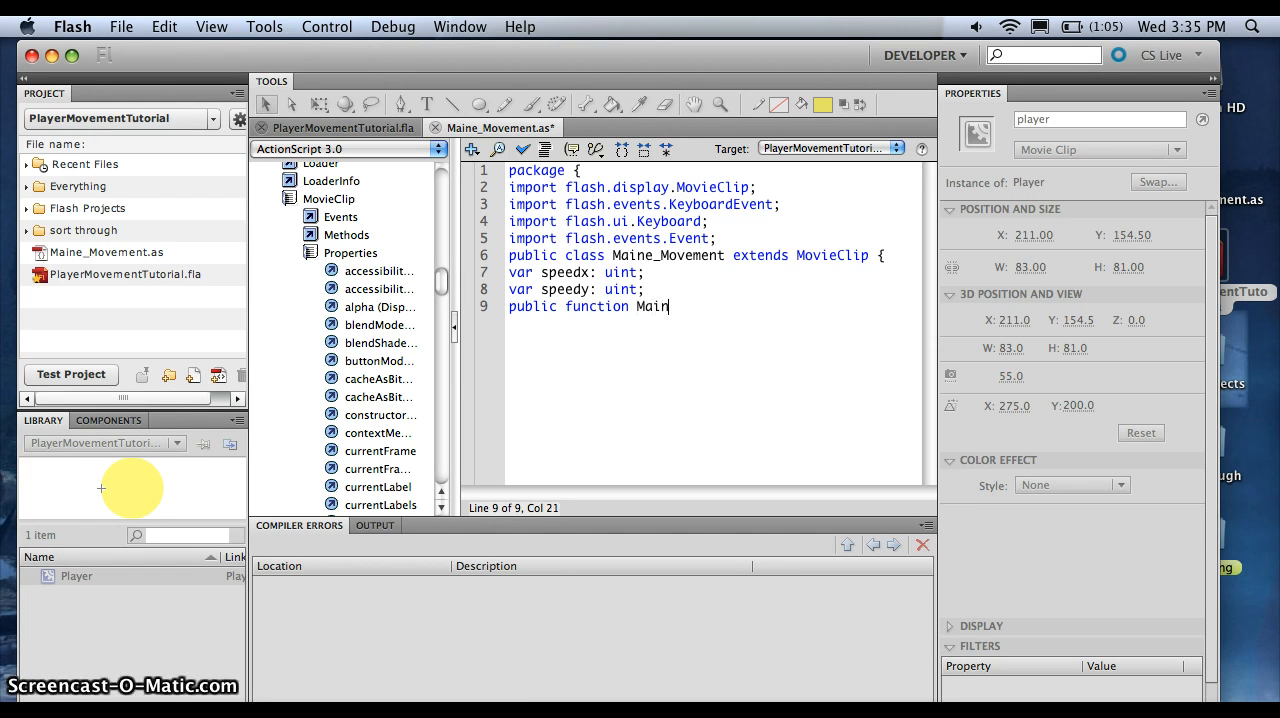
type("-Cha")
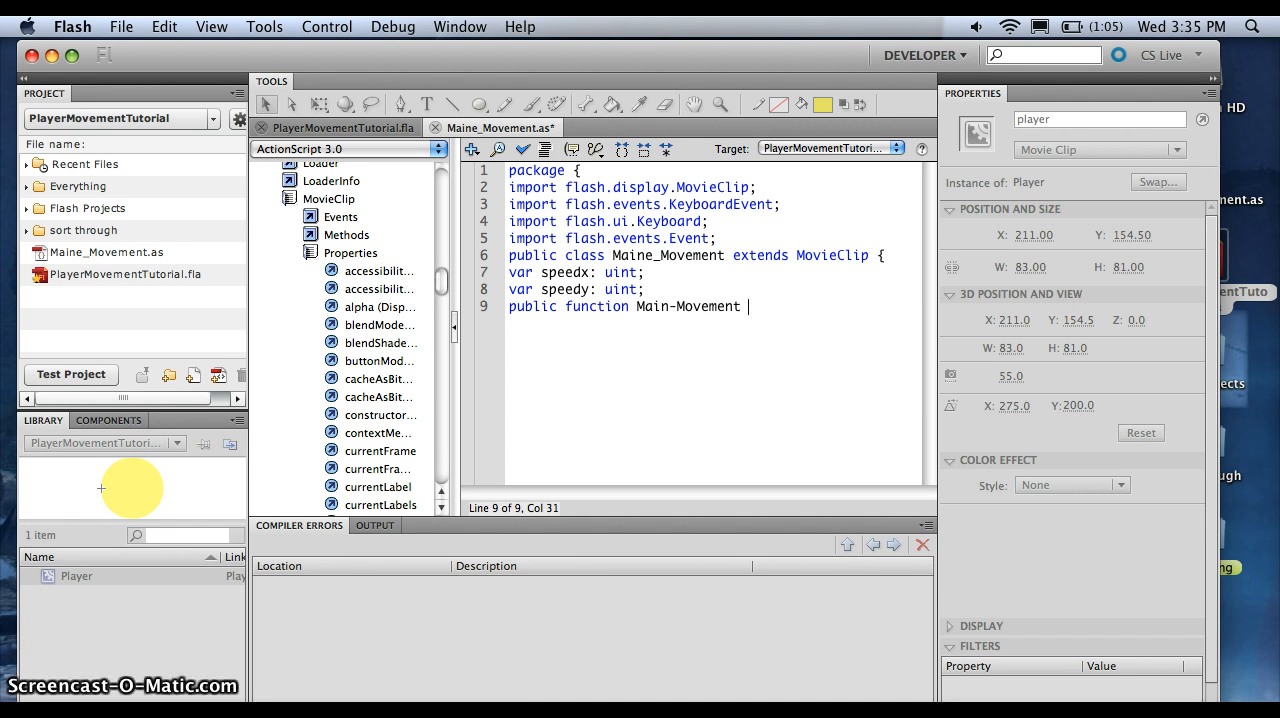
type("()")
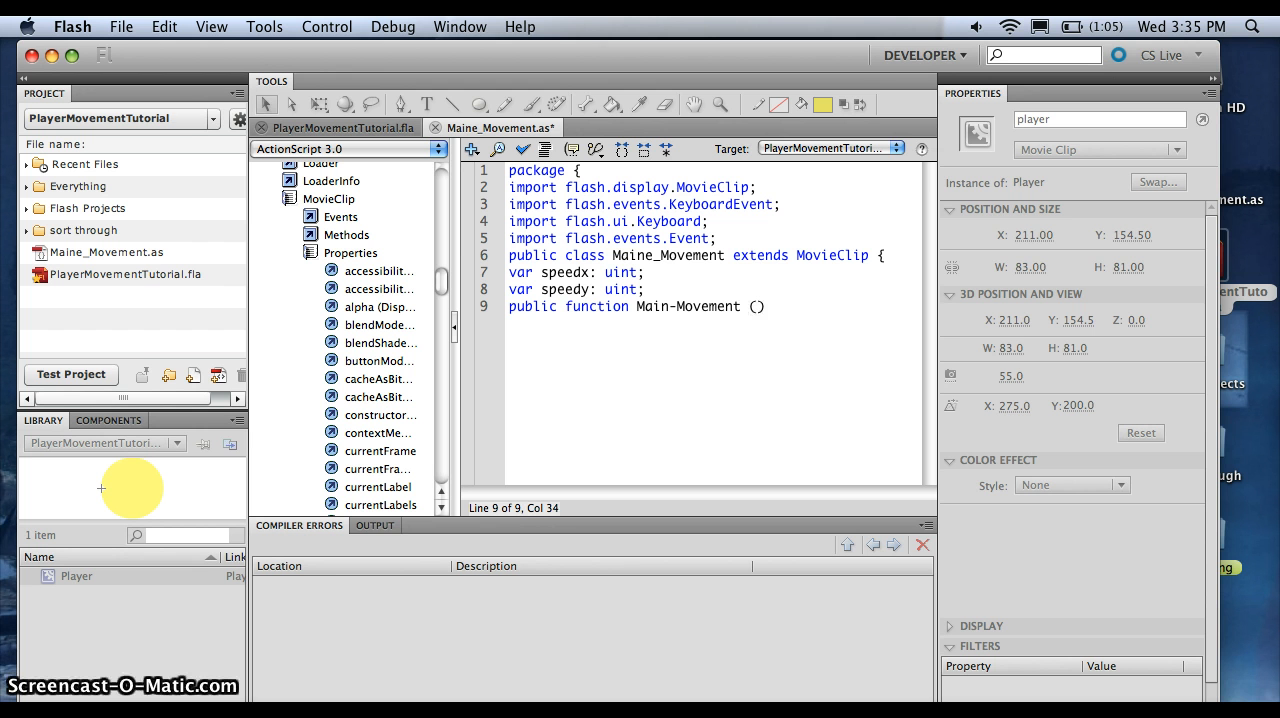
type("{")
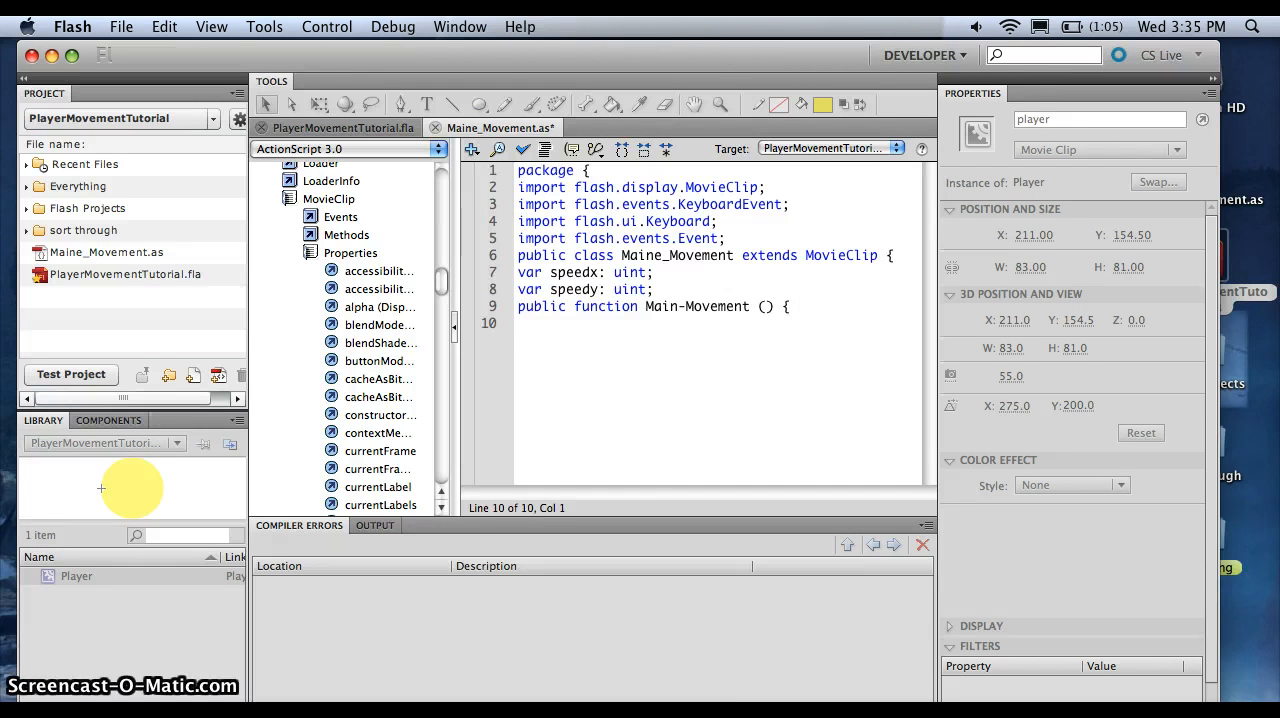
type("init")
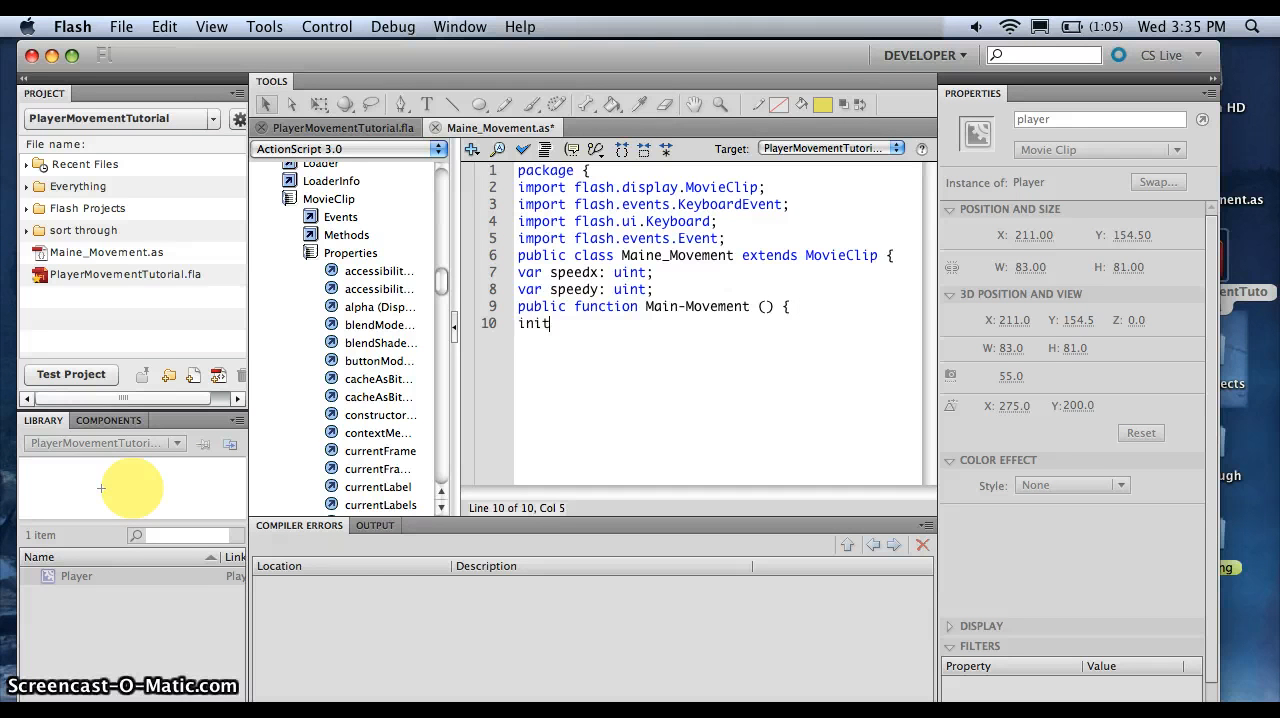
type("()")
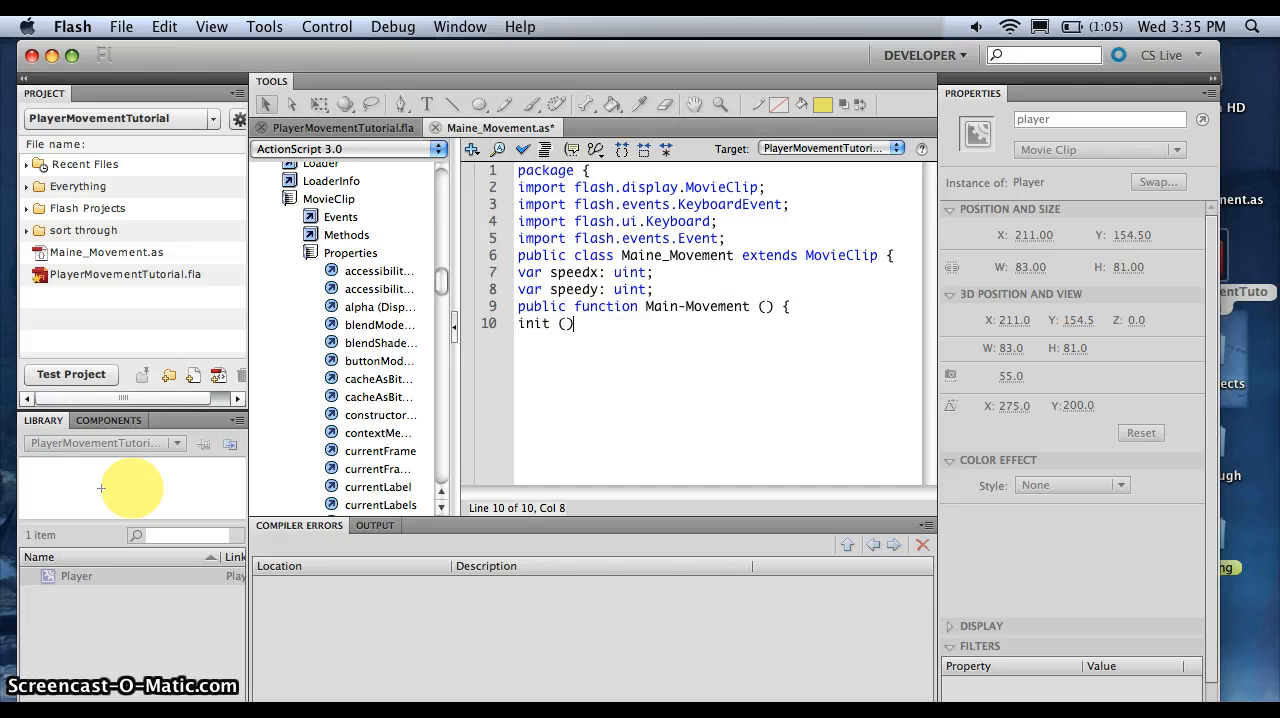
type(";")
type("}")
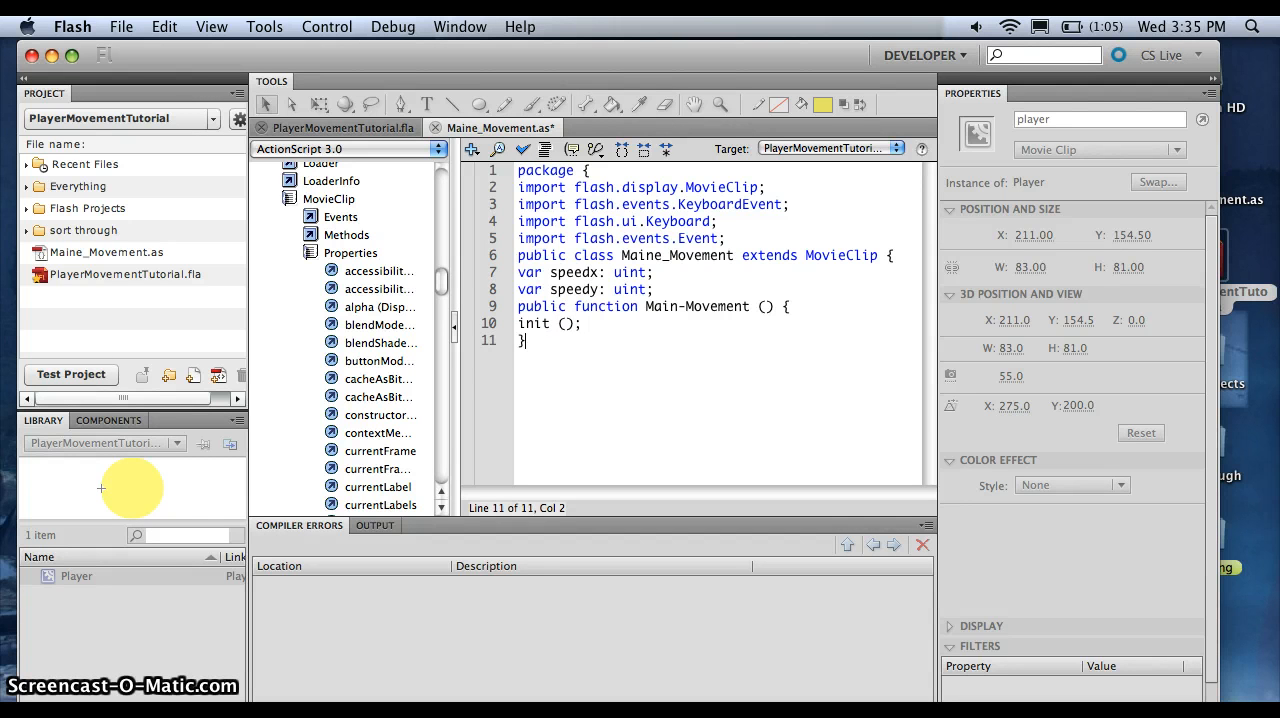
type("function init")
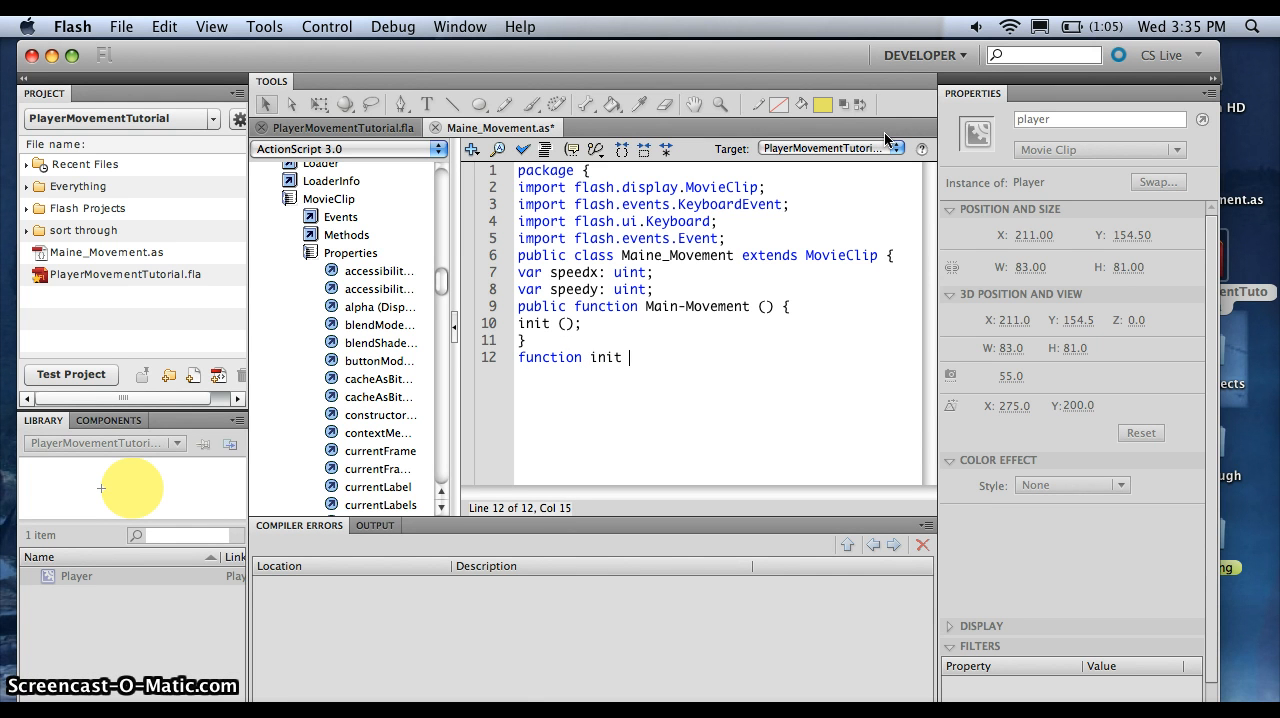
Declare function init():void { and set speedx = 0 and speedy = 0 in its body
type("()")
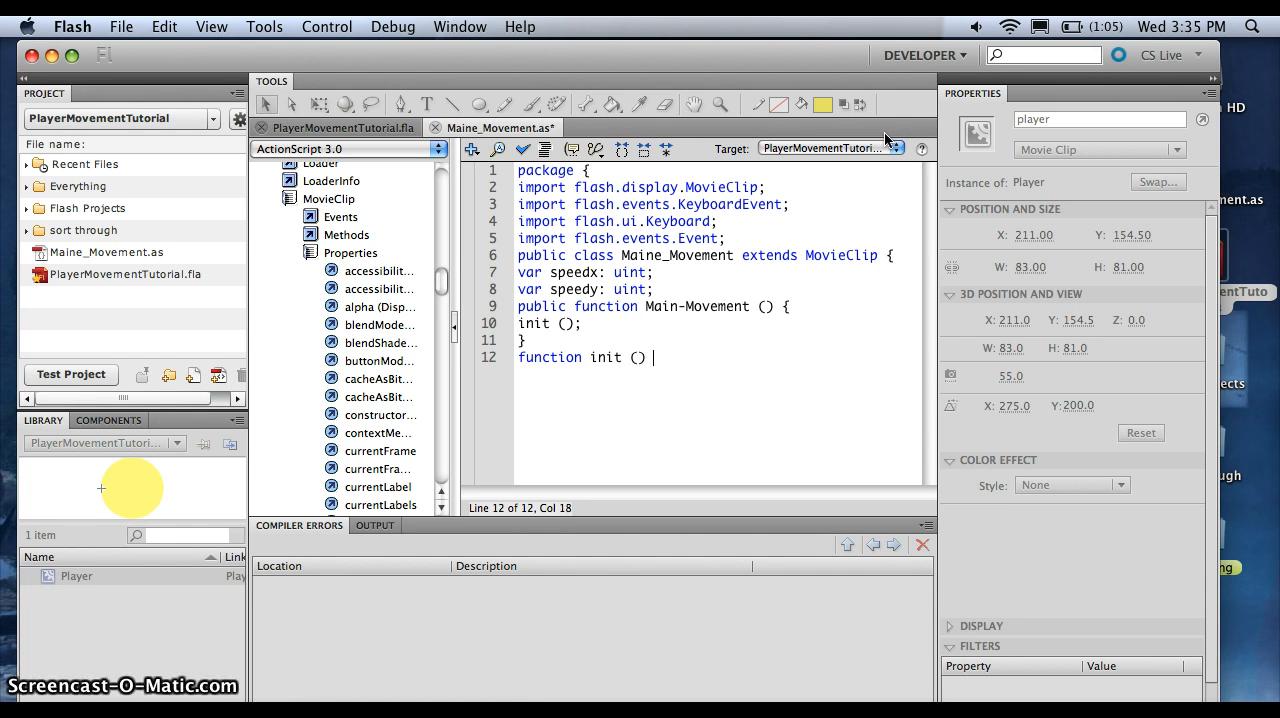
type(":")
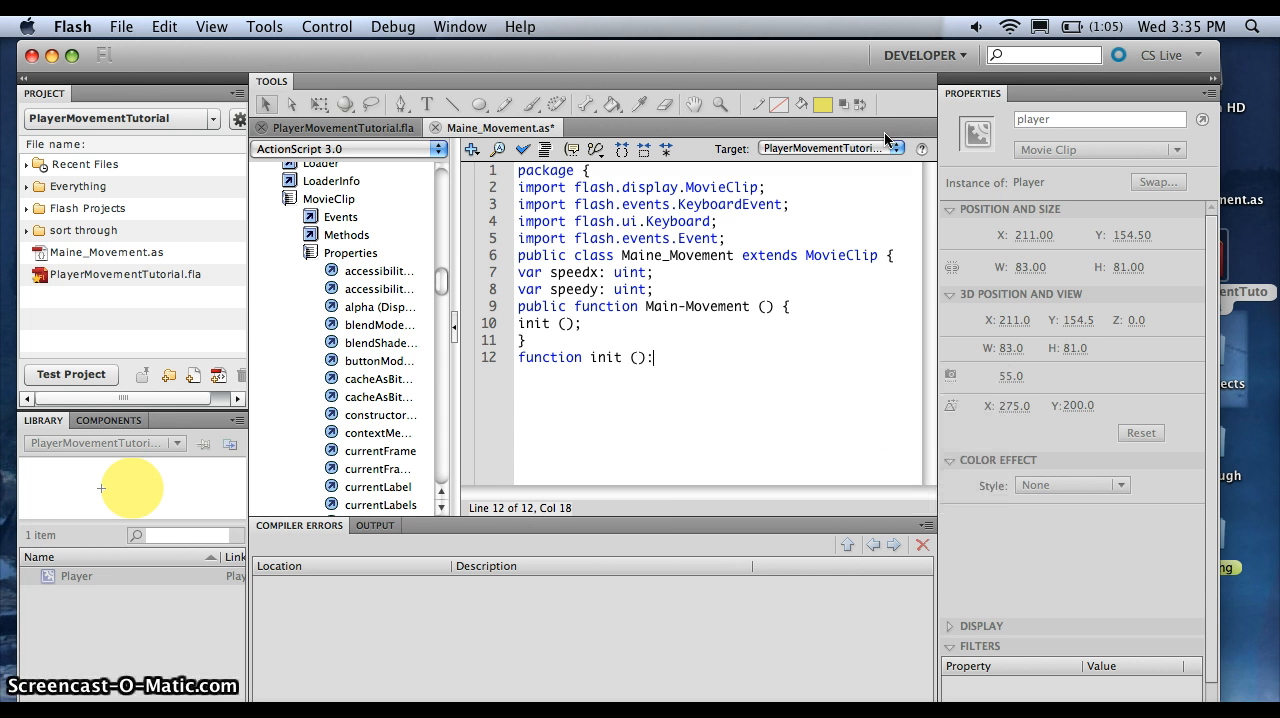
type("void {")
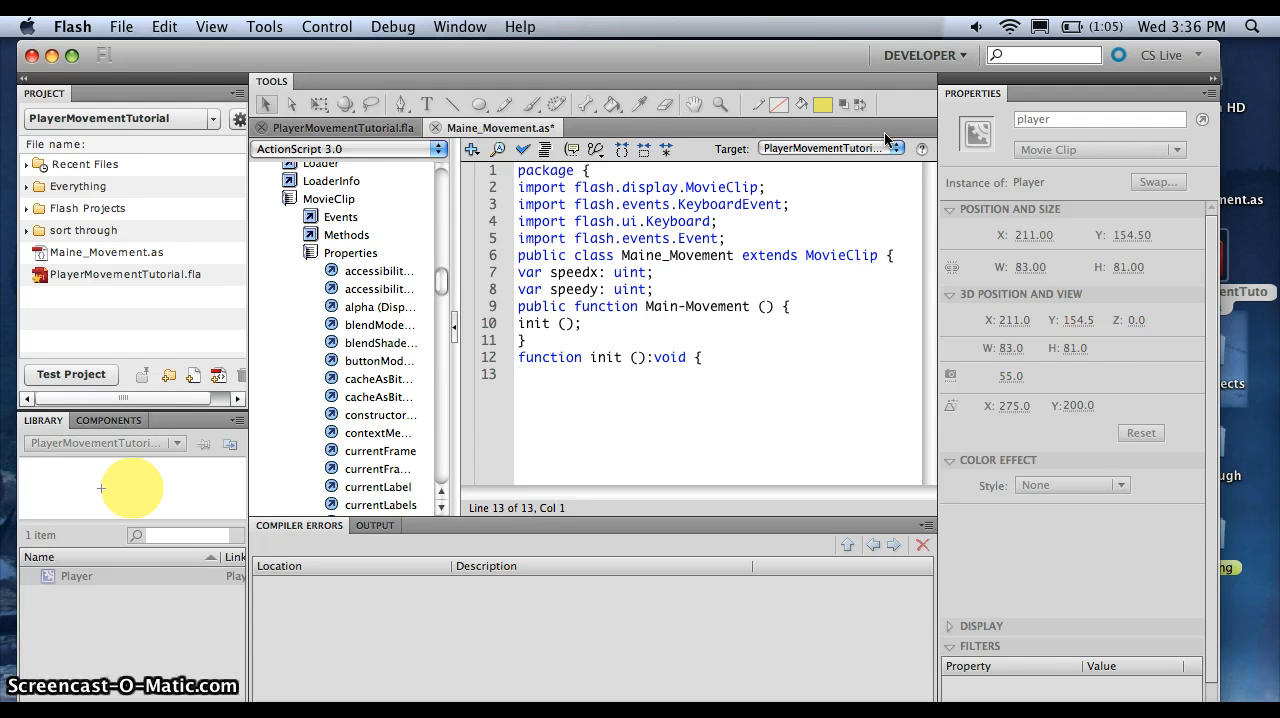
type("s")
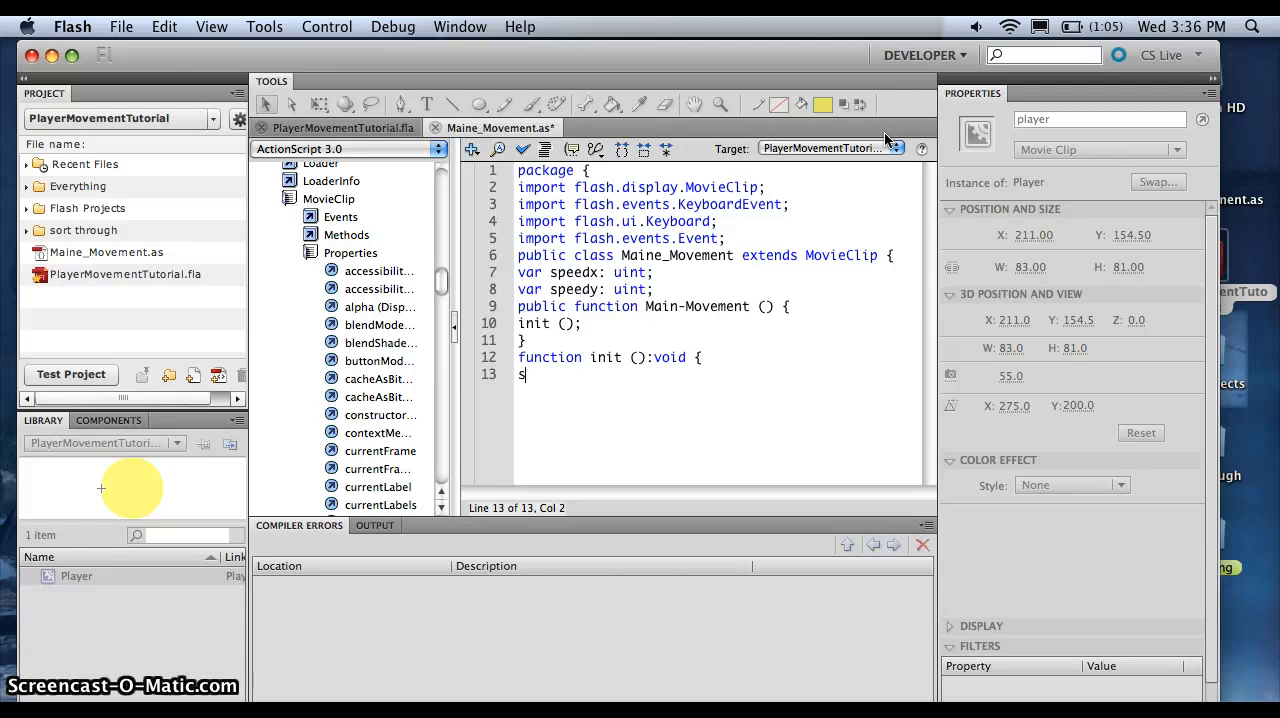
type("peedx = 0;")
type("speed")
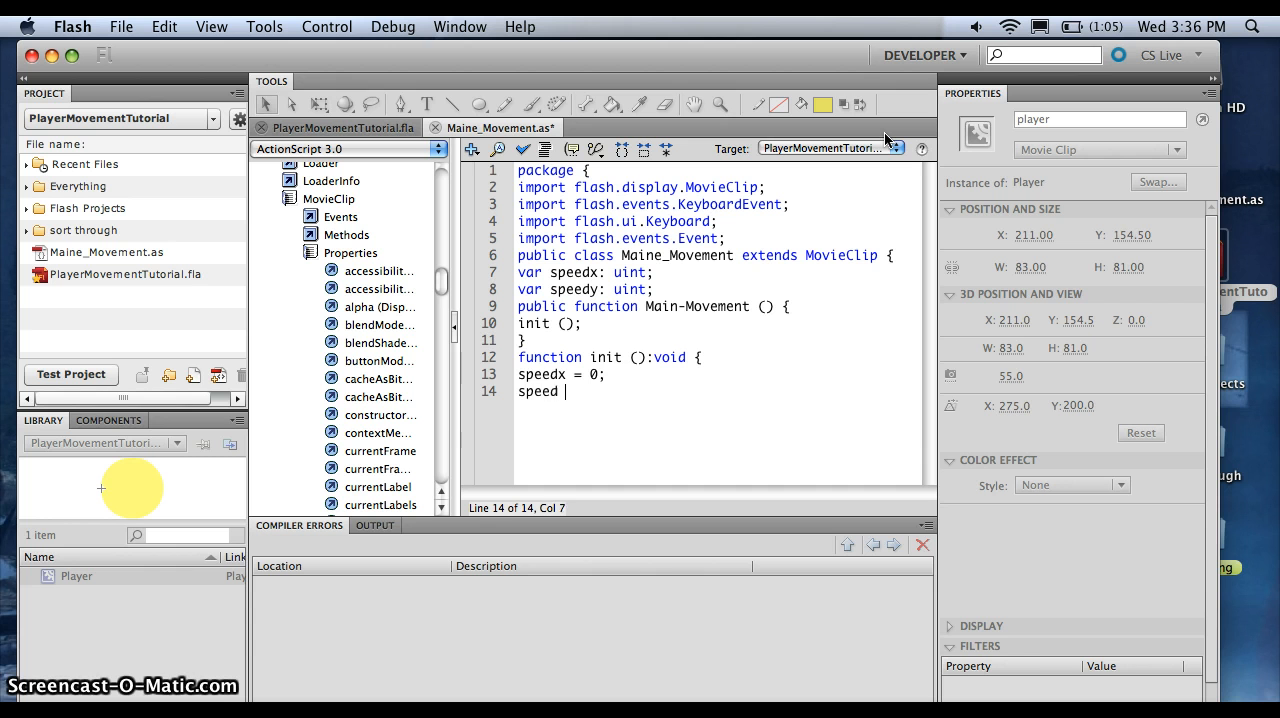
key("backspace")
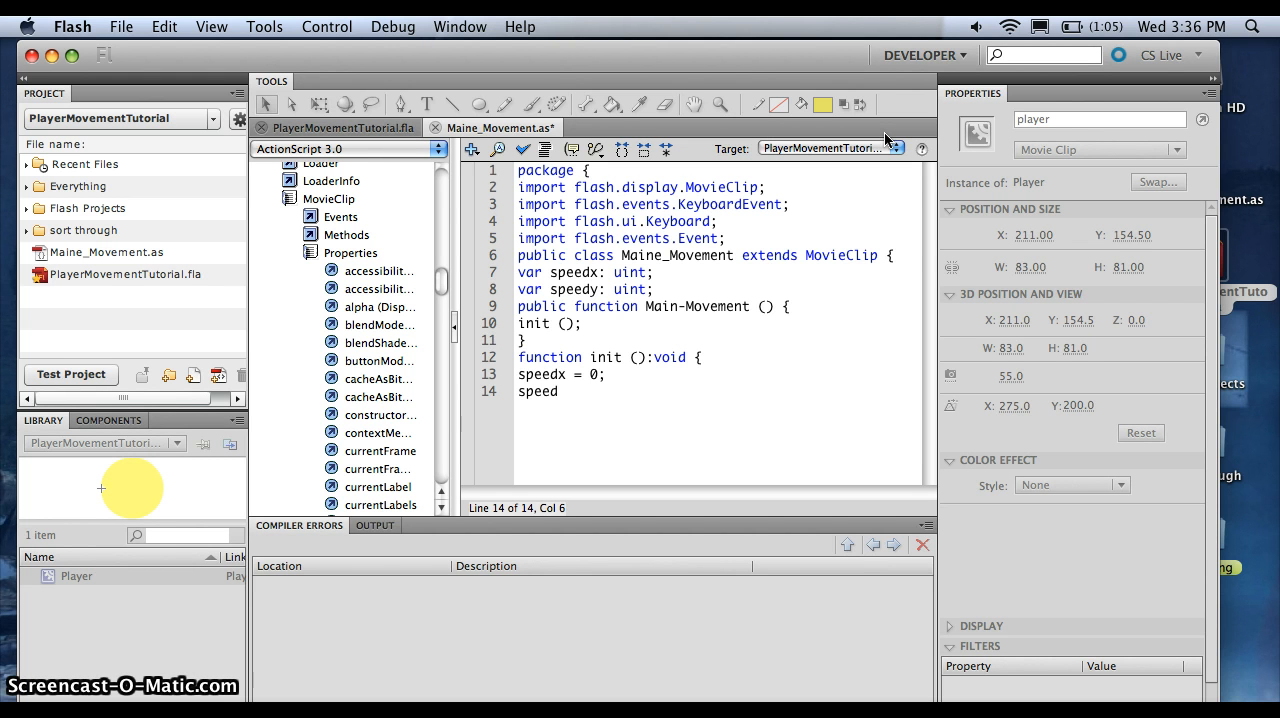
type("y=0")
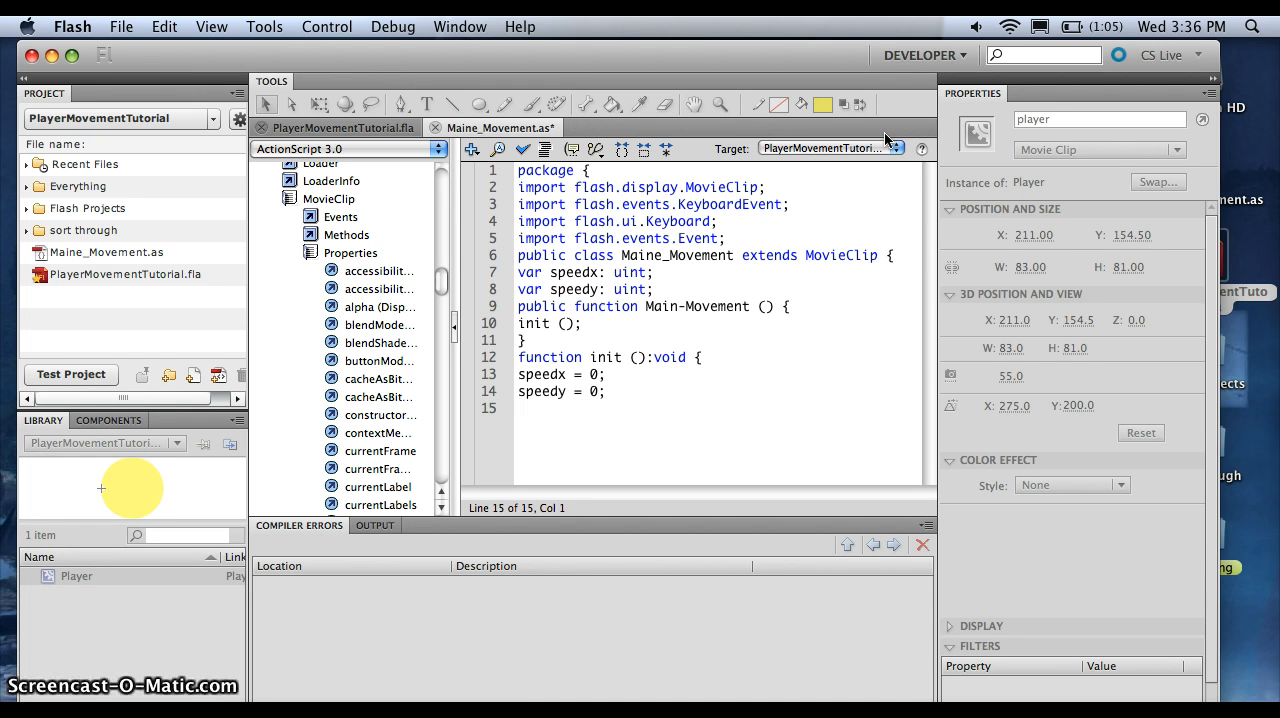
Write stage.addEventListener(KeyboardEvent.KEY_DOWN, onKeyDown) and its KEY_UP counterpart inside init
type("st")
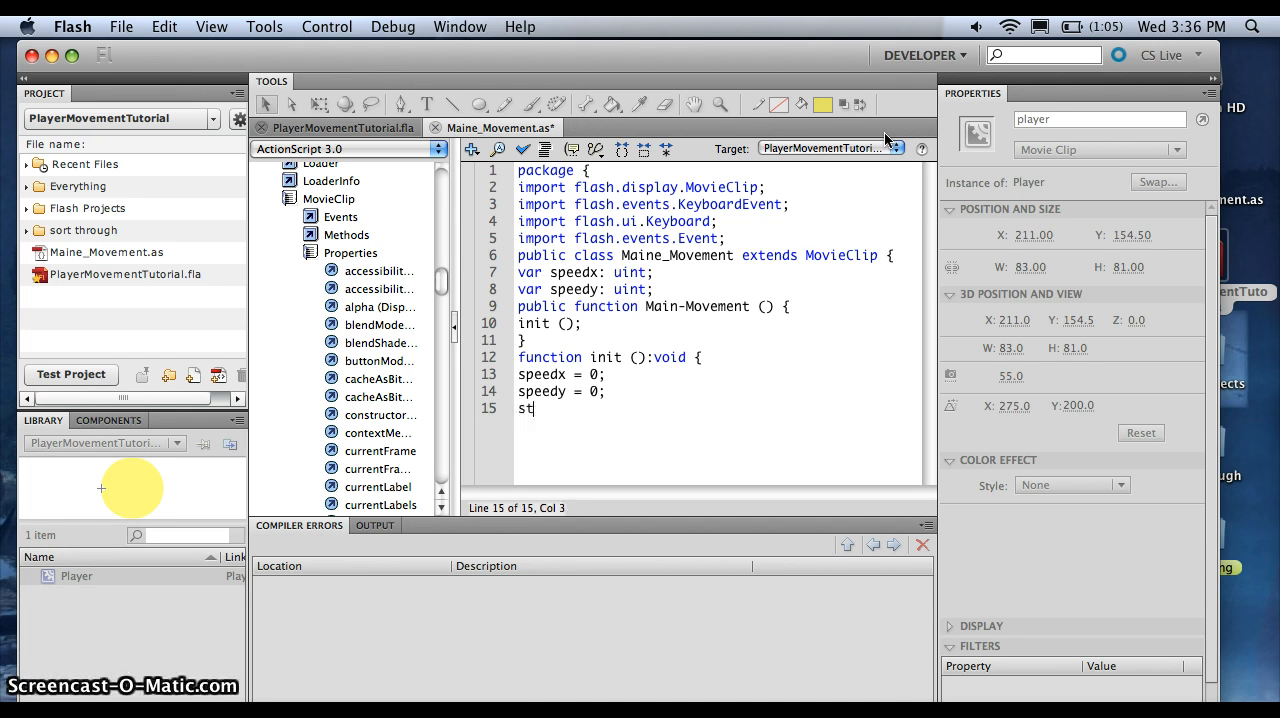
type("age.")
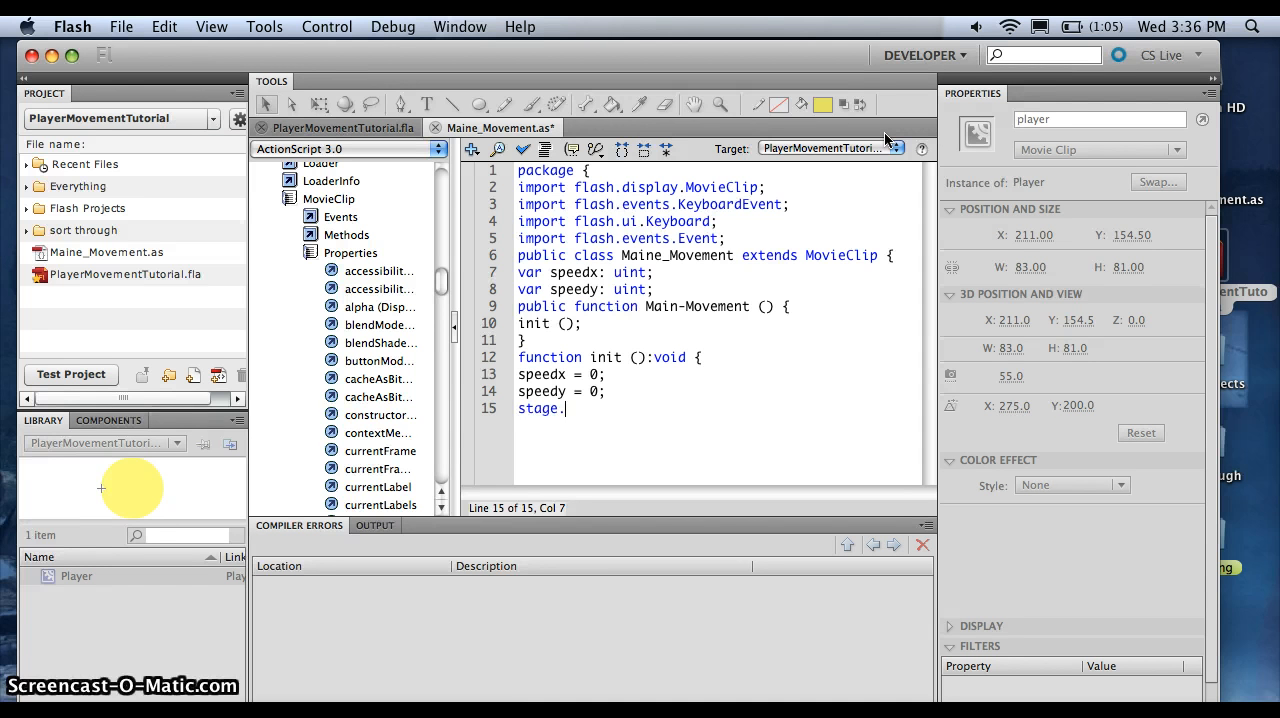
type("add")
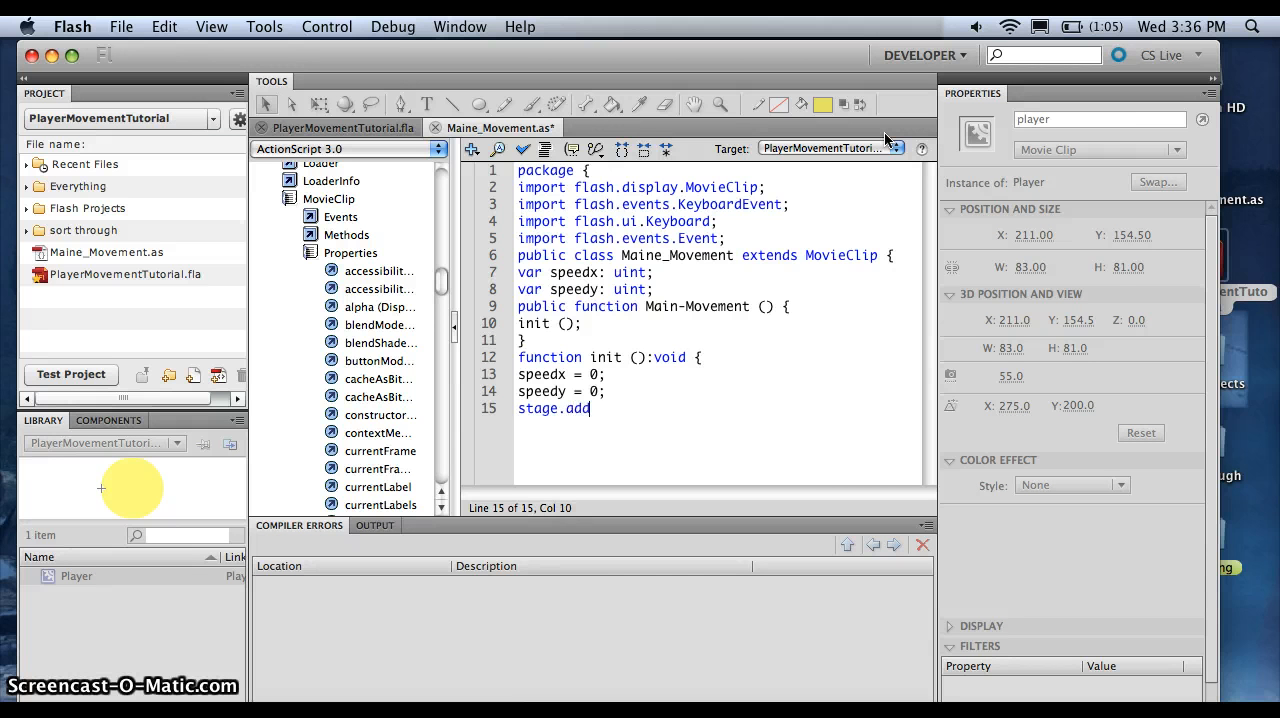
type("Event")
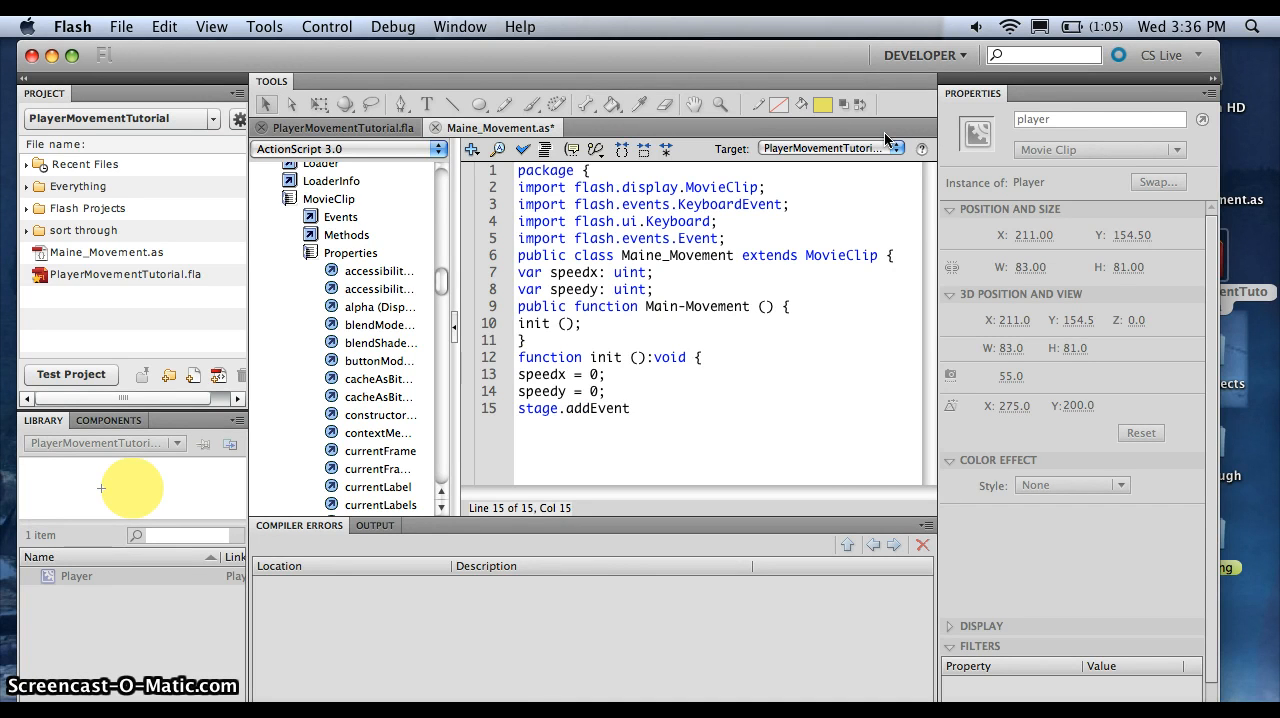
type("Listener")
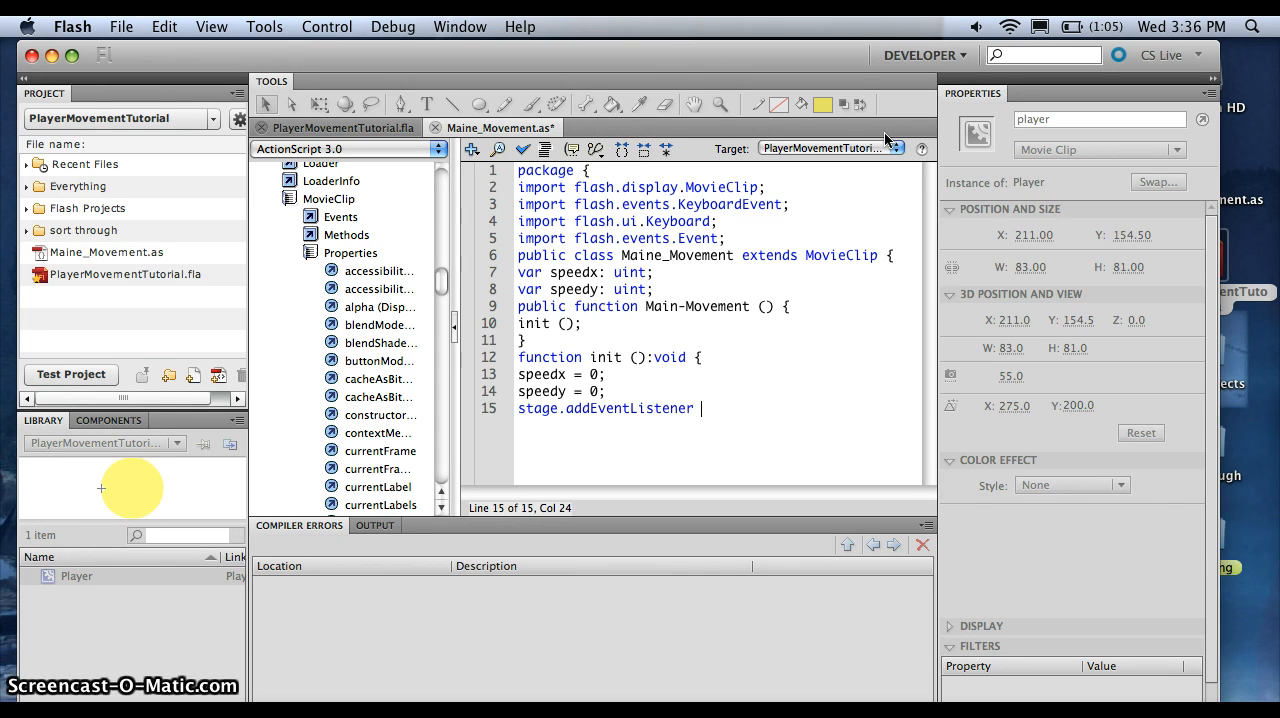
type("(K")
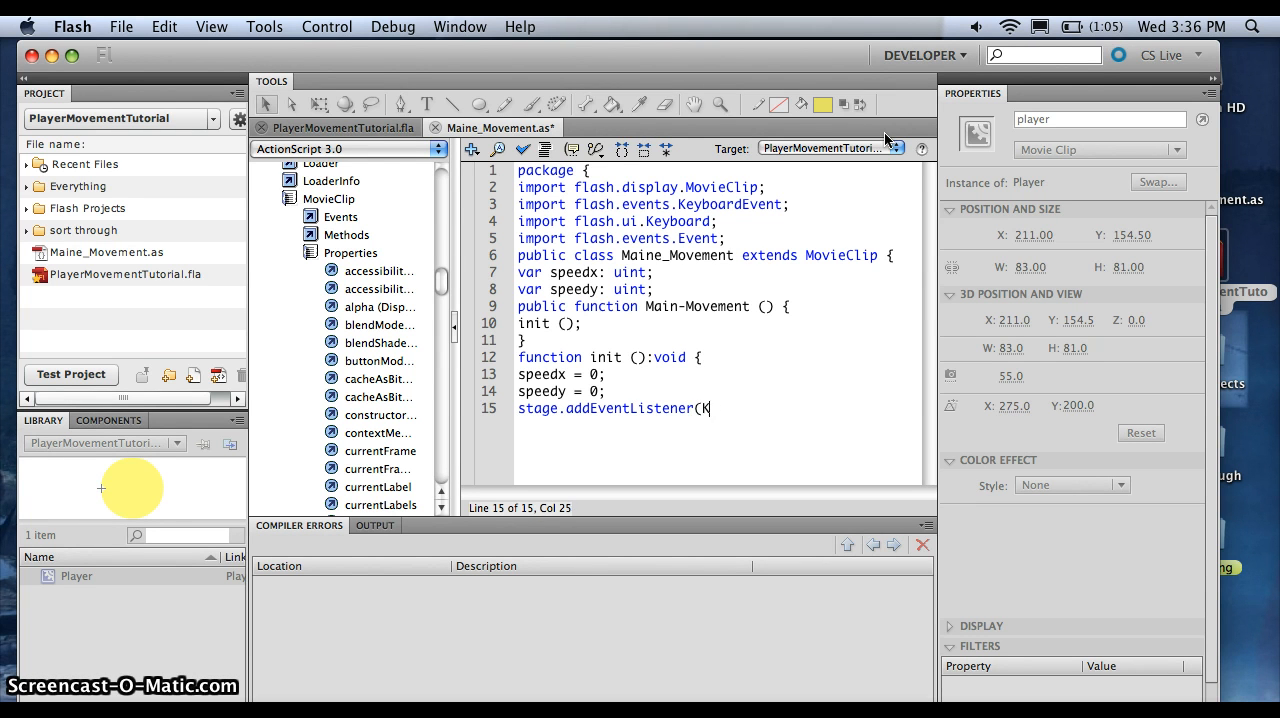
type("eyboard")
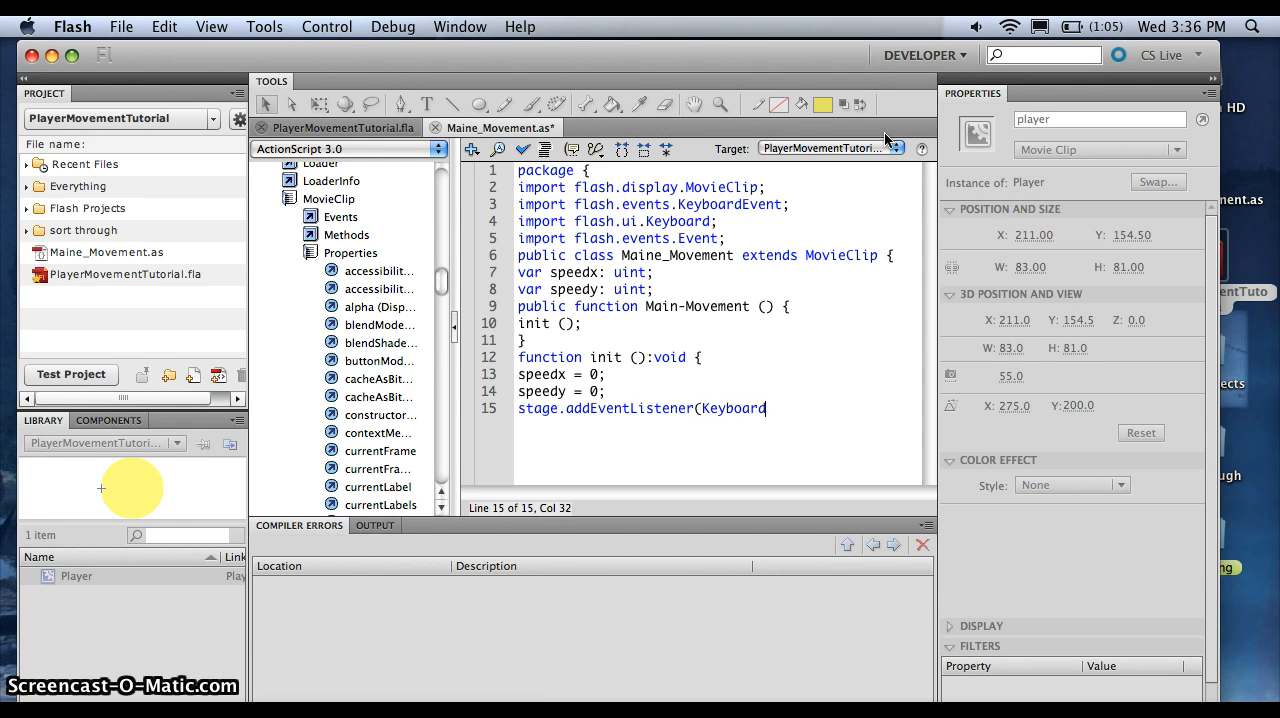
type("Event")
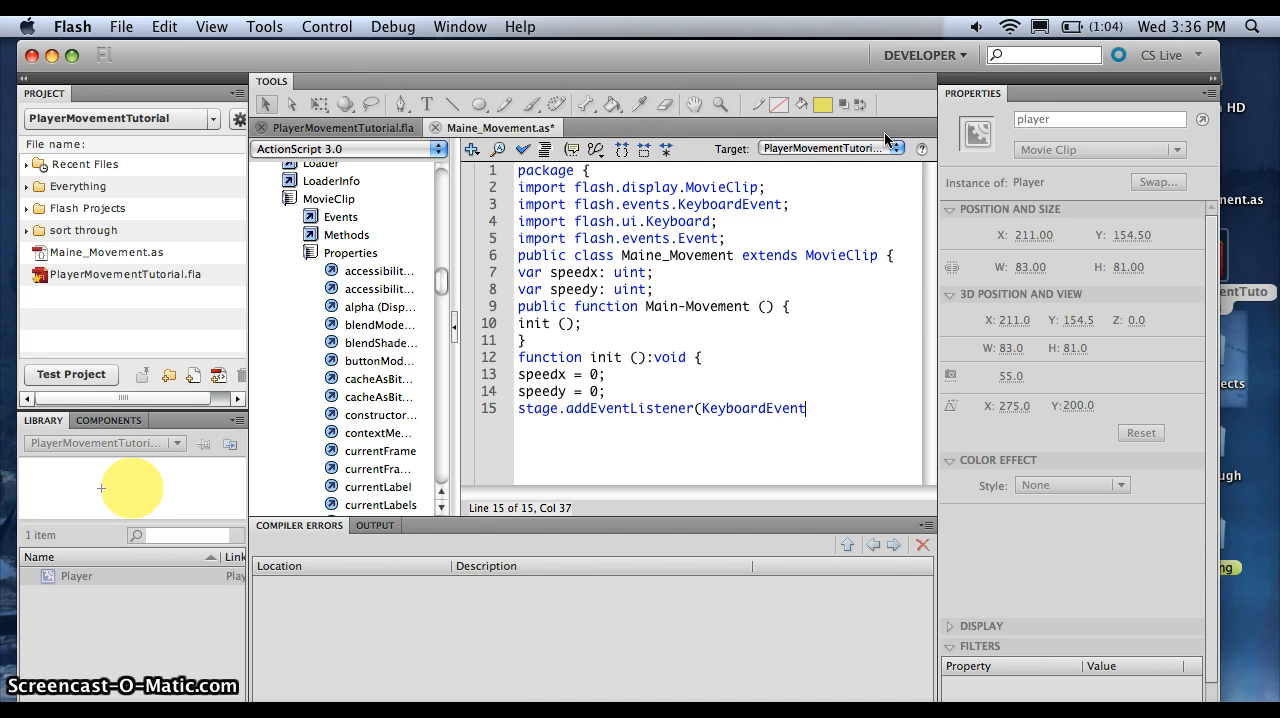
type(".KE")
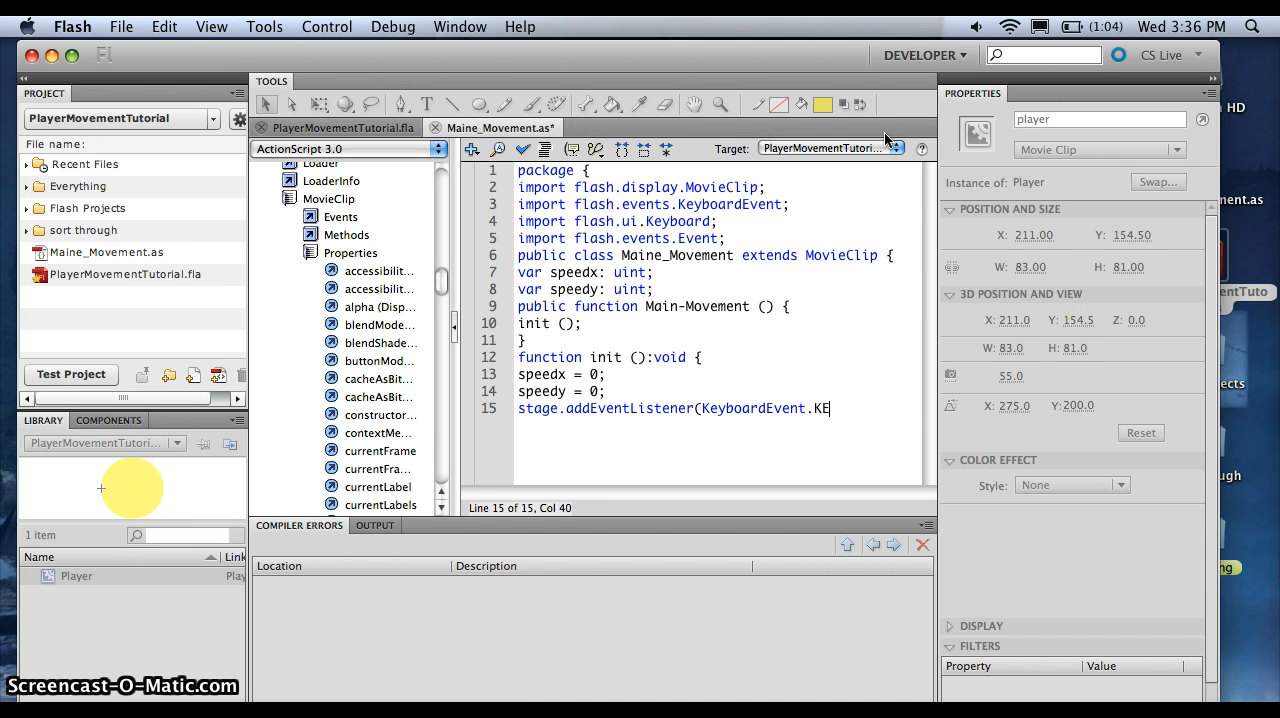
type("Y_")
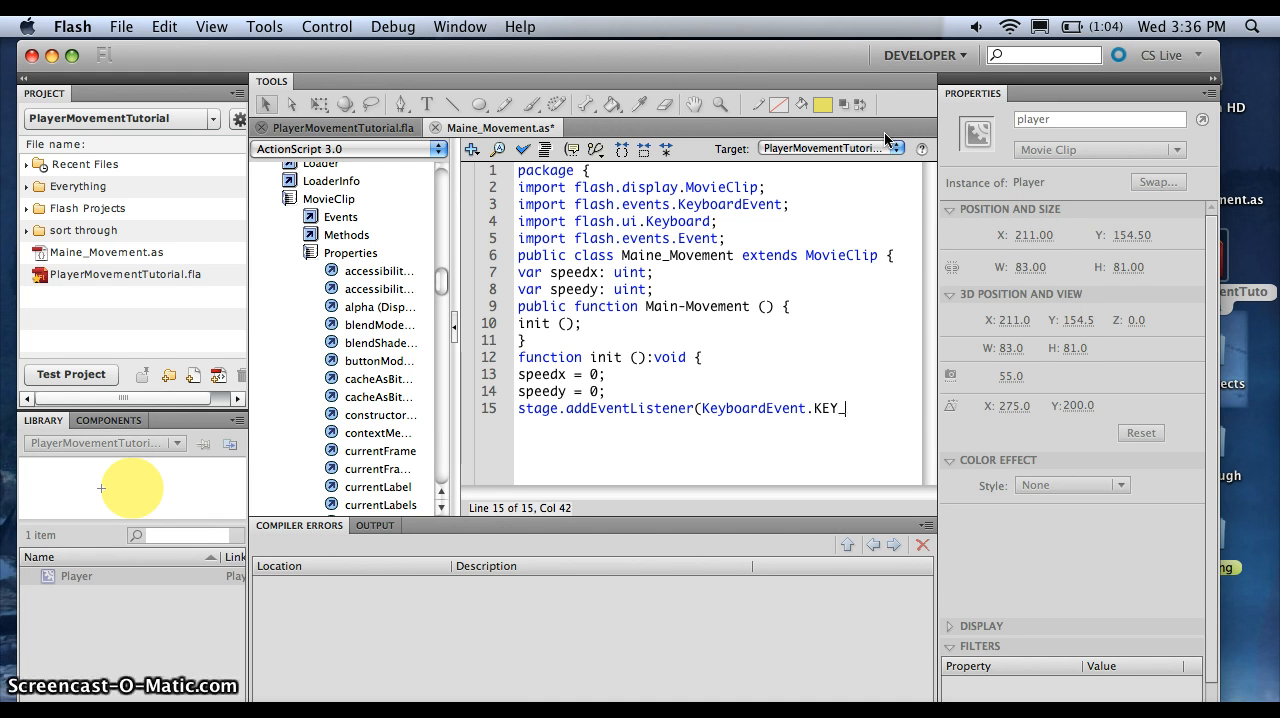
type("DOWN")
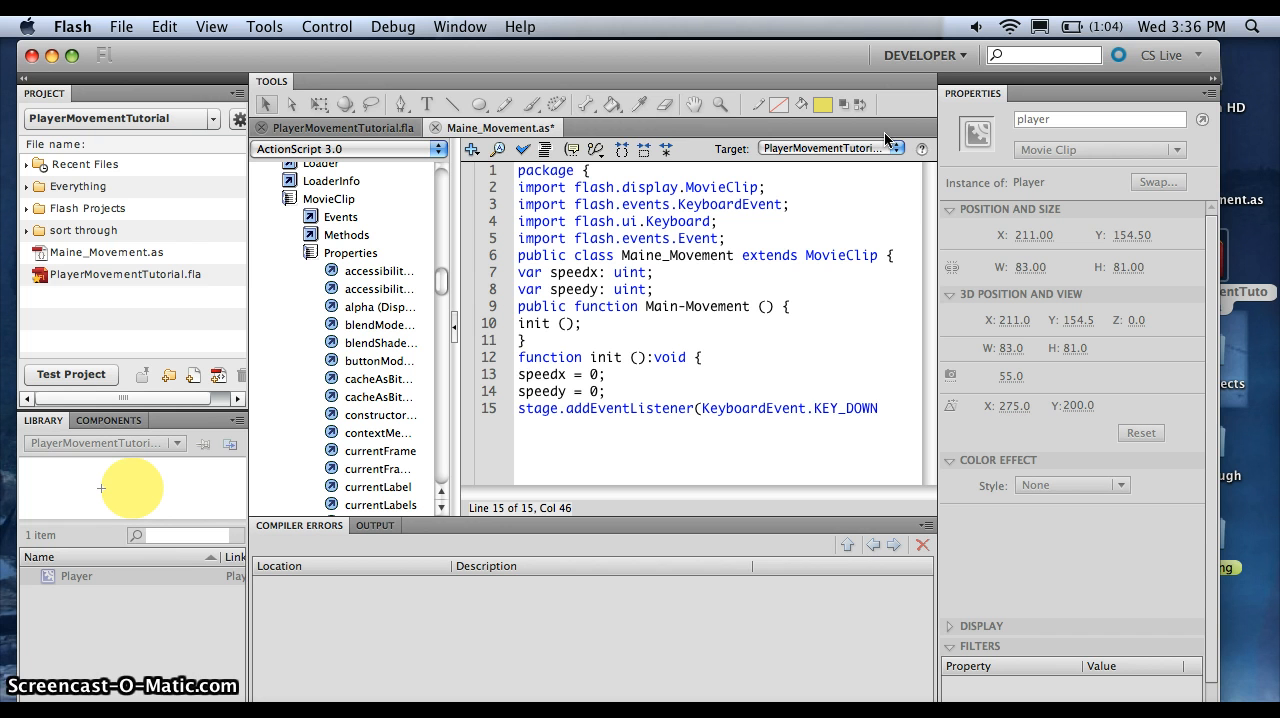
type(", onKe")
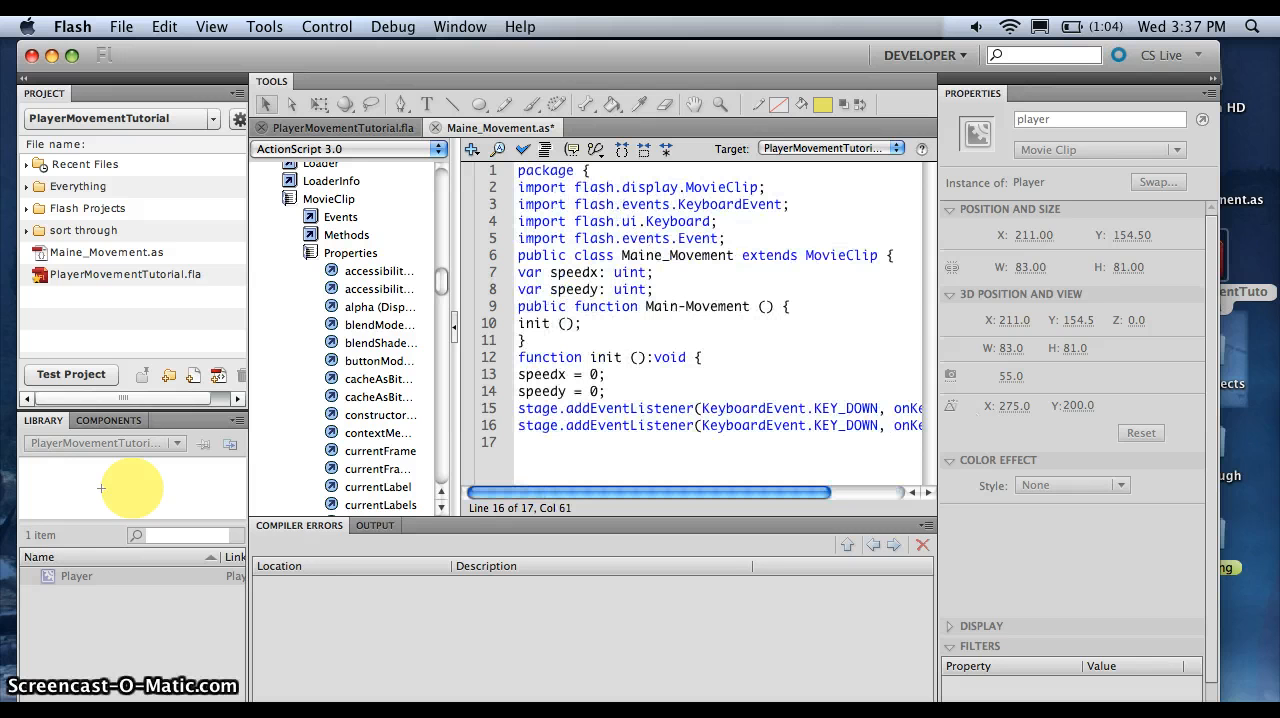
scroll("right", 3)
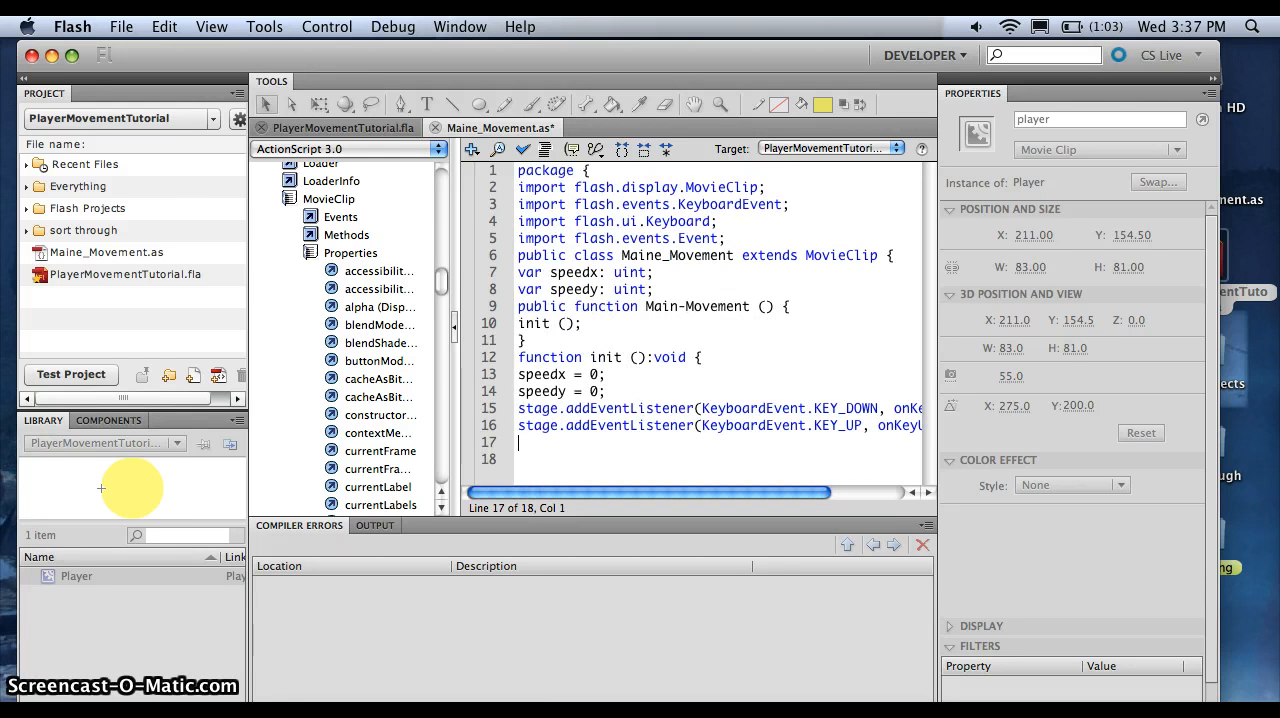
Add addEventListener(Event.ENTER_FRAME, onEnterFrame) to init by editing a duplicated listener line
type("stage.addEventListener(KeyboardEvent.KEY_DOWN, onKe")
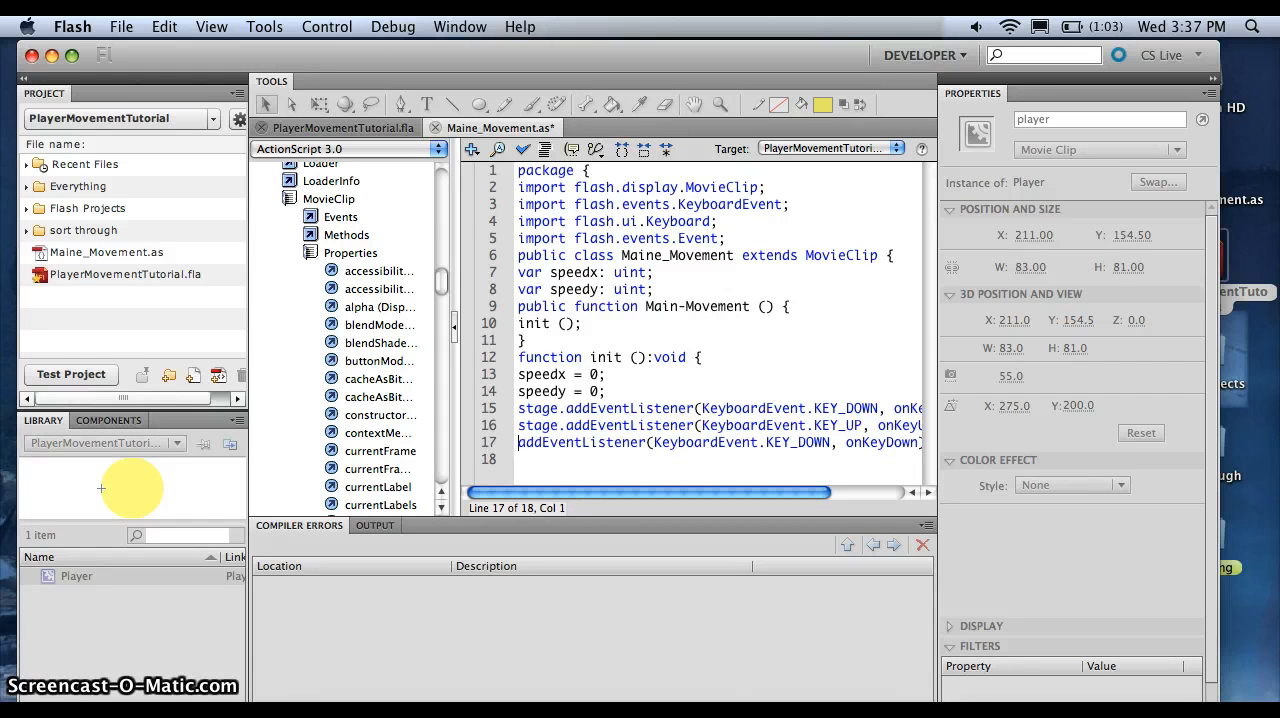
double_click(812, 442)
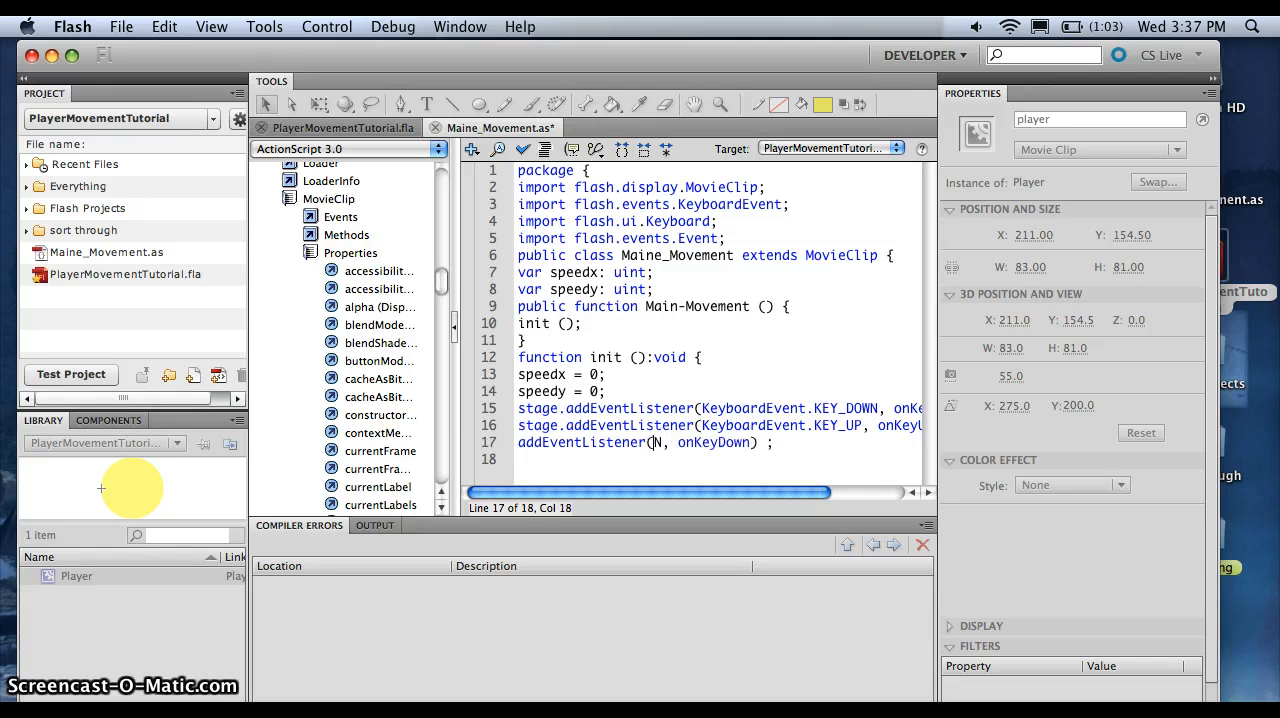
type("E")
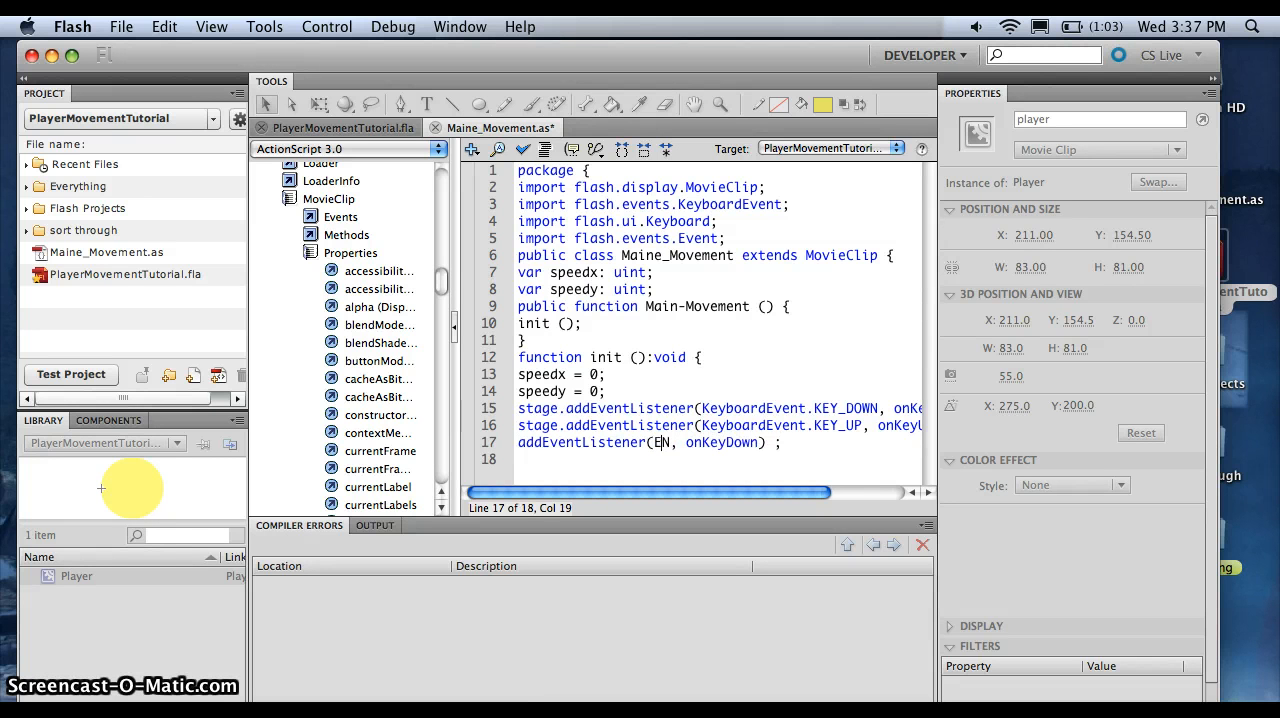
type("vent")
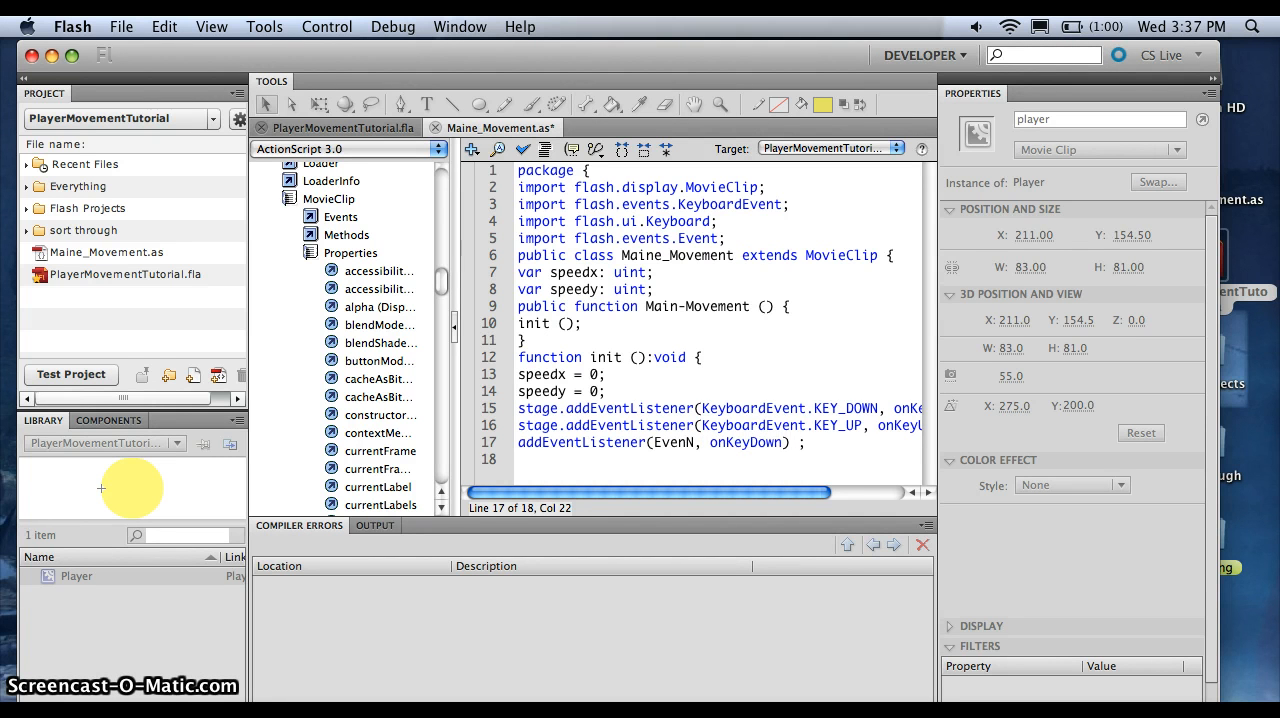
type("t,")
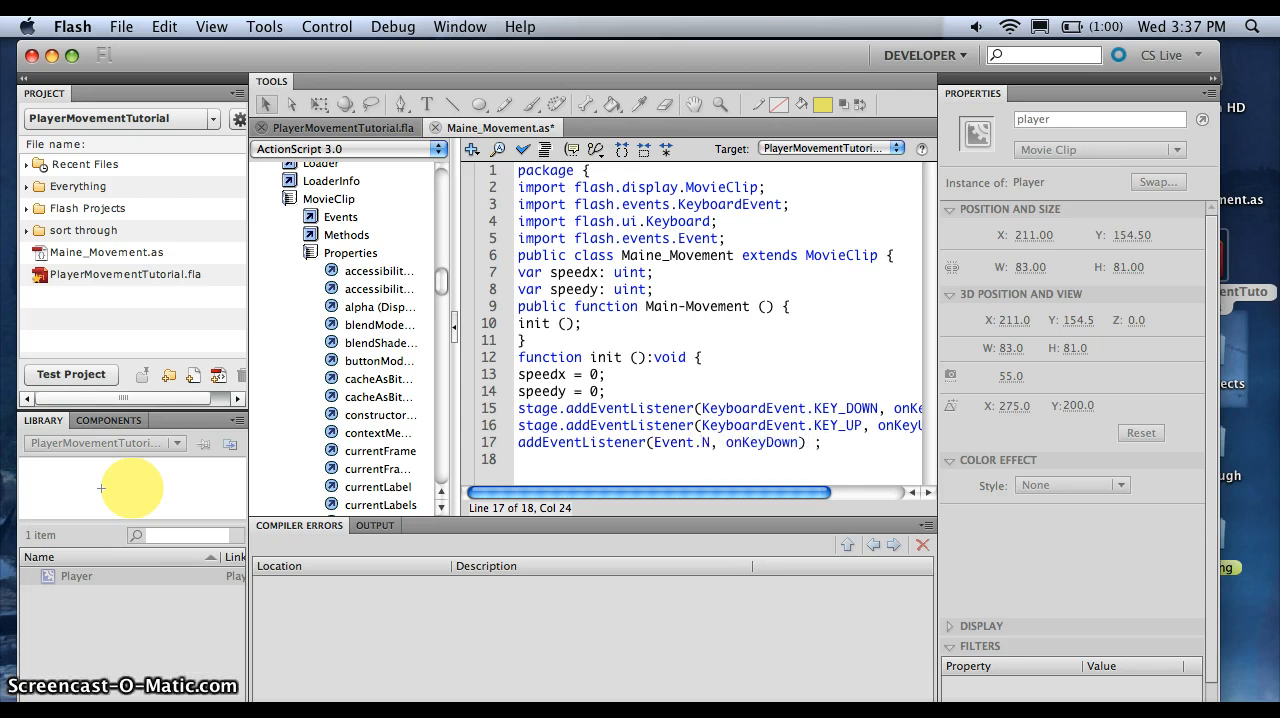
type("ENTER_")
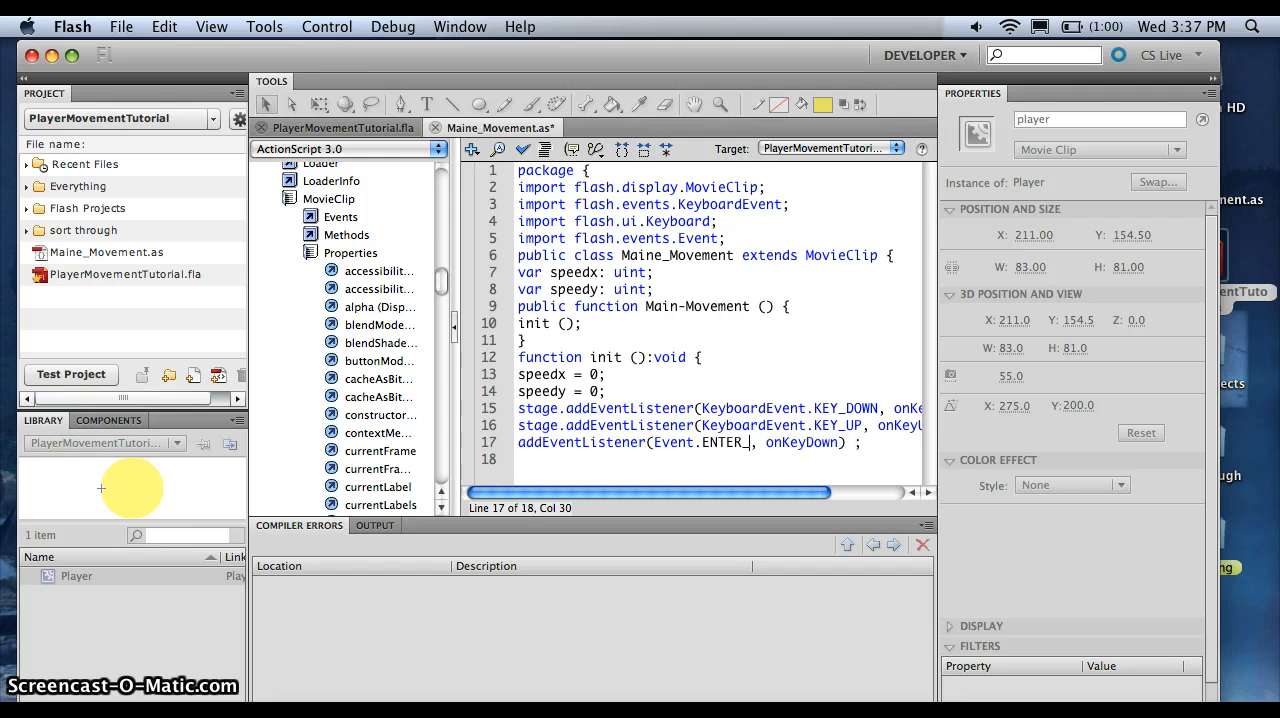
type("FRAME")
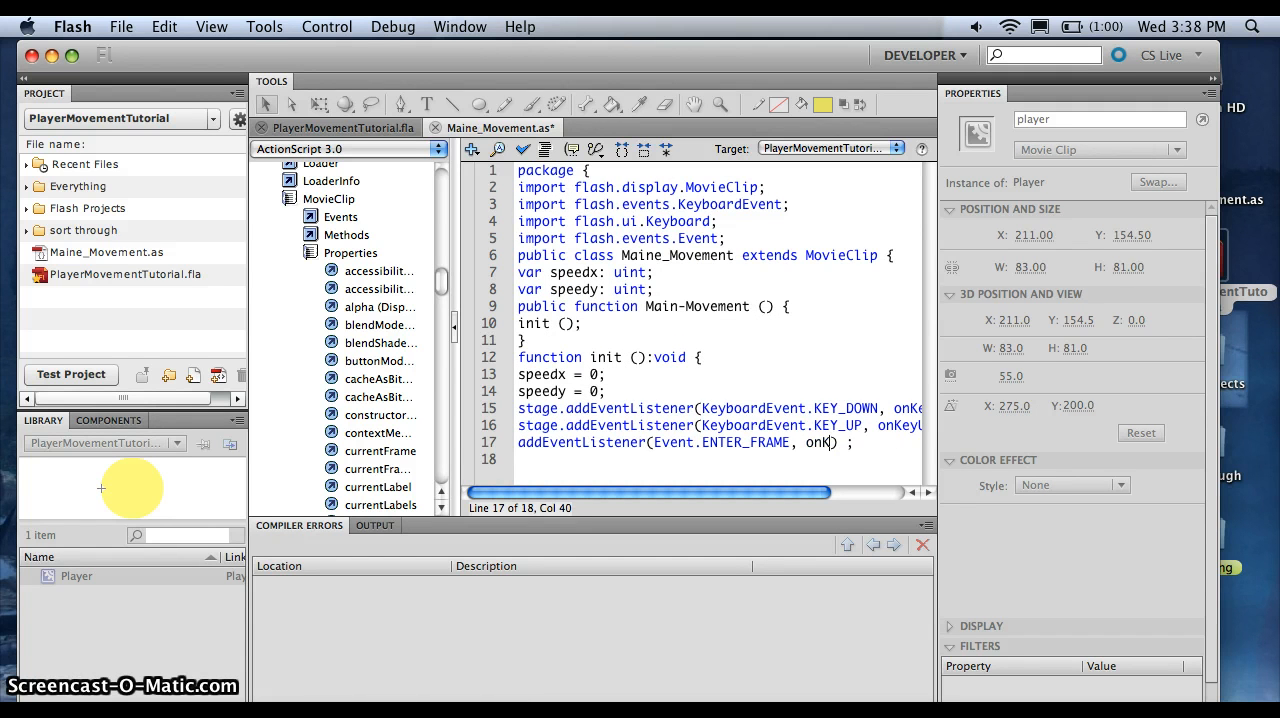
type("Enter")
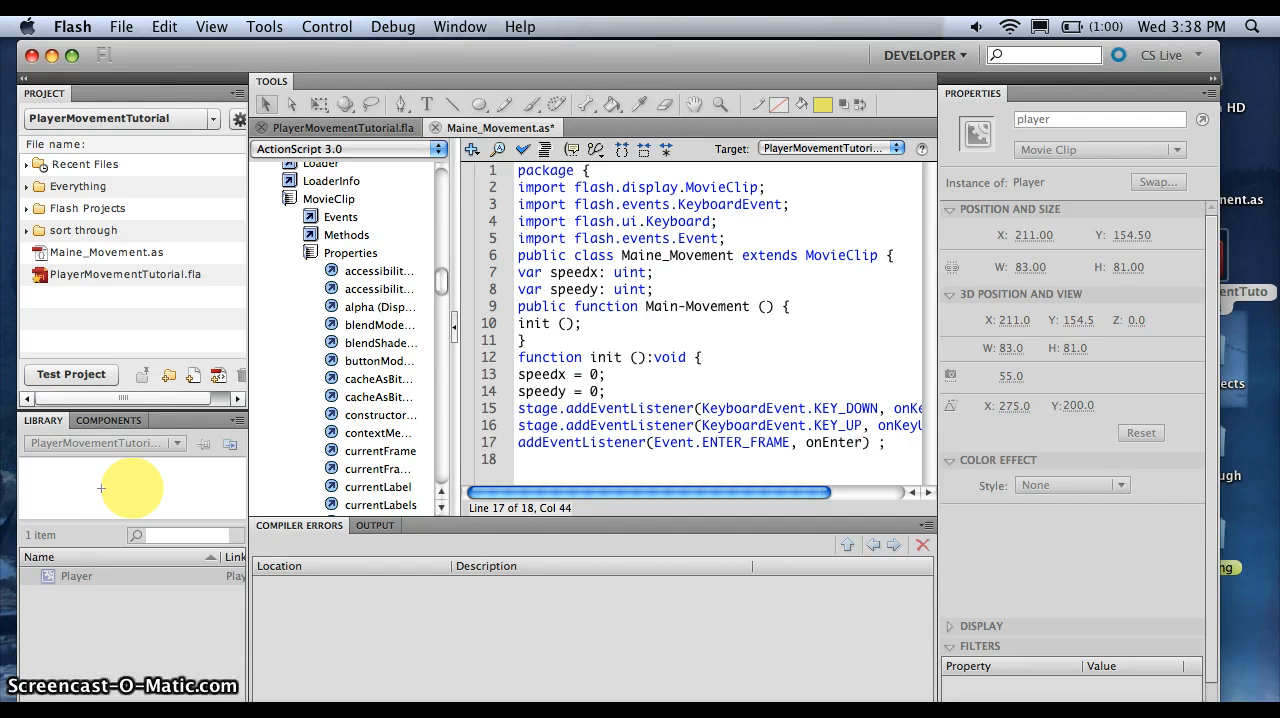
type("Frame")
left_click(720, 460)
type("}")
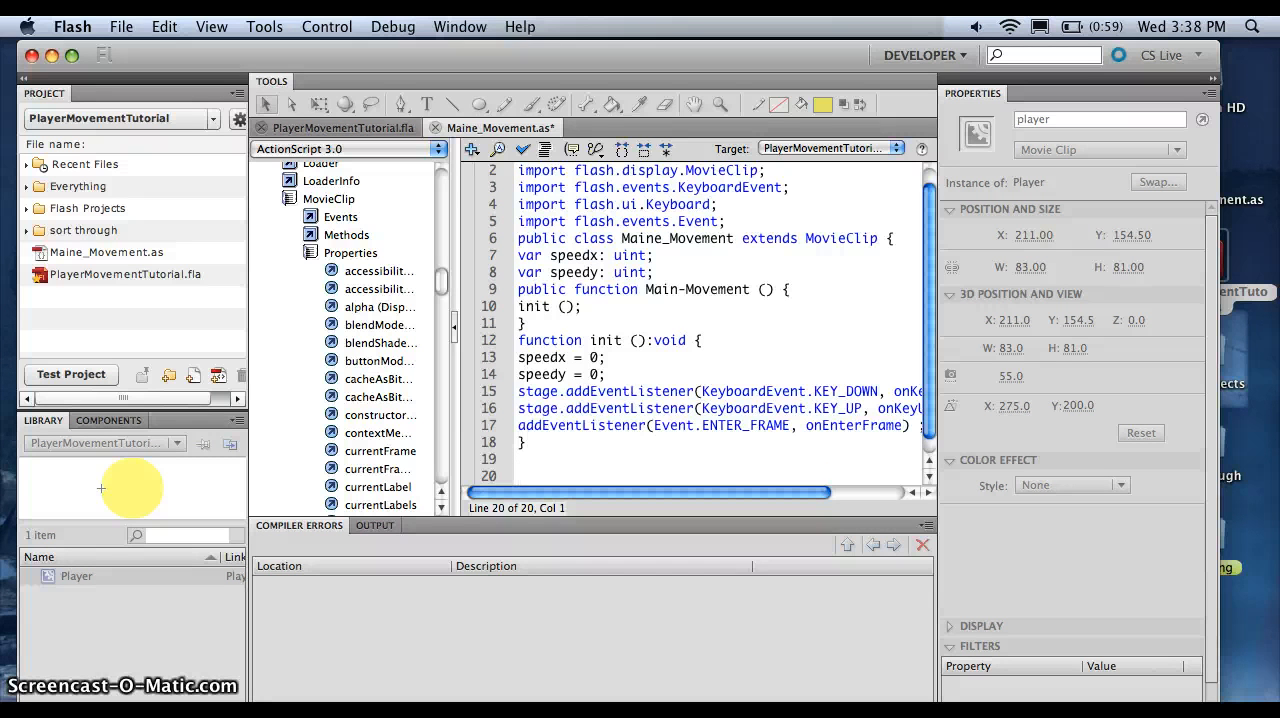
Declare function onKeyDown(event:KeyboardEvent):void { below init
type("function")
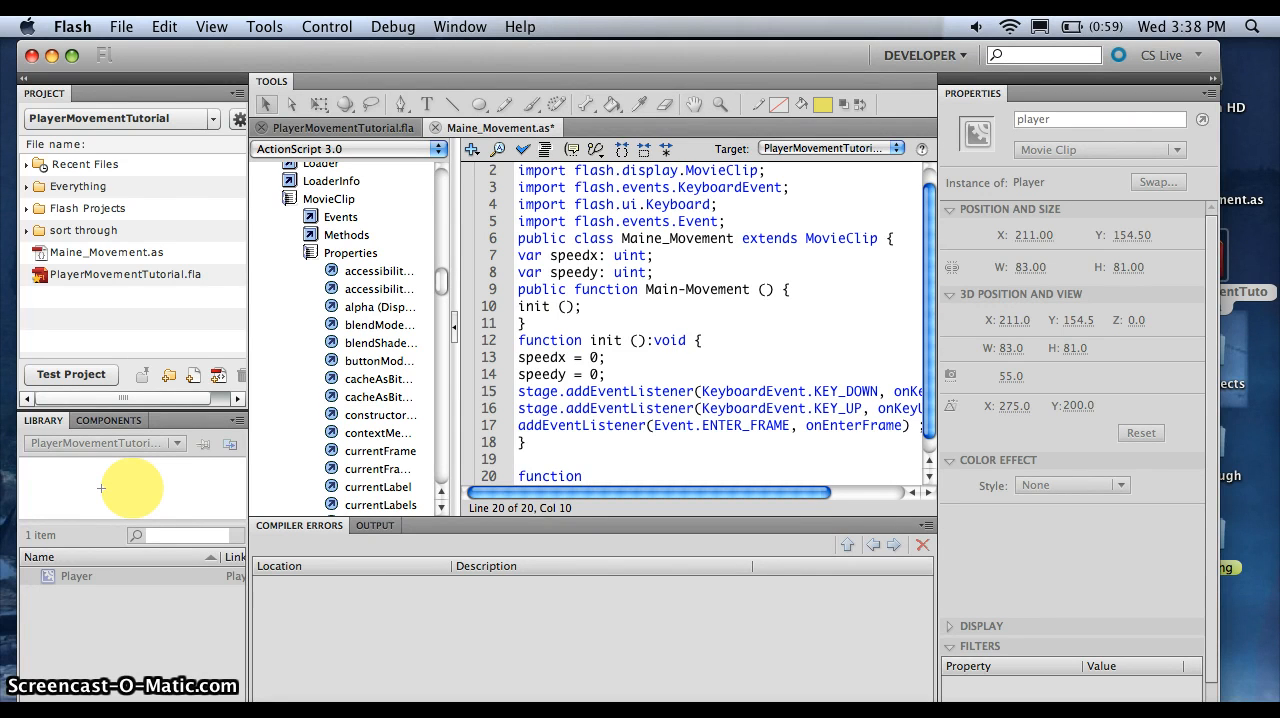
type("onKeyDO")
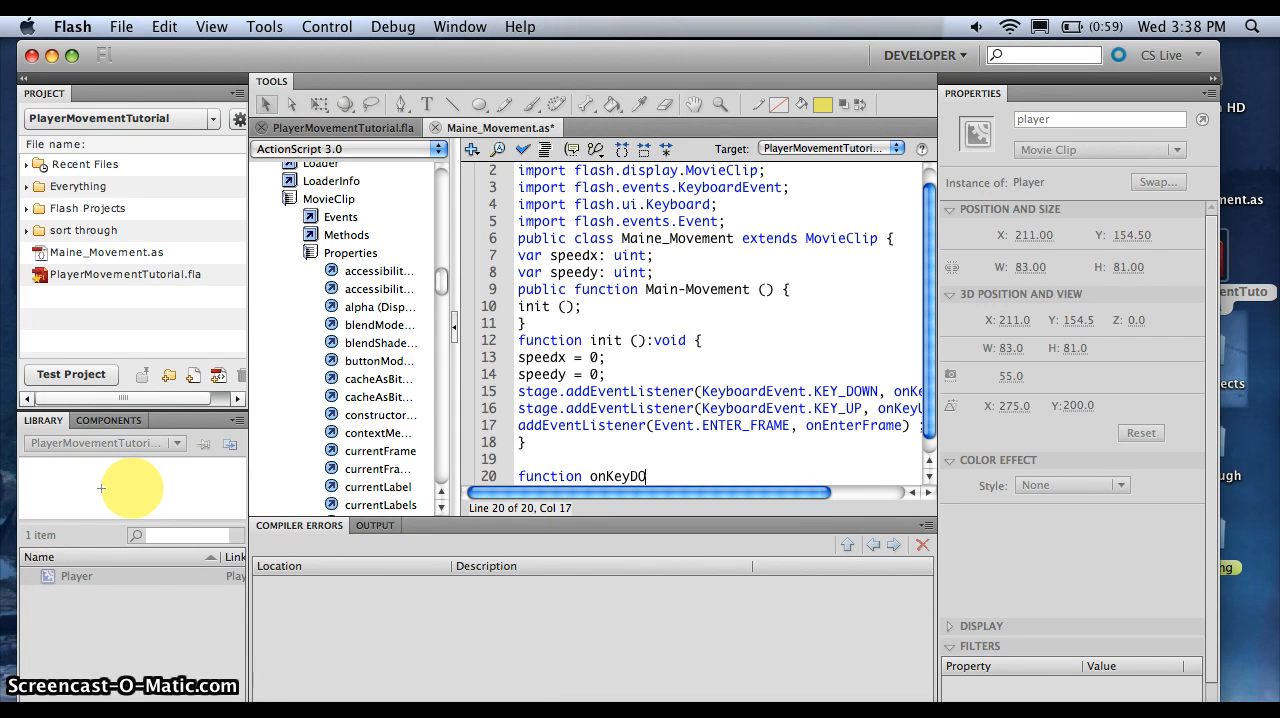
type("wn")
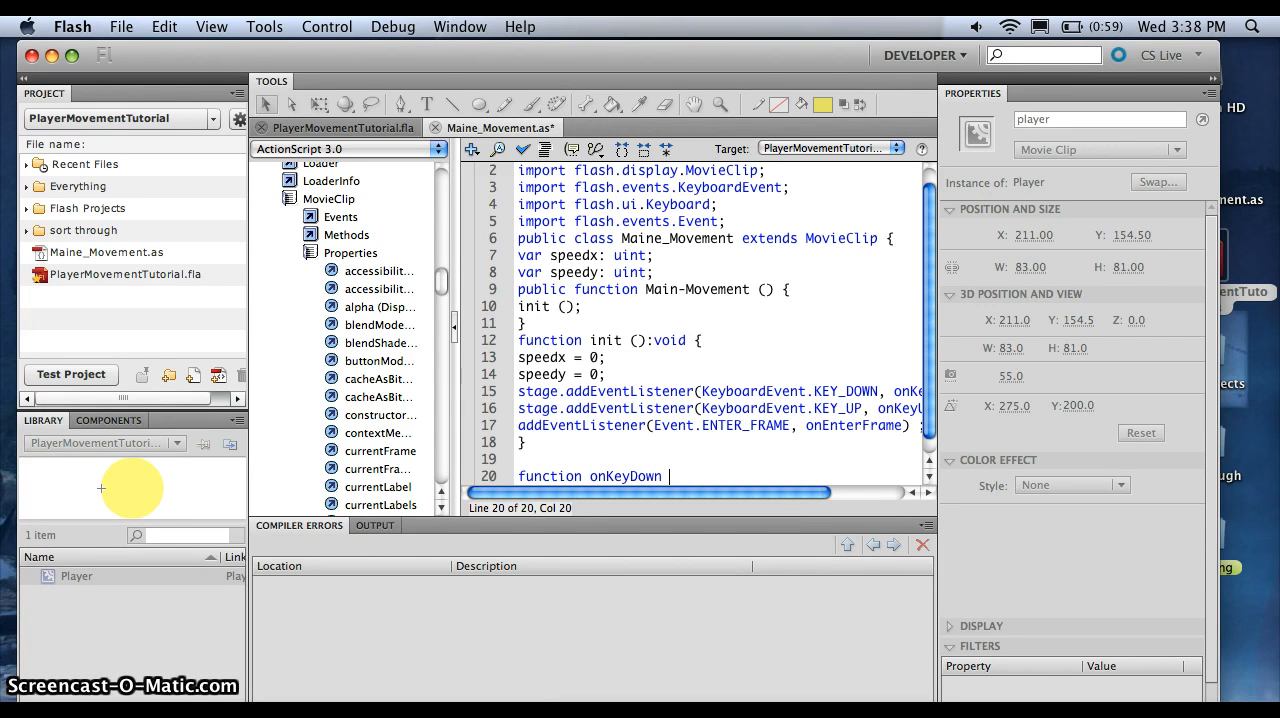
type("(event:")
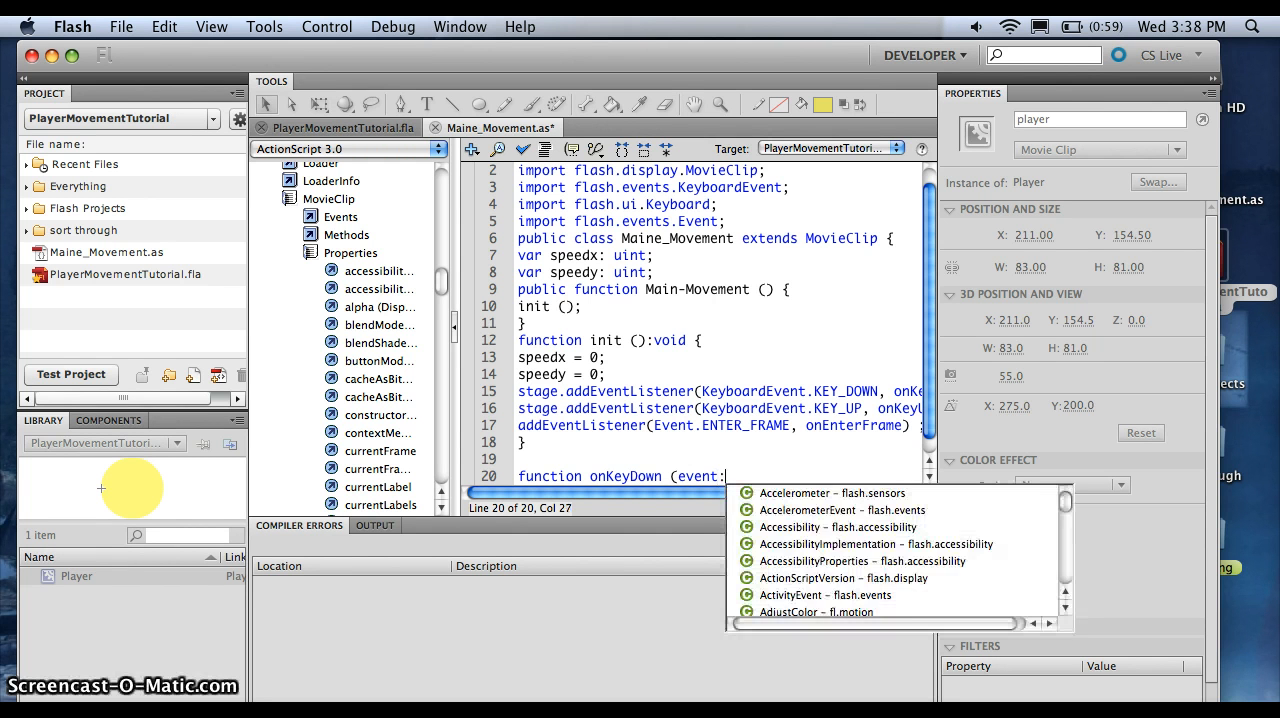
type("KeyboardEvent")
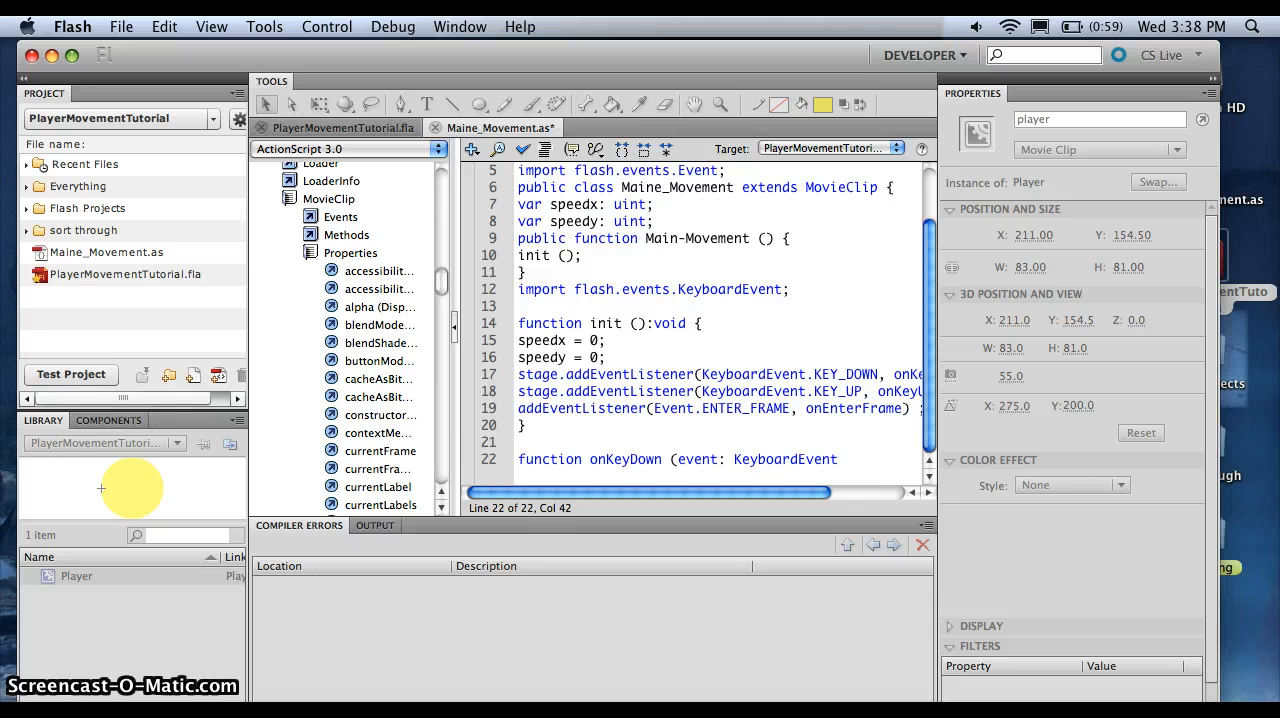
type("void")
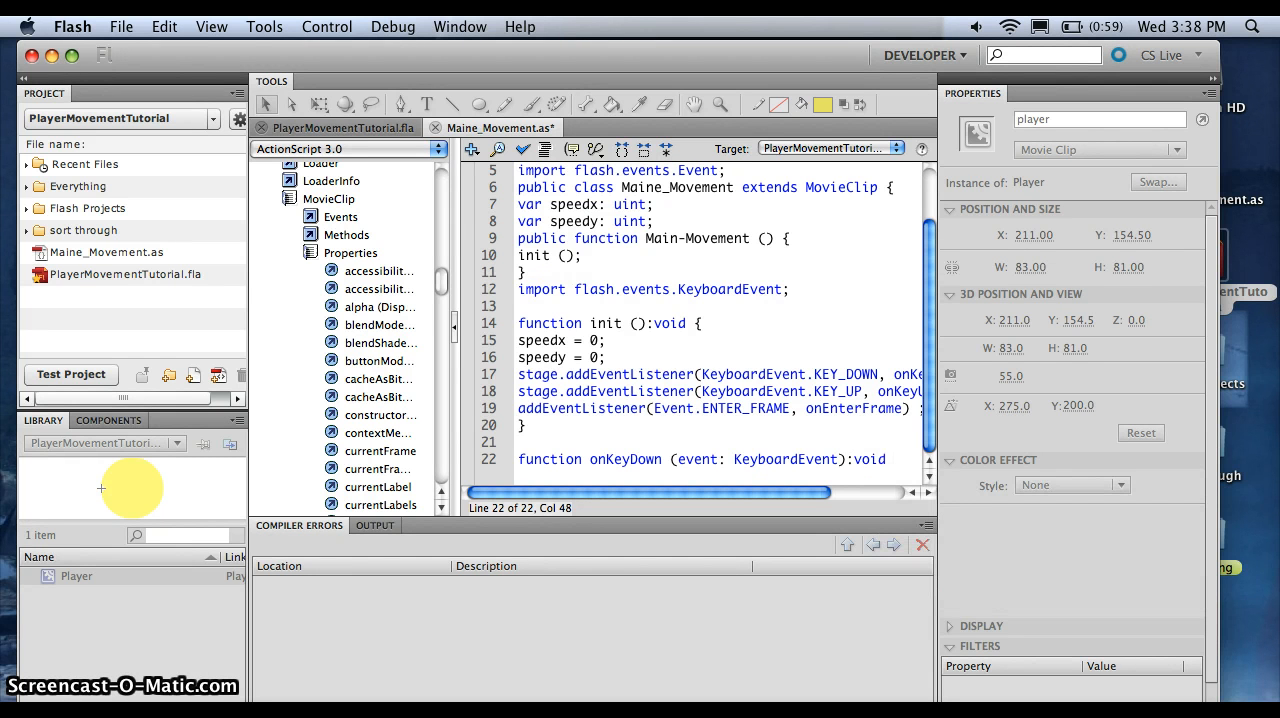
type("{")
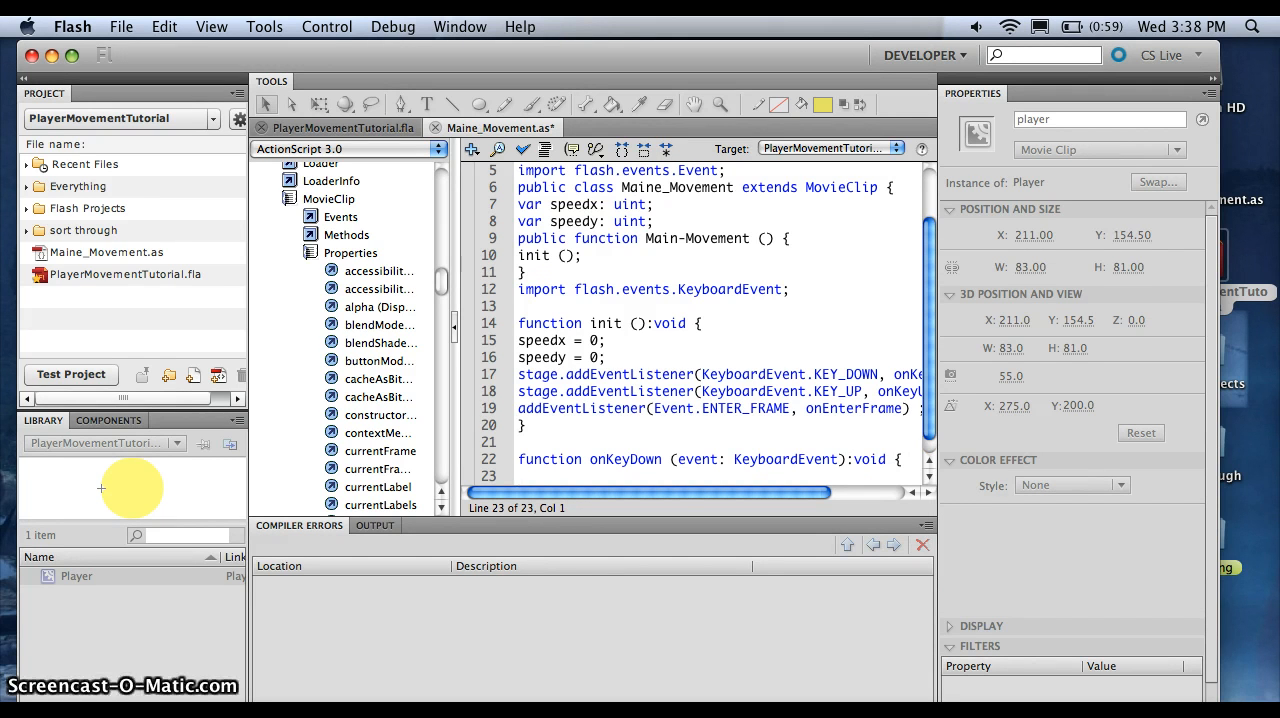
Begin the condition if (event.keyCode == Keyboard.LEFT inside onKeyDown
type("if (eve")
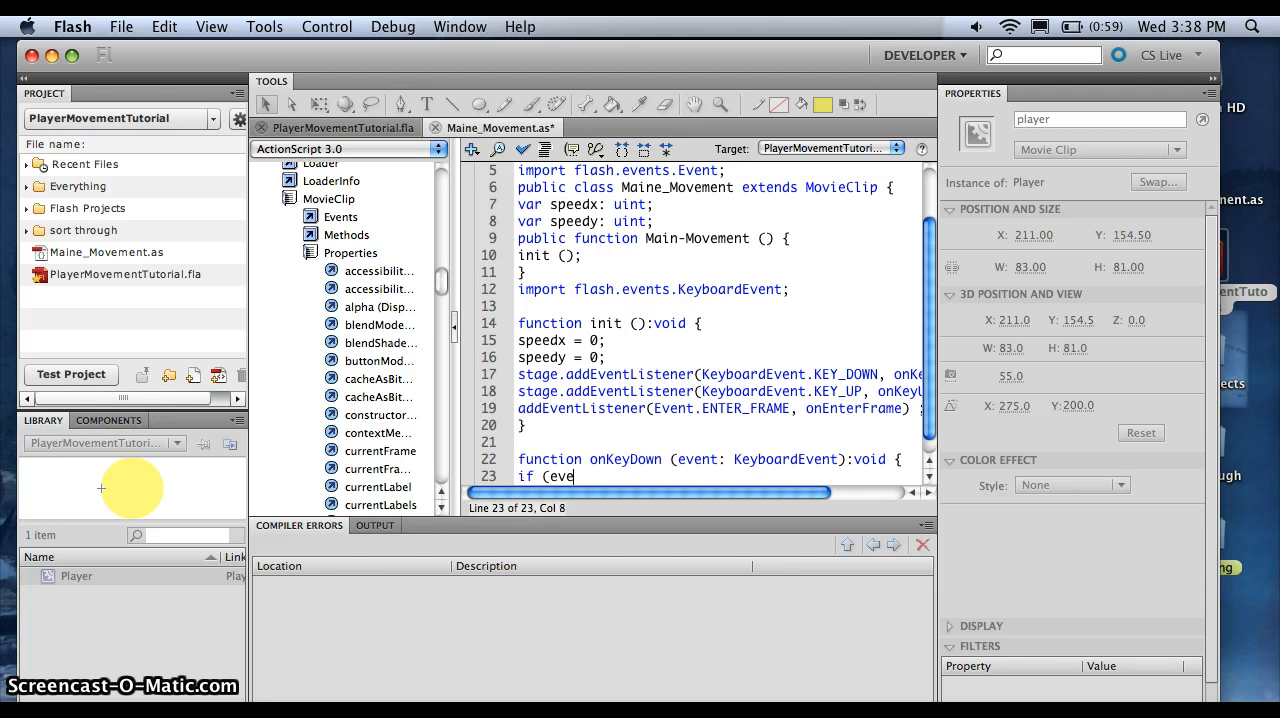
type("nt.keyCode")
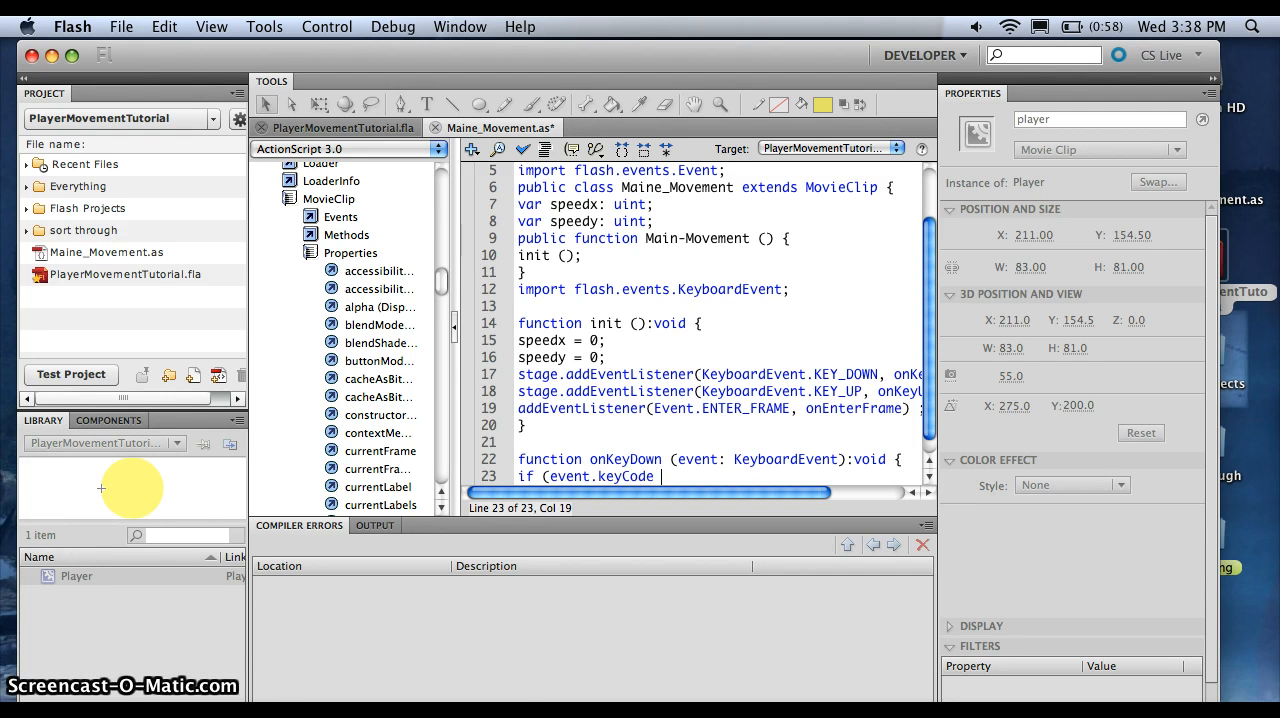
type("== Key")
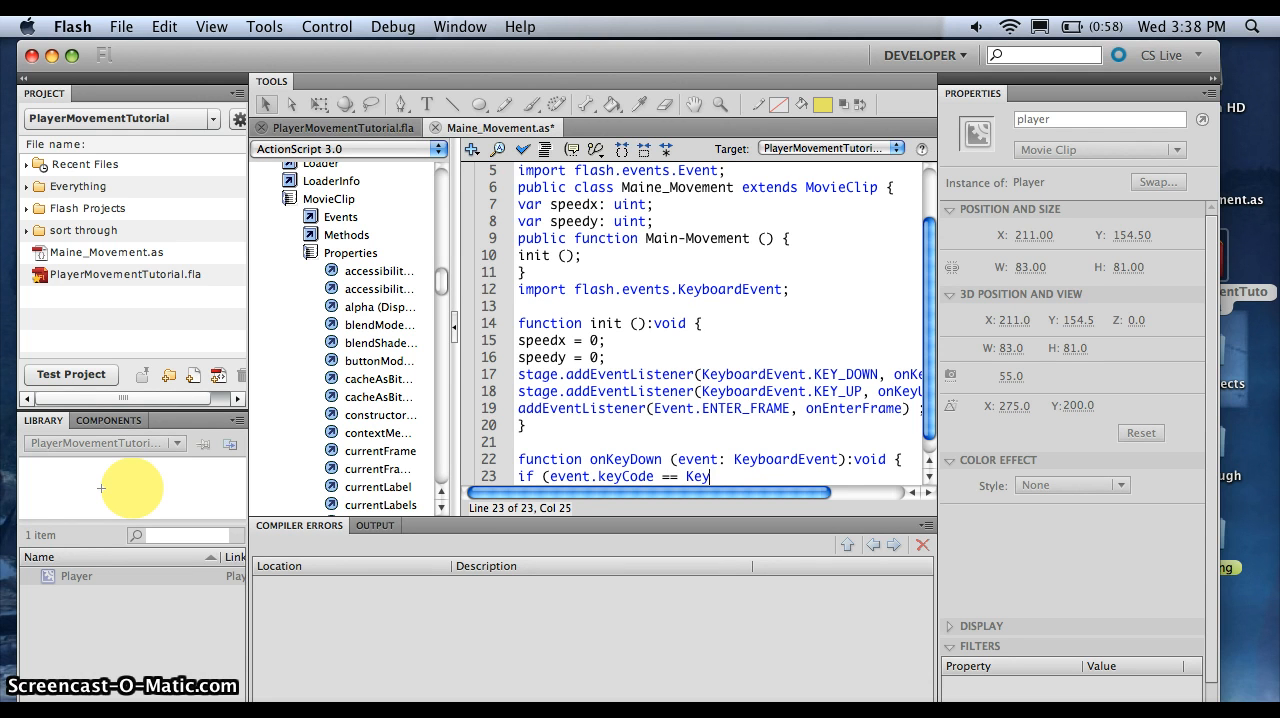
type("board")
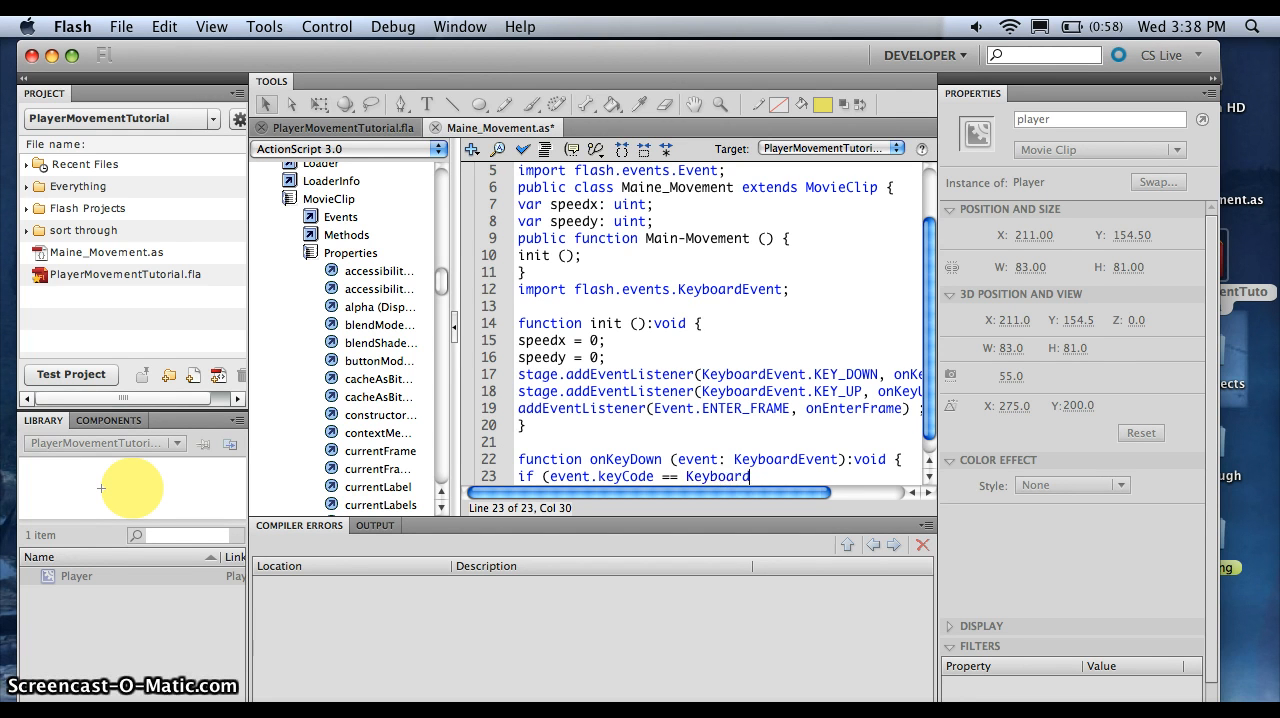
type(".Le")
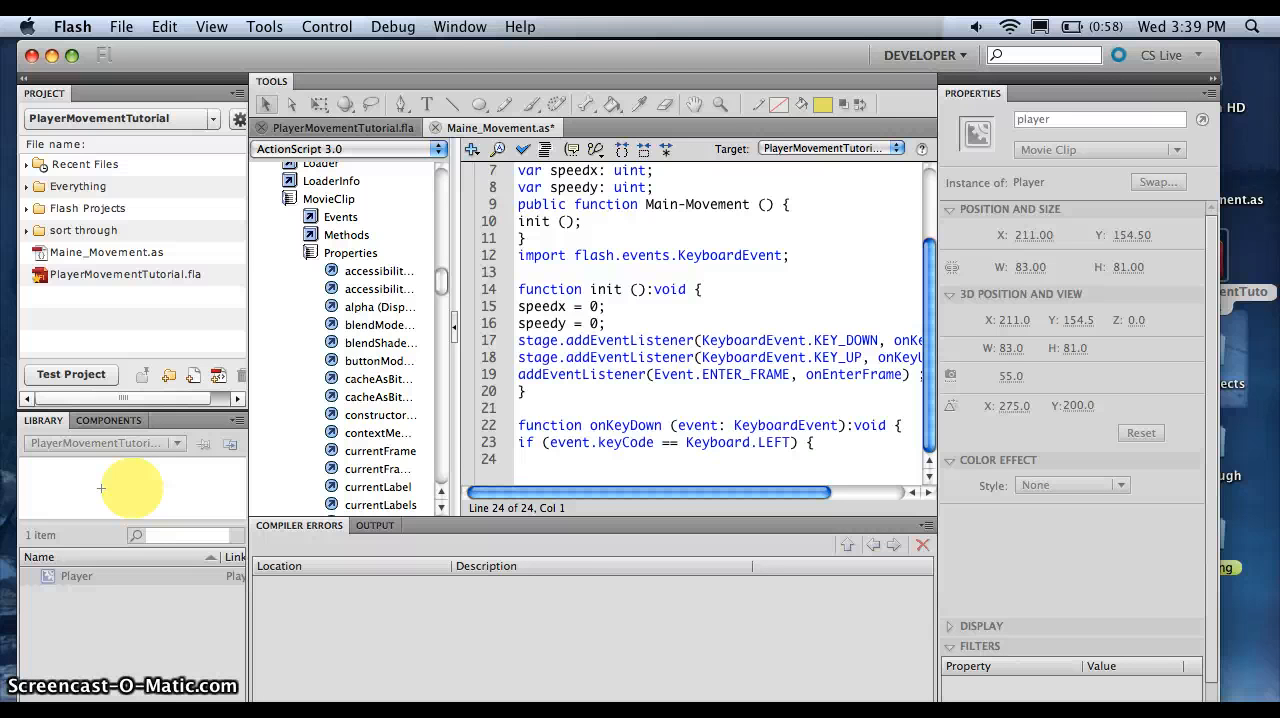
Set speedx = -5 inside the Keyboard.LEFT check
type("spe")
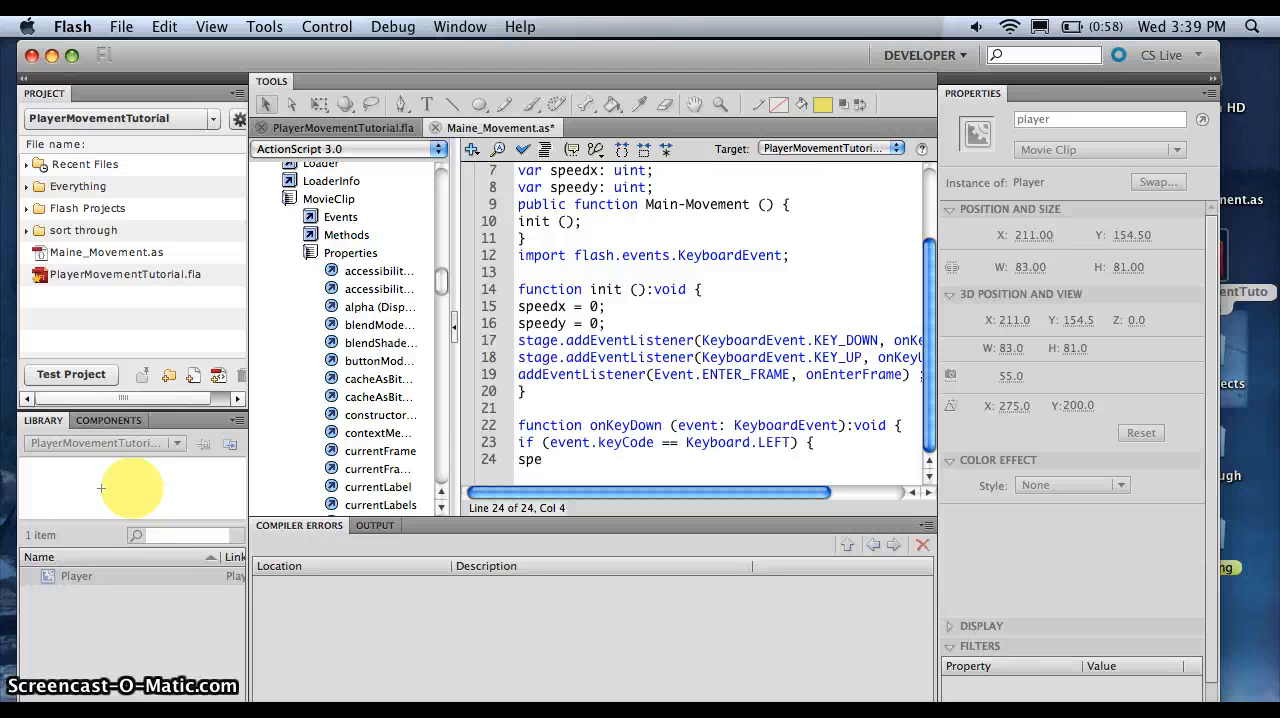
type("ed")
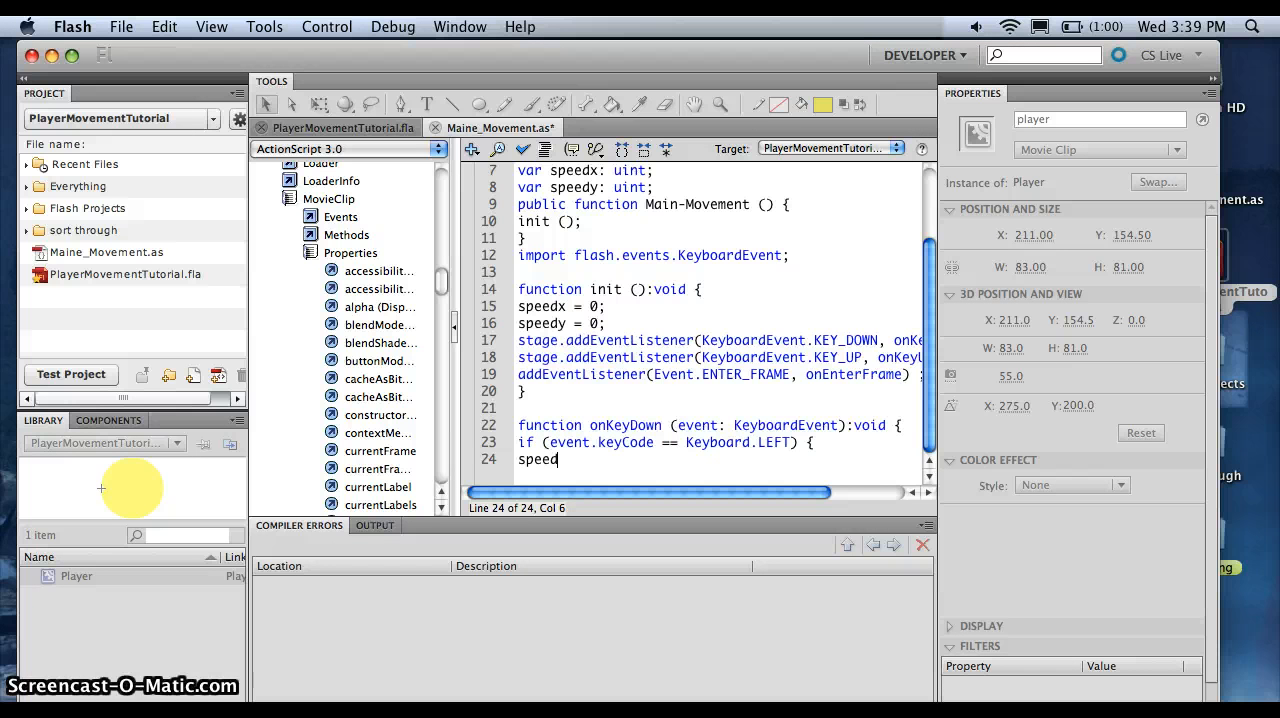
type("x")
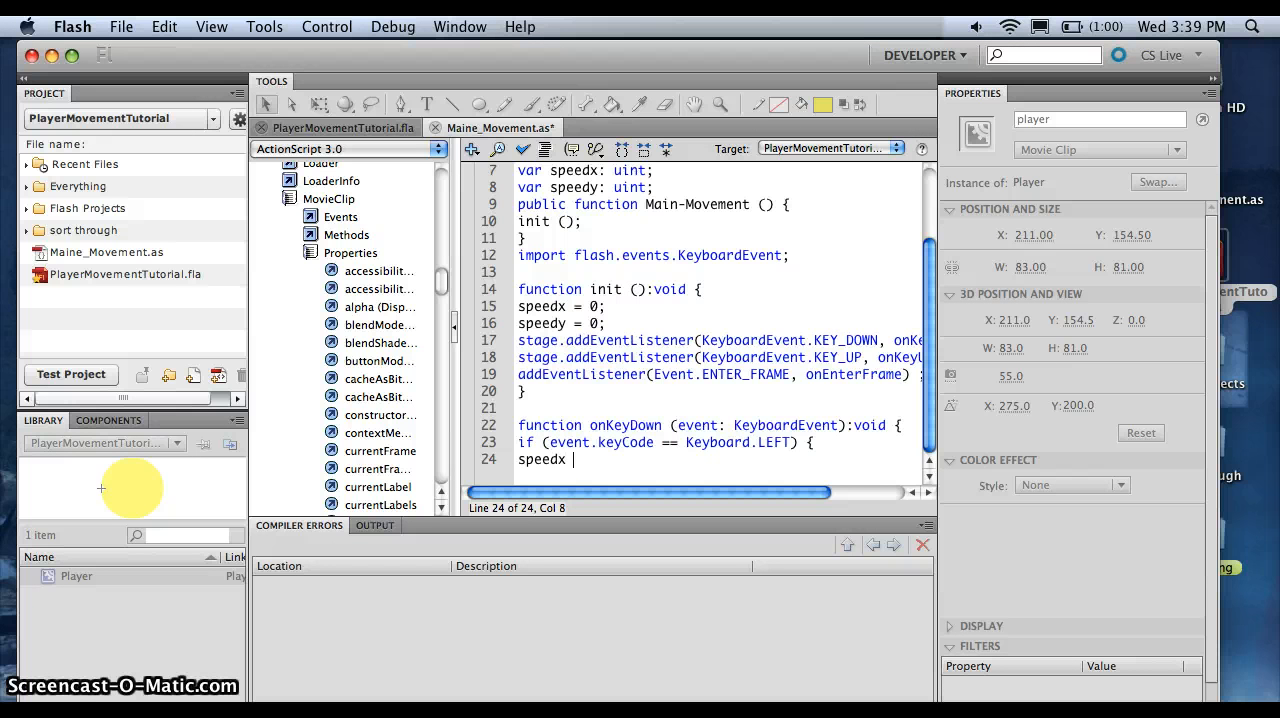
type("= -")
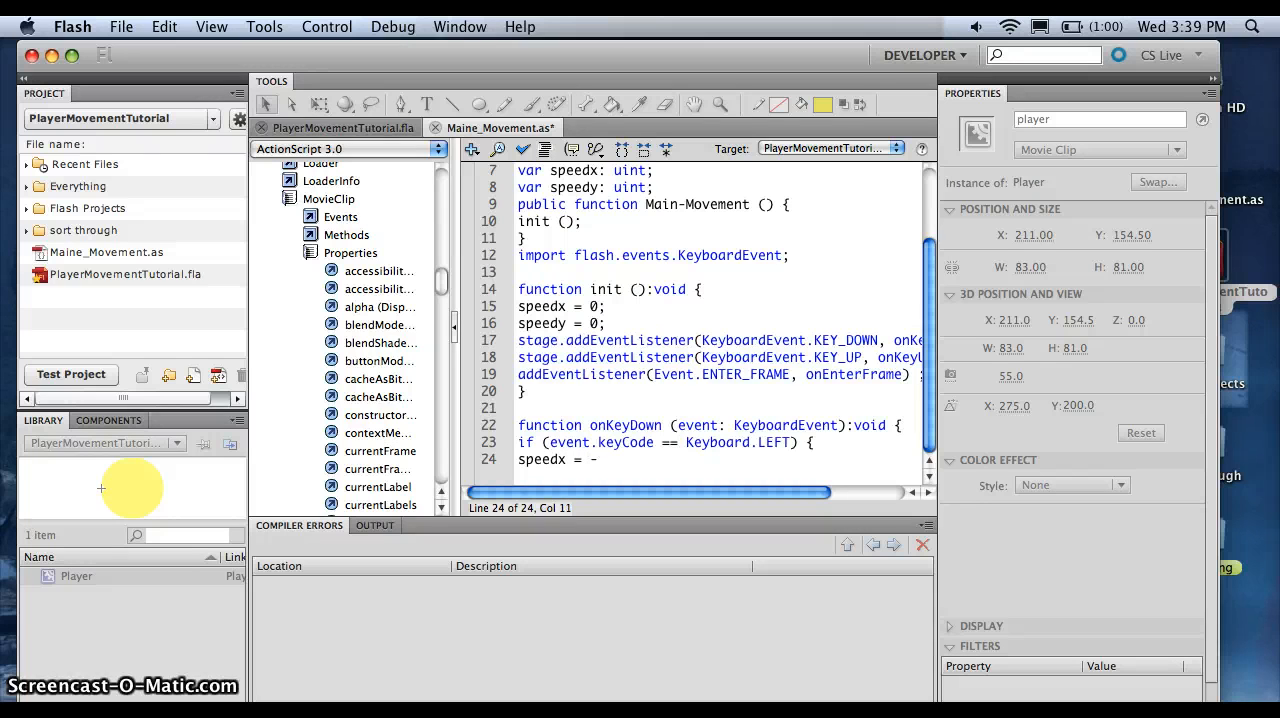
type("5")
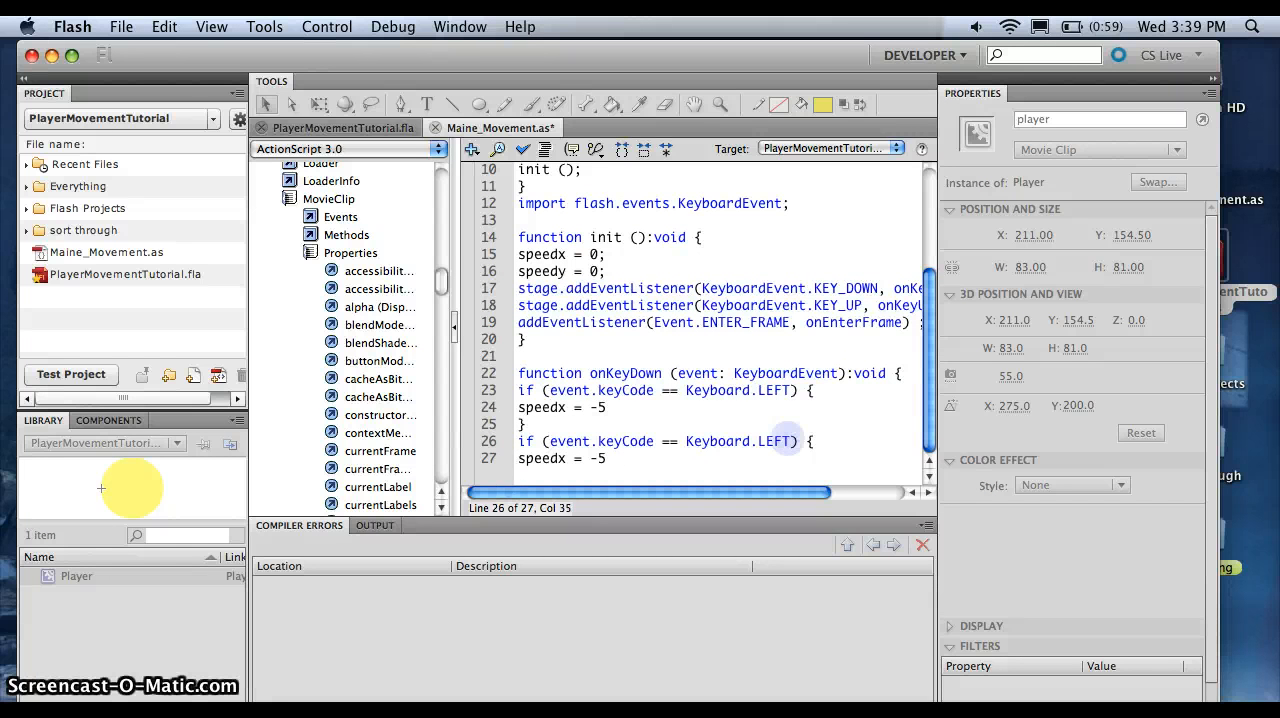
Edit pasted if-blocks to Keyboard.RIGHT with speedx = 5 and start a Keyboard.Down check
type("DOW")
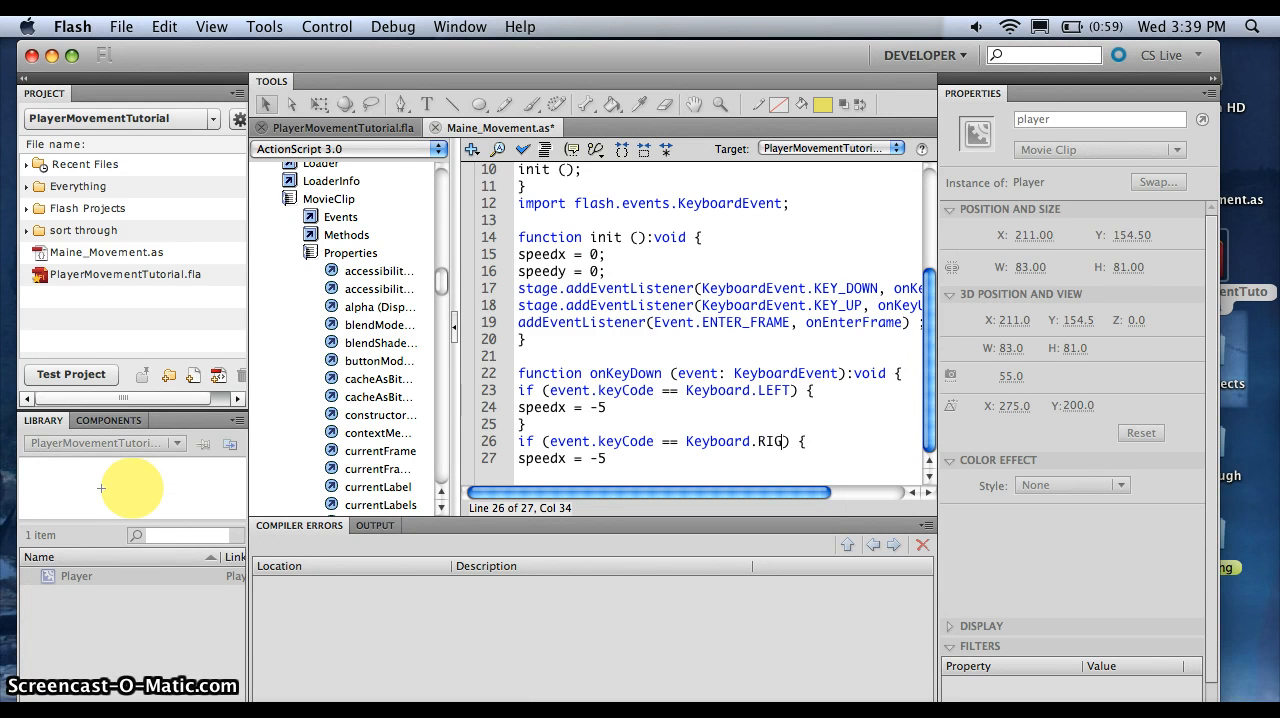
type("HT")
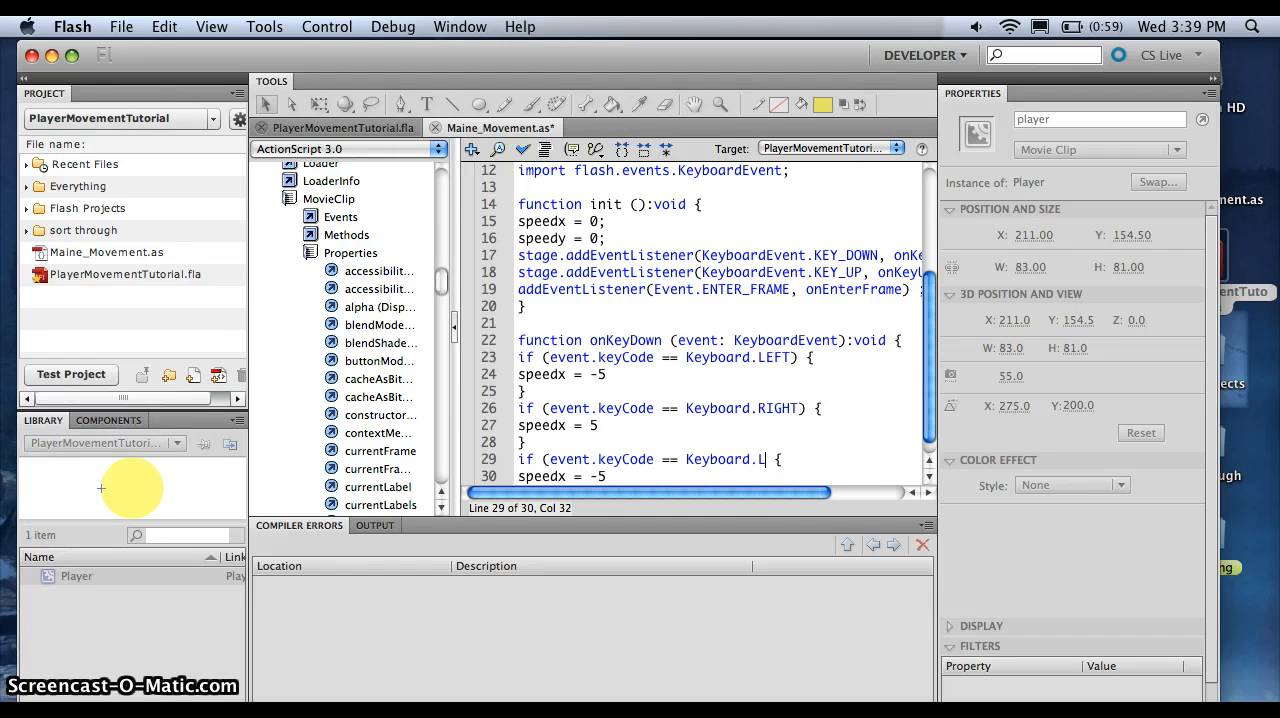
type("own")
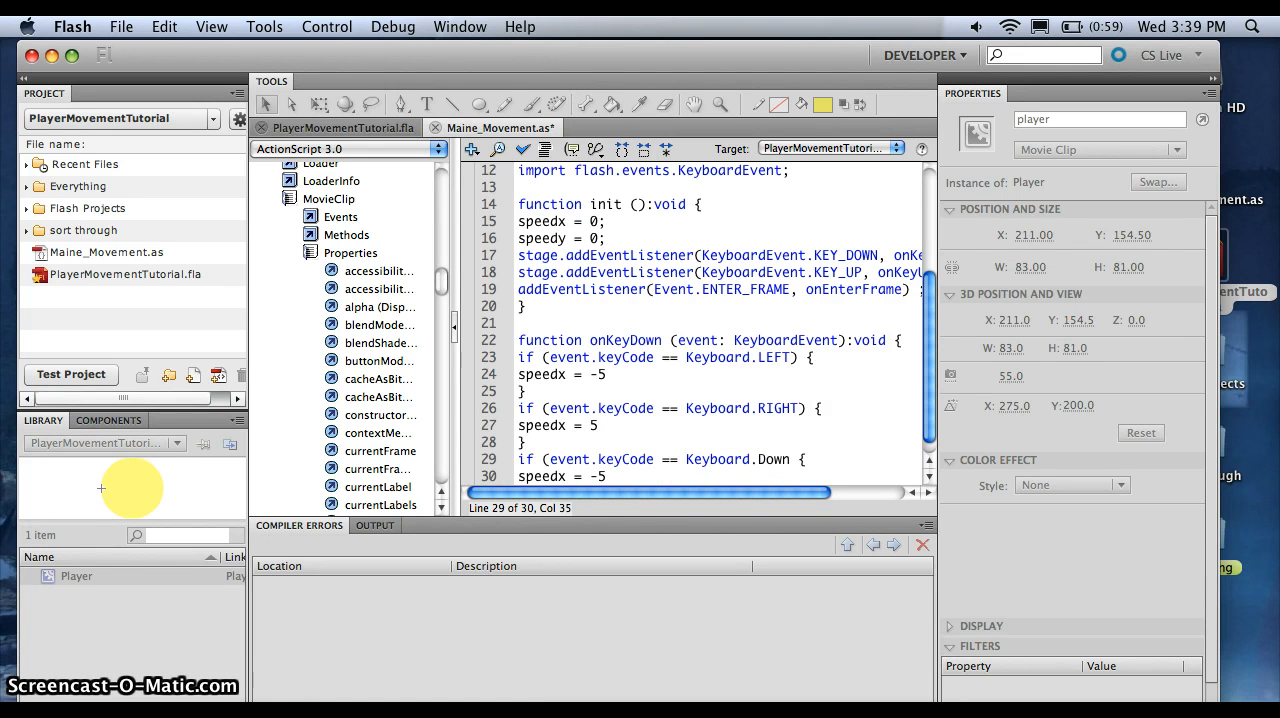